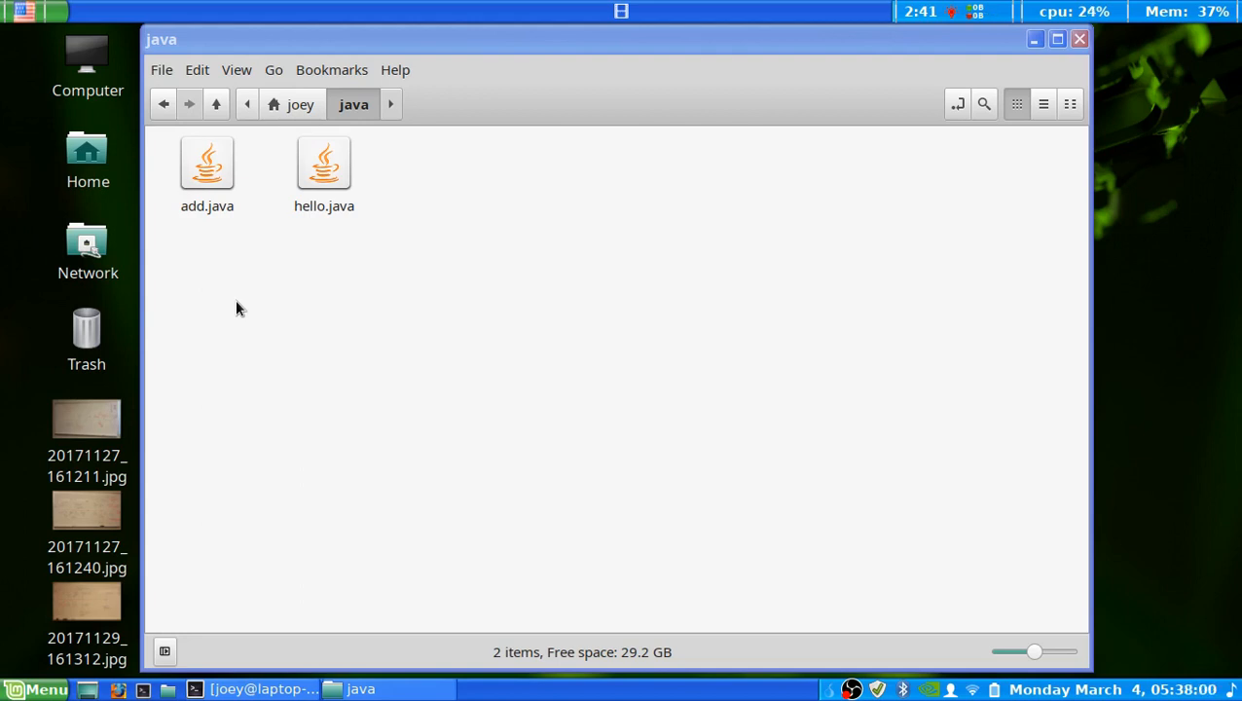
mouse_move(247, 295)
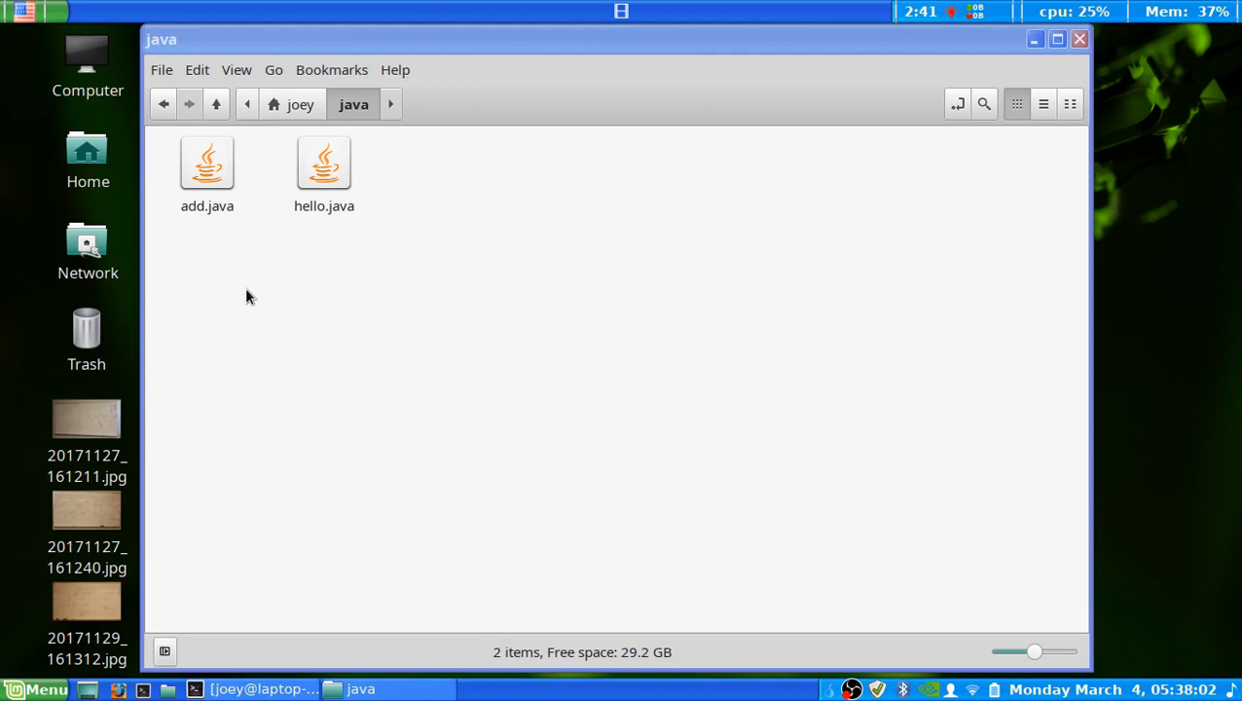
mouse_move(458, 245)
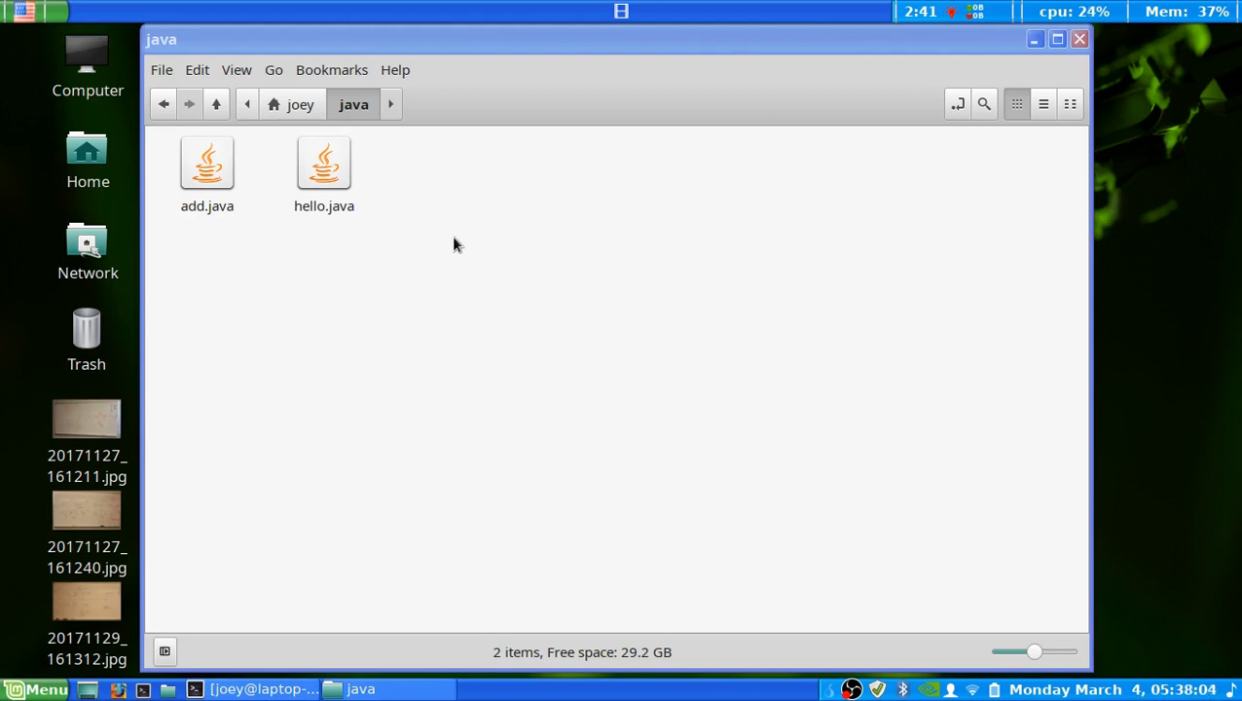
mouse_move(429, 243)
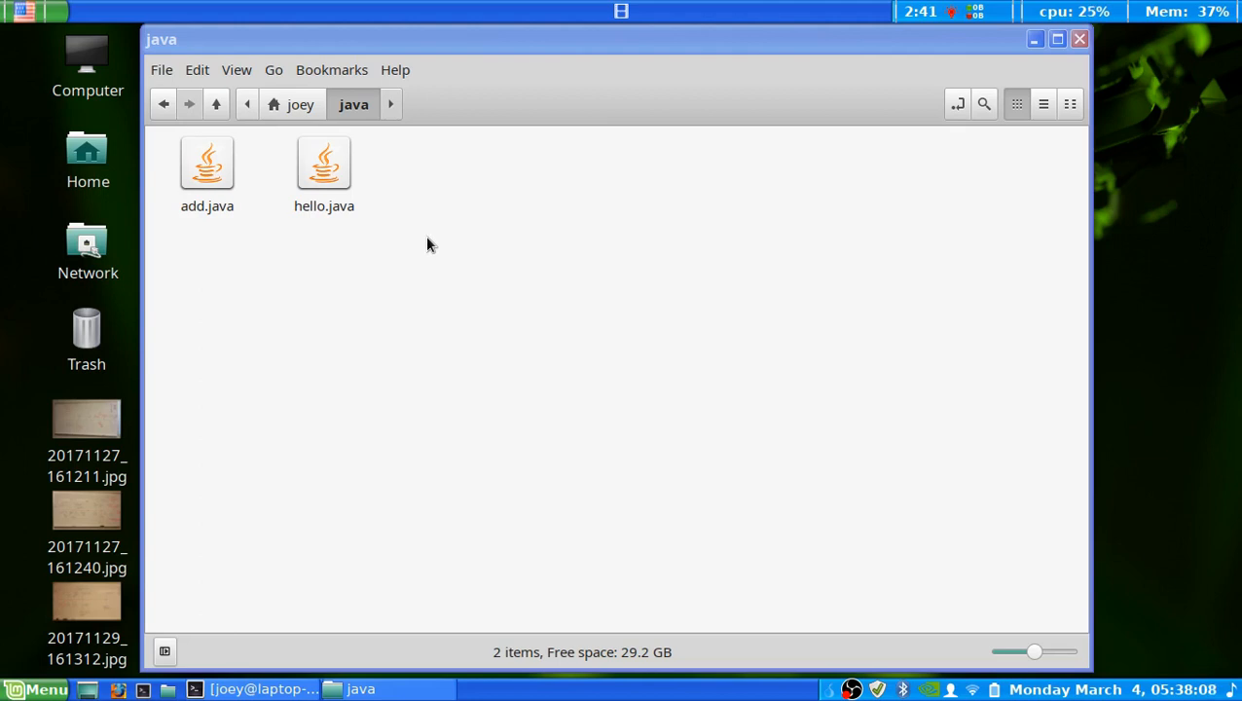
mouse_move(530, 300)
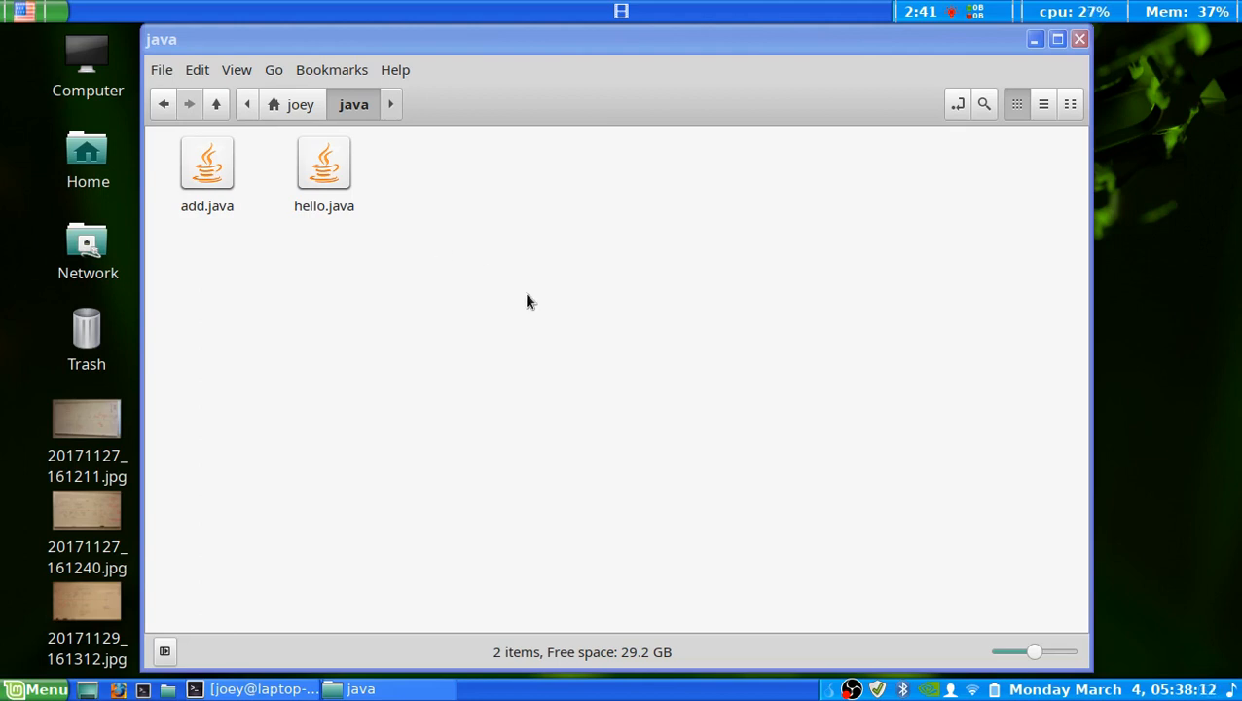
mouse_move(650, 229)
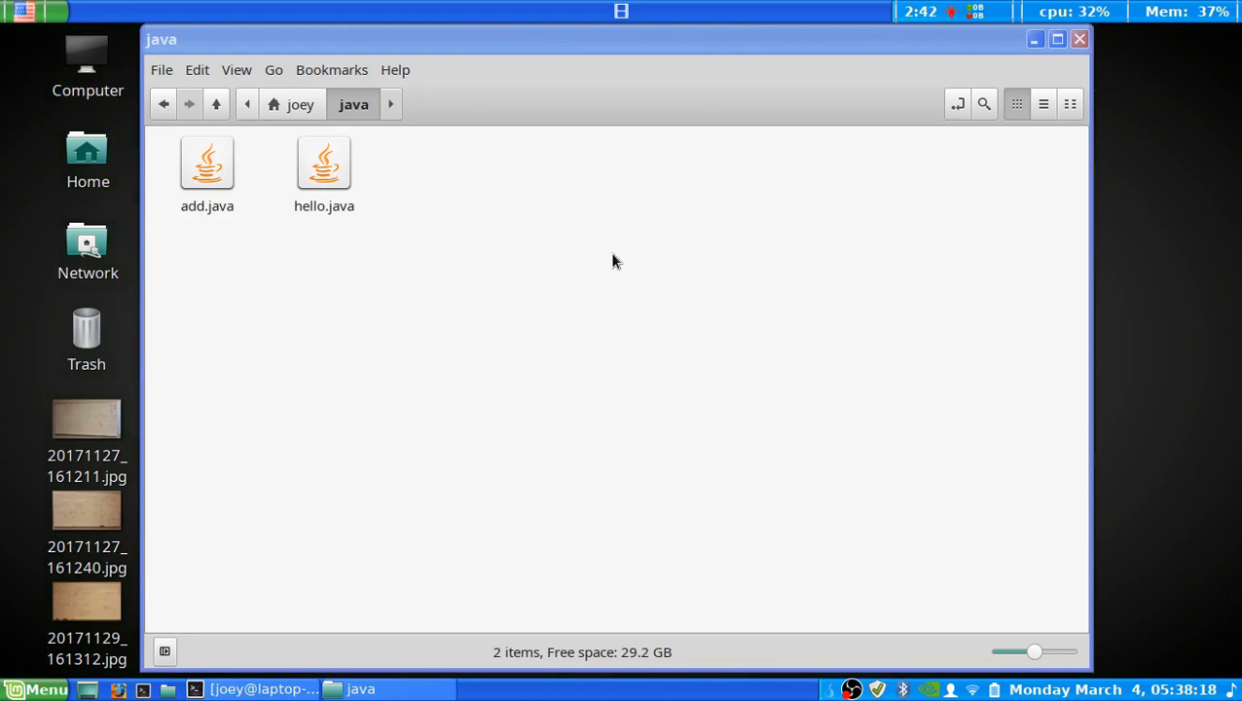
mouse_move(604, 238)
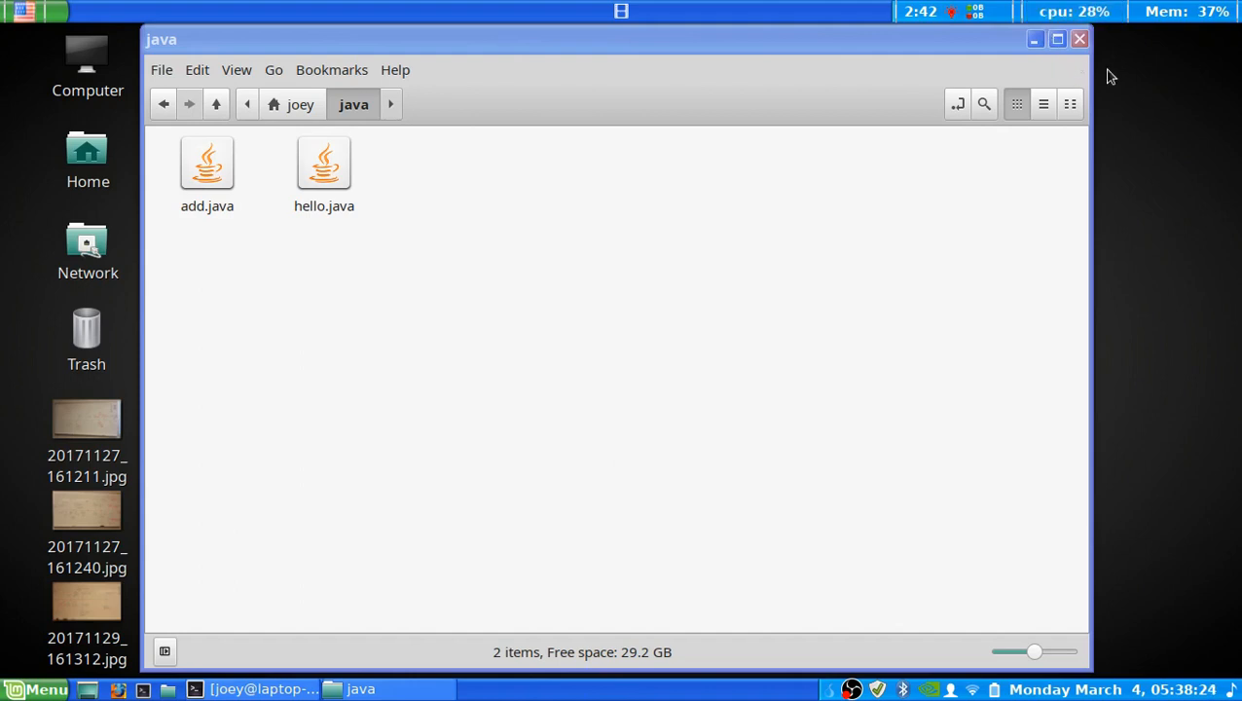
mouse_move(1226, 152)
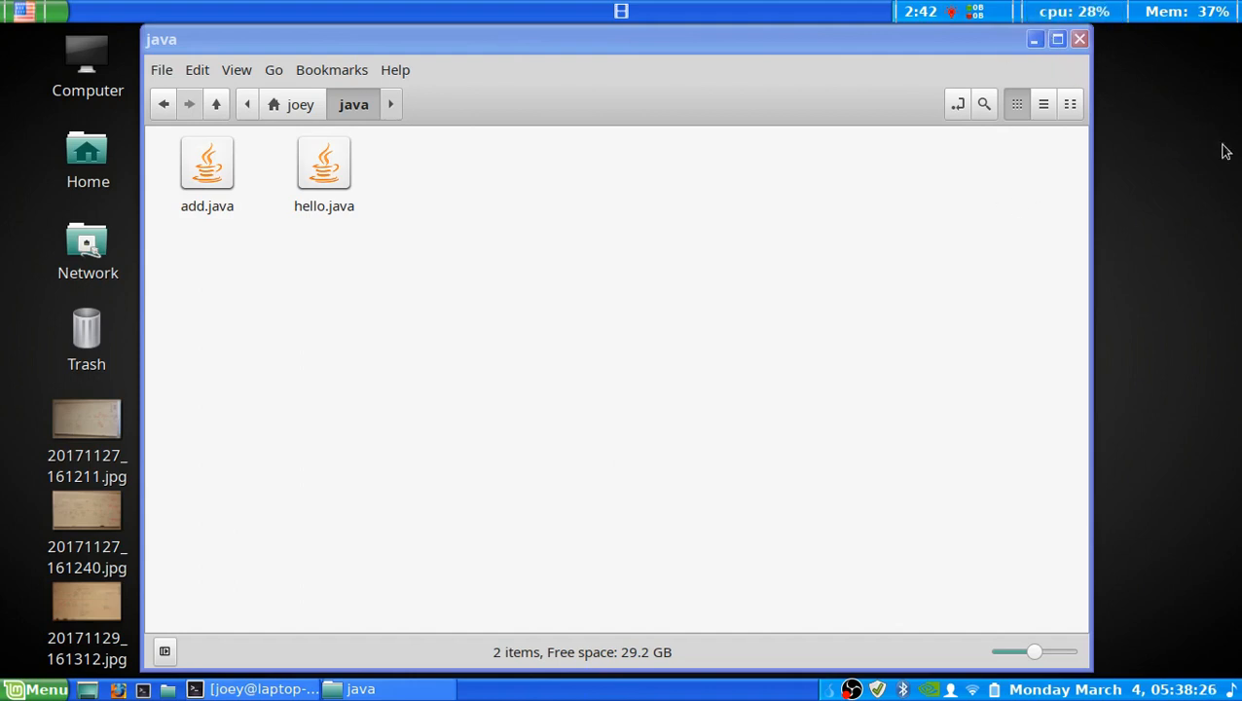
- Bring up the Terminal window sitting at the empty ~/java prompt
click(977, 11)
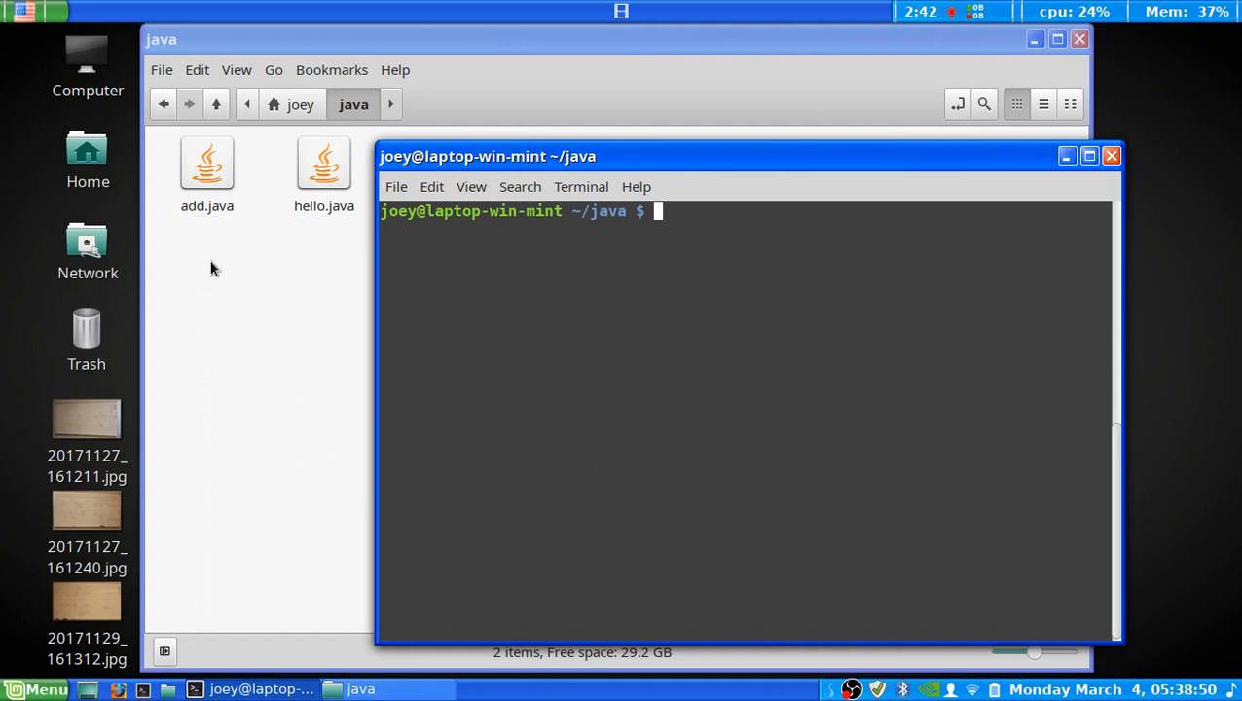
mouse_move(327, 269)
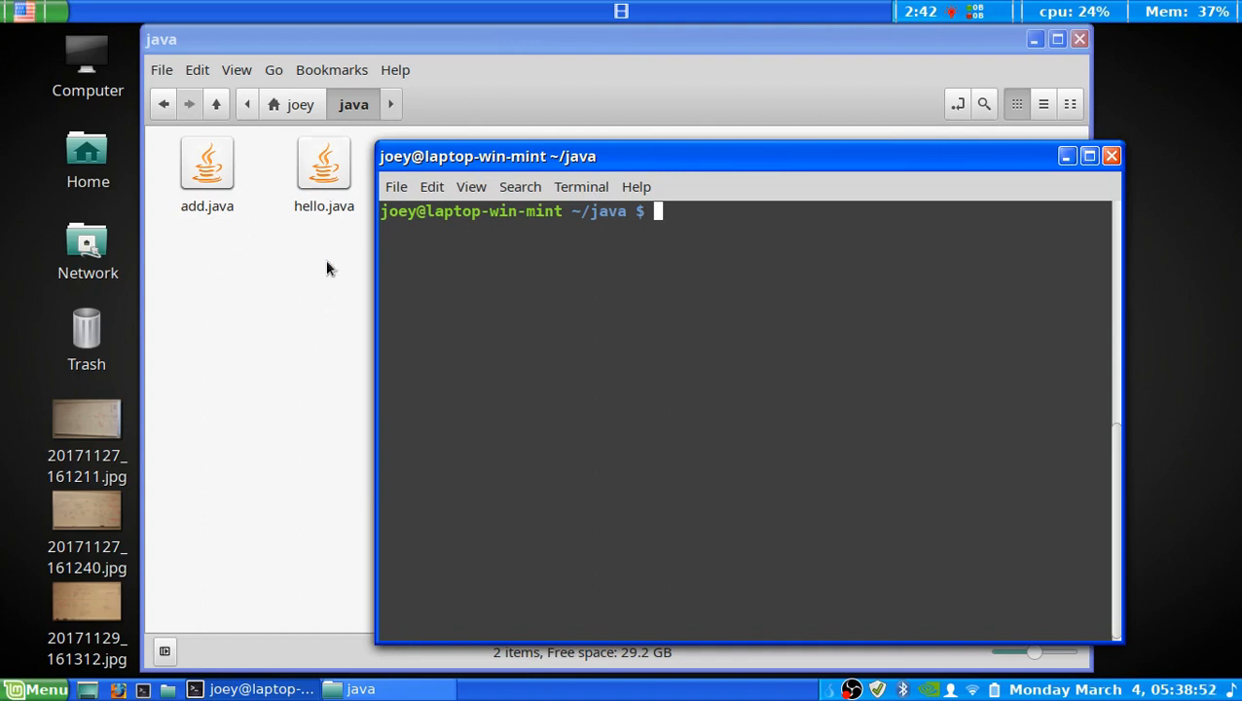
mouse_move(276, 290)
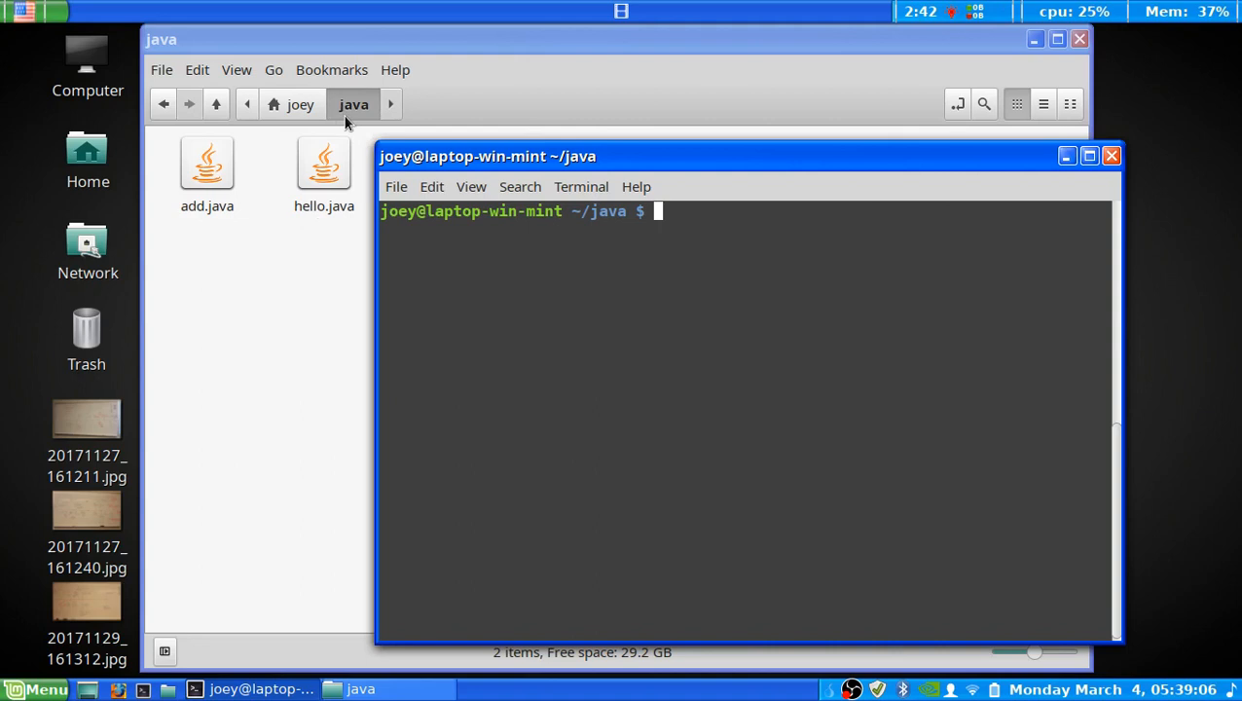
mouse_move(635, 284)
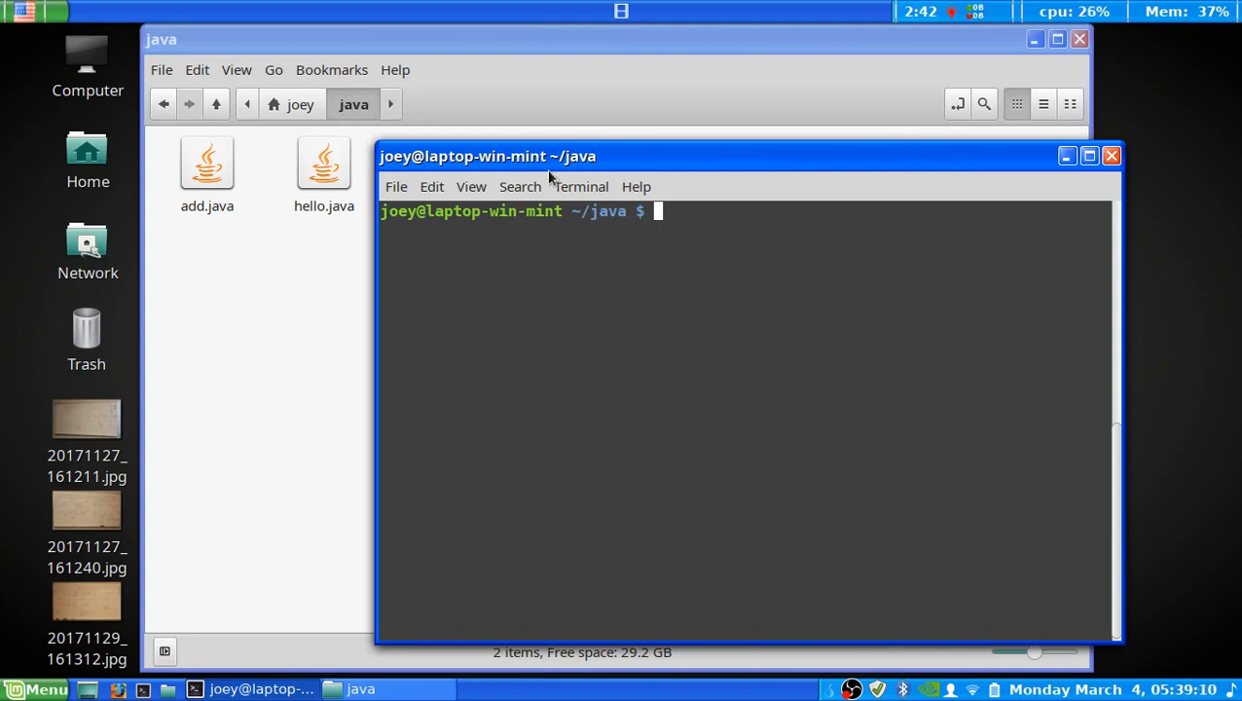
mouse_move(602, 222)
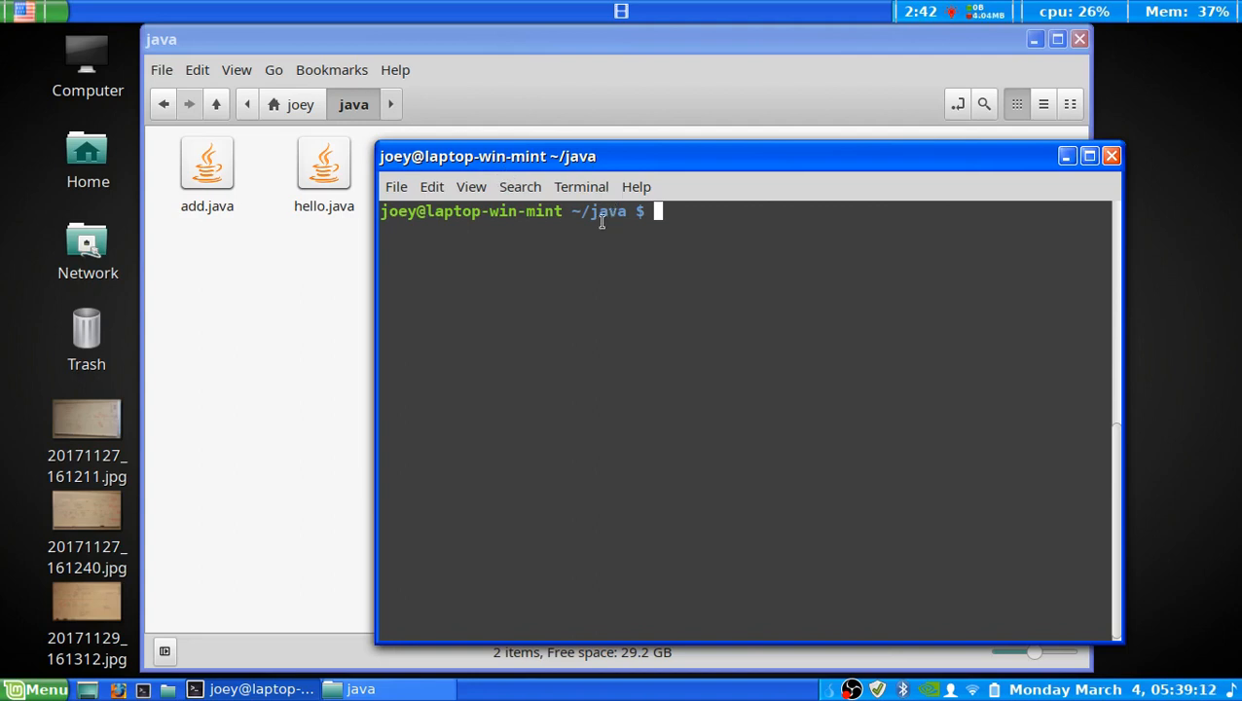
mouse_move(592, 222)
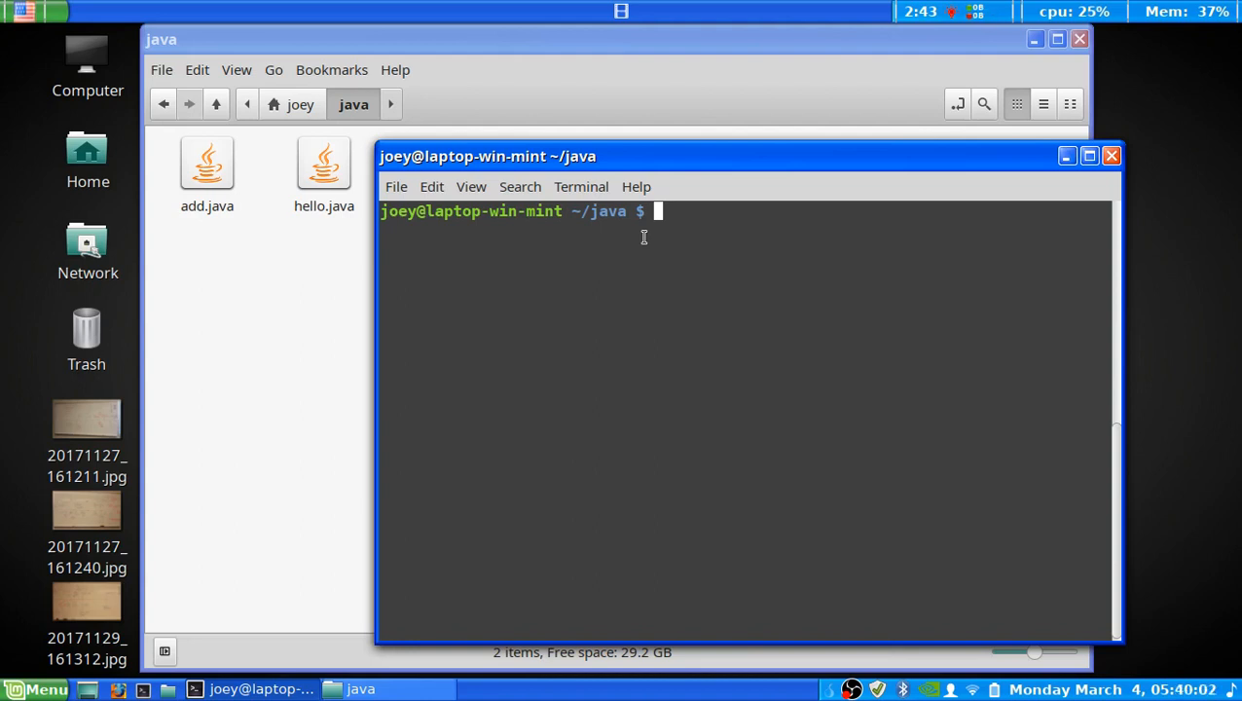
- Run 'sudo apt-get install gedit', which reports gedit is already the newest version
text(sud)
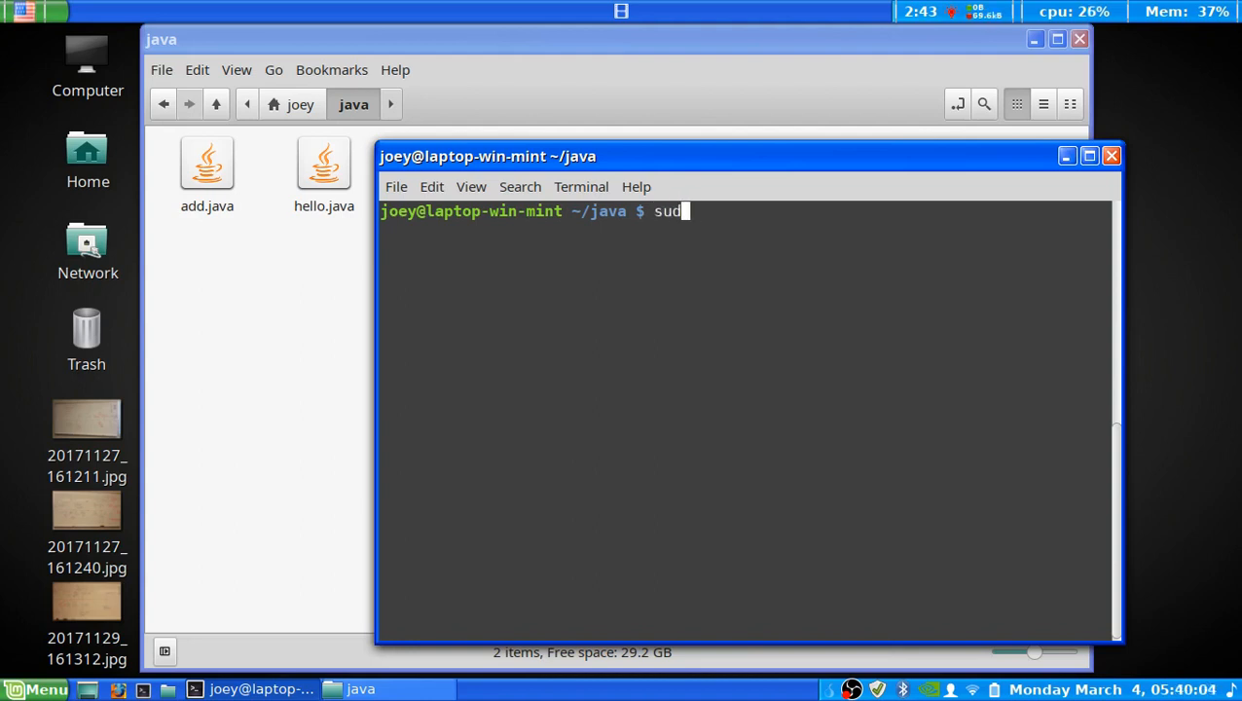
text(o apt-)
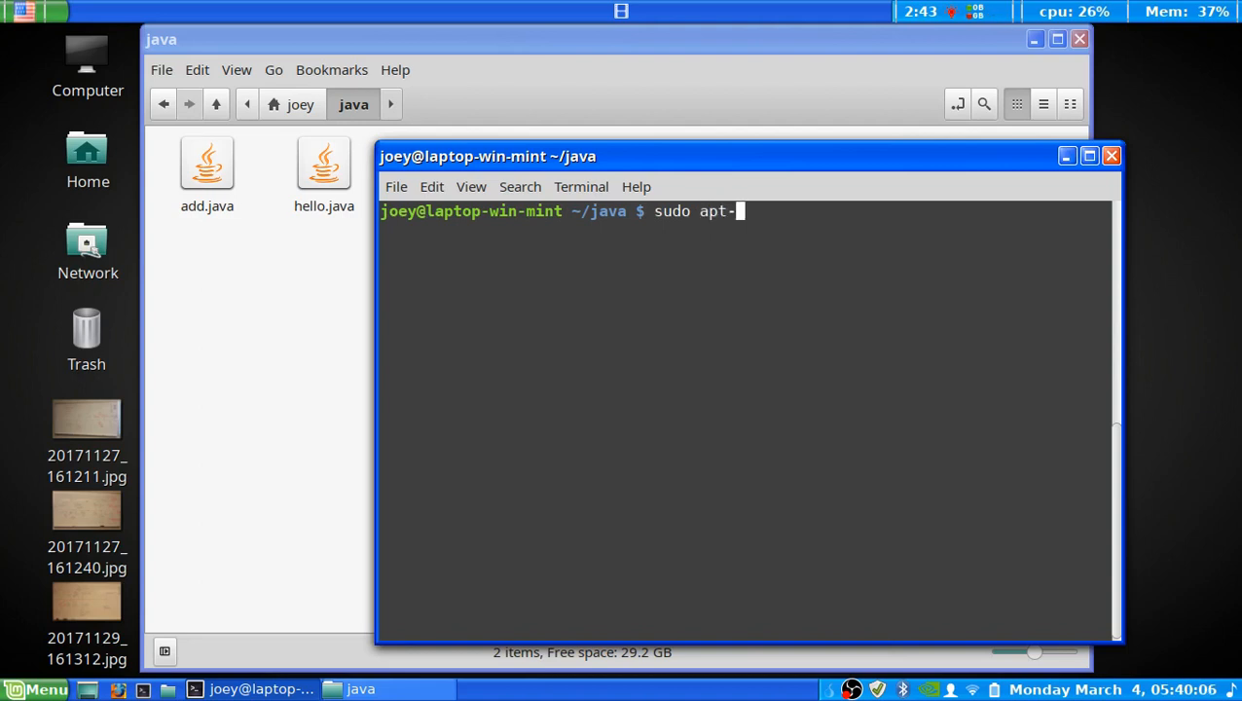
text(get insta)
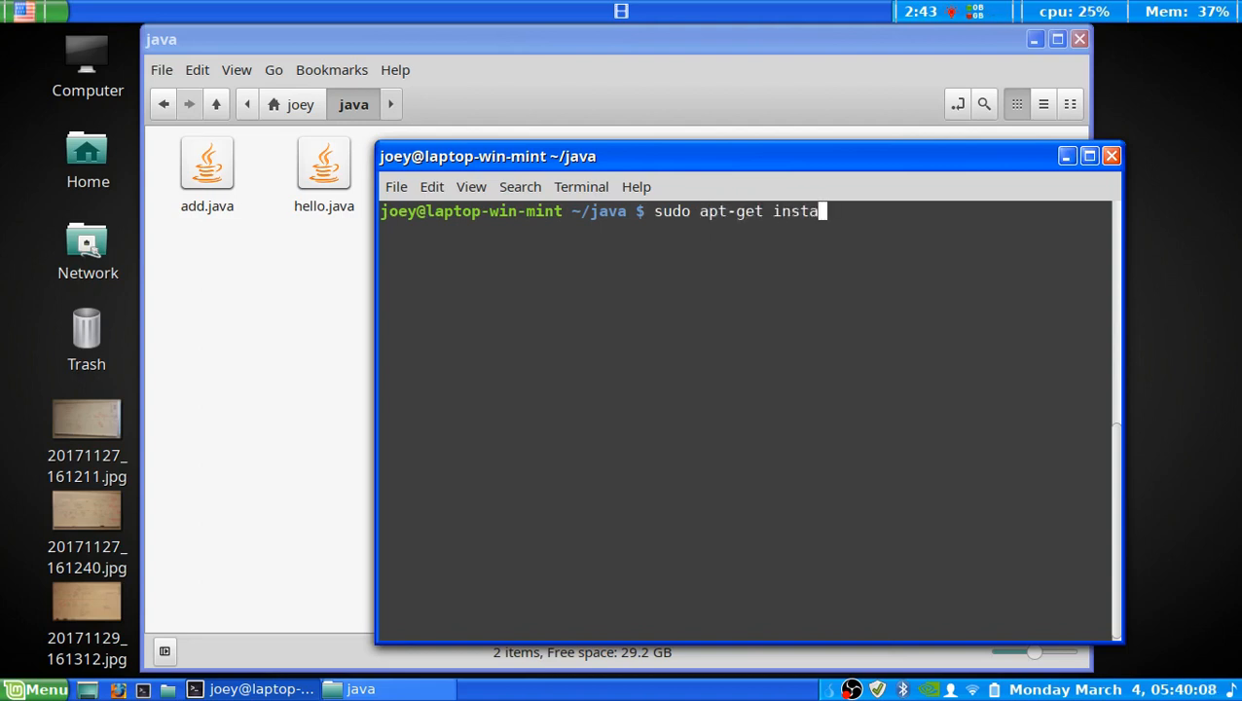
text(ll)
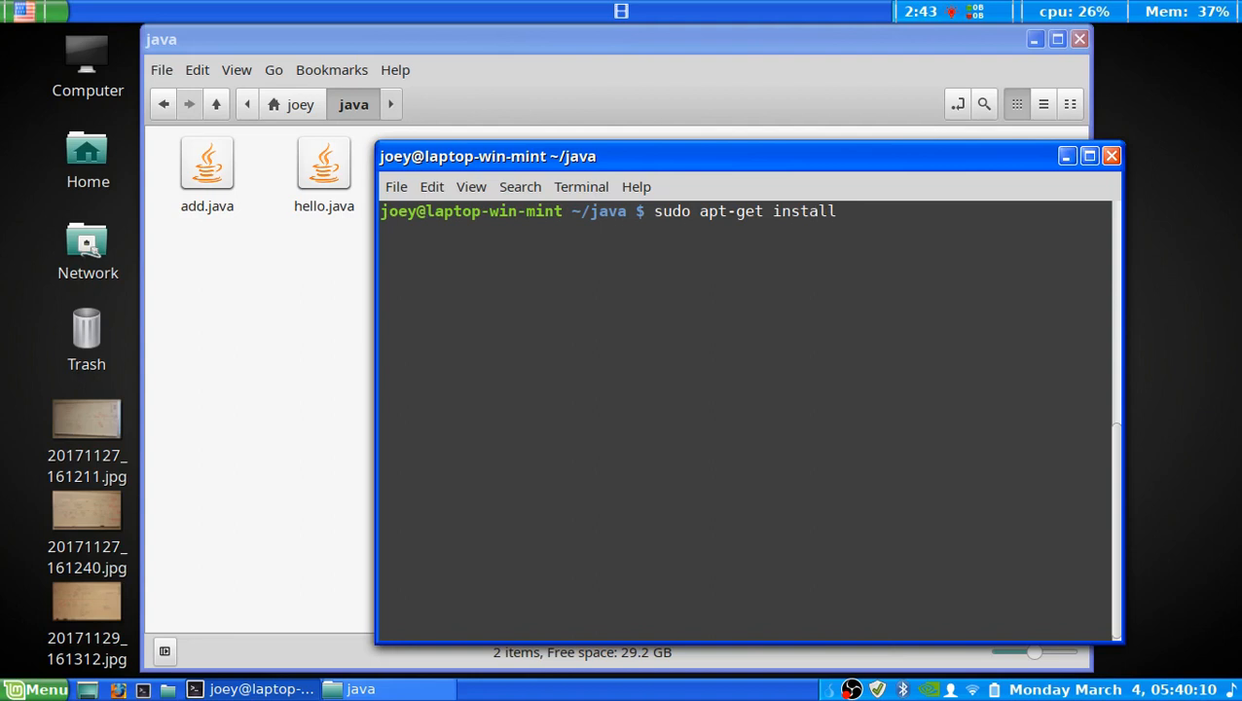
text(gedit)
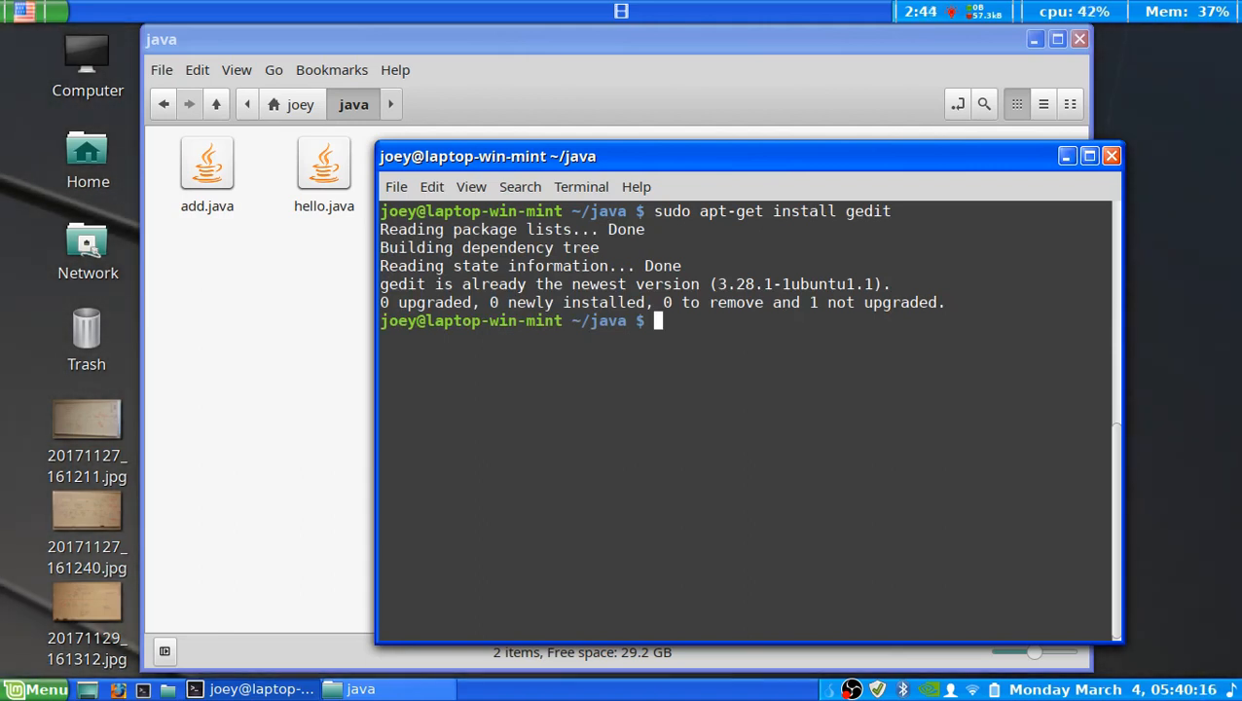
mouse_move(633, 280)
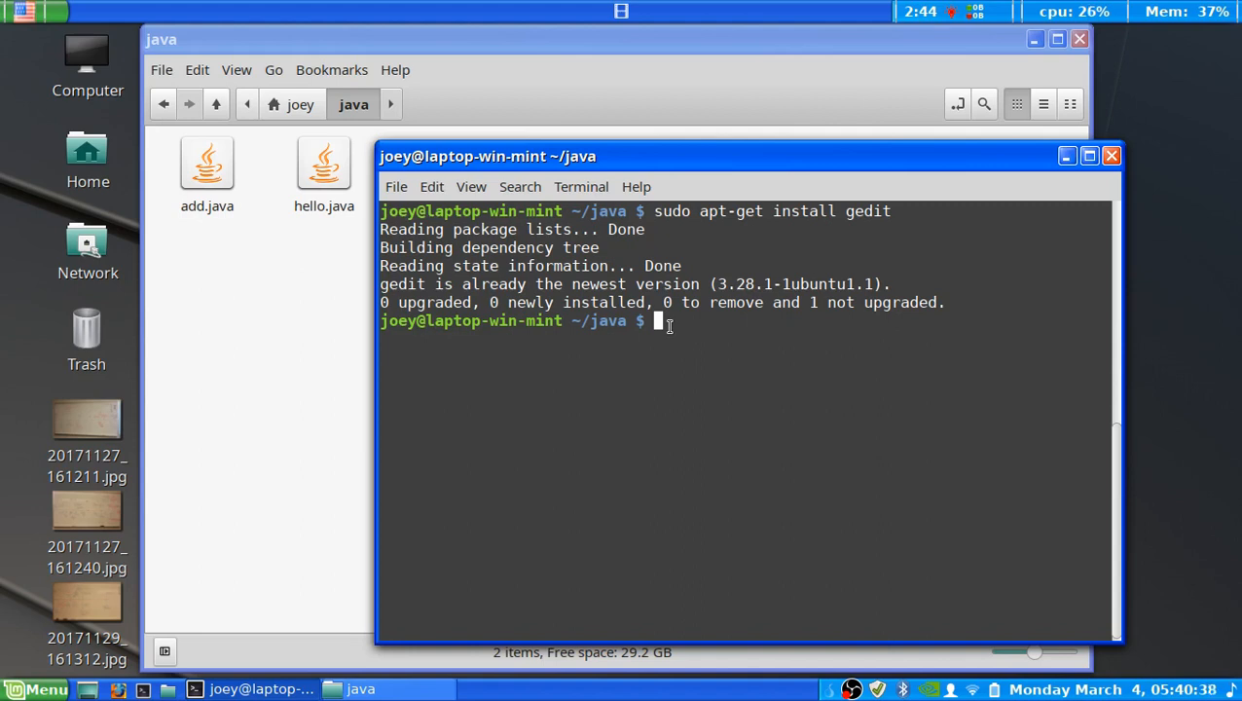
- Run 'javac -version', which reports javac 10.0.2
text(jav)
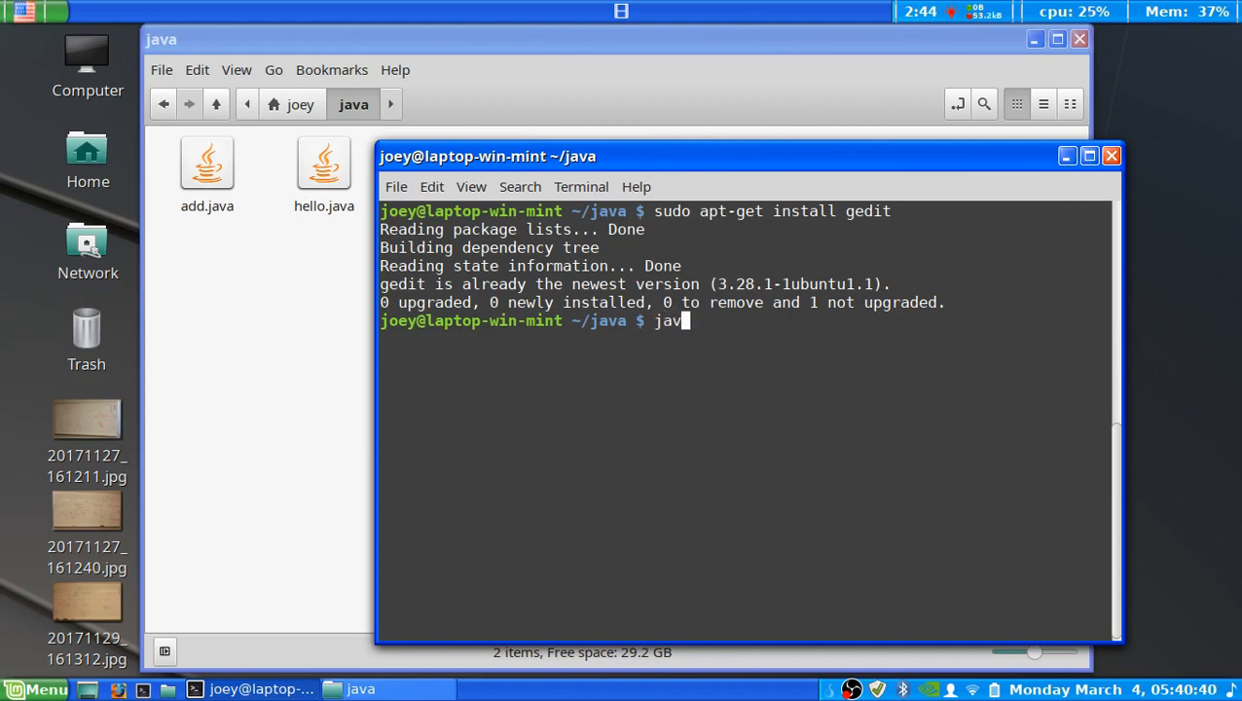
text(ac -version)
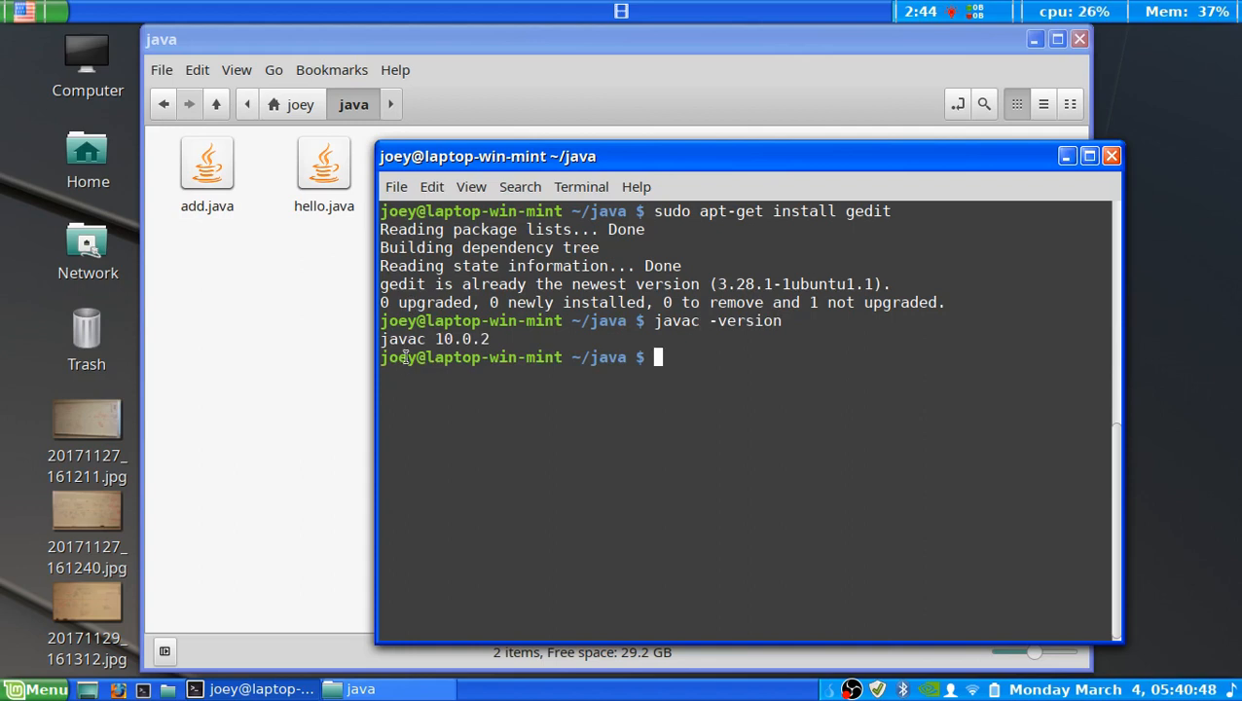
mouse_move(432, 350)
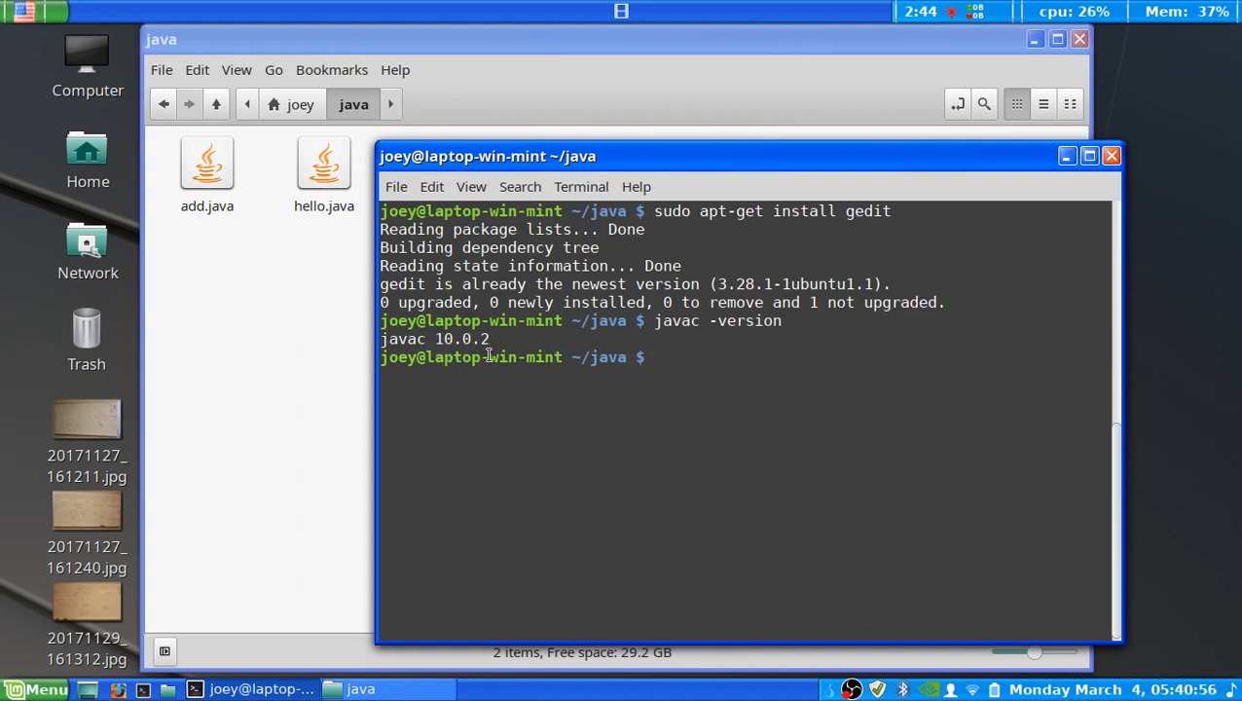
mouse_move(658, 356)
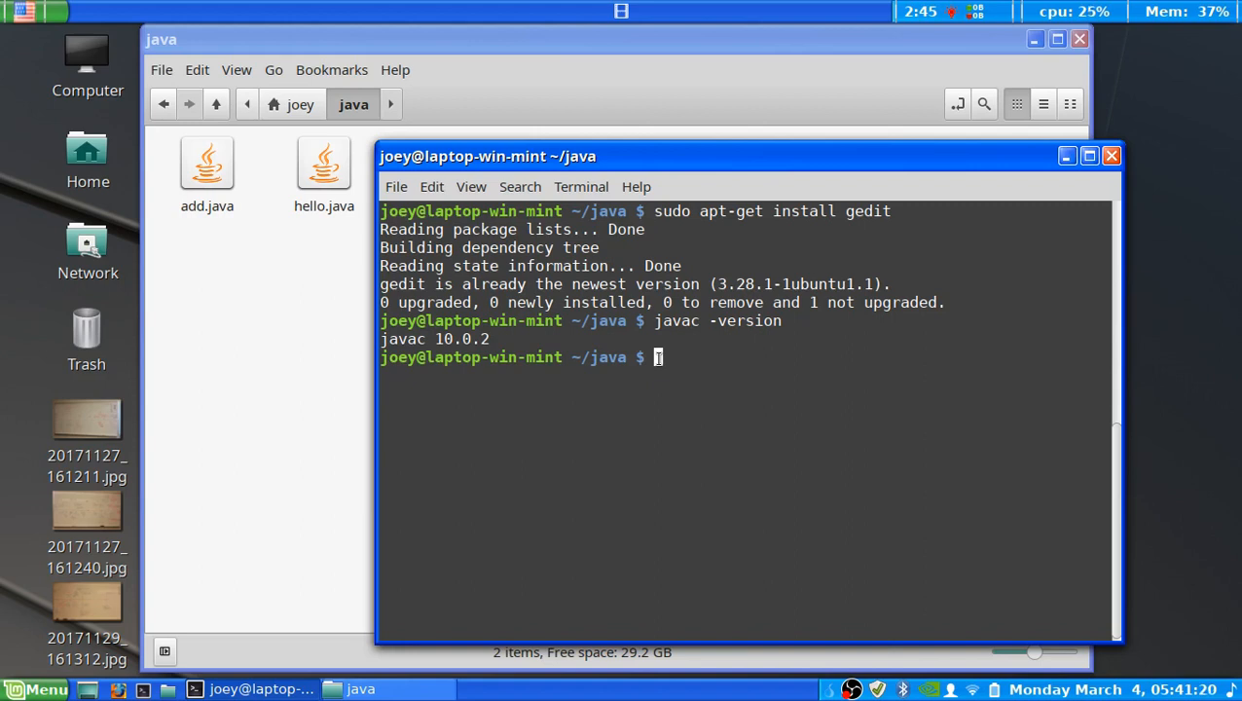
- Run 'sudo apt-get install default-jre', reported as already the newest version
text(sudo)
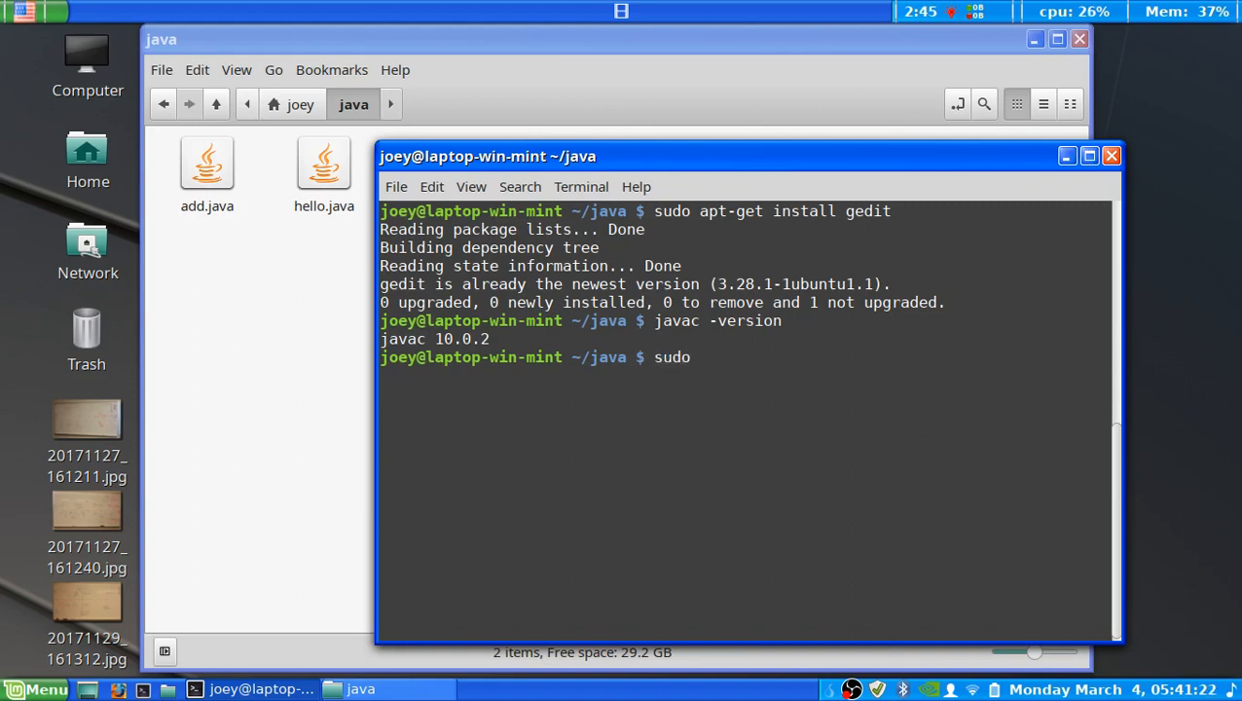
text(apt)
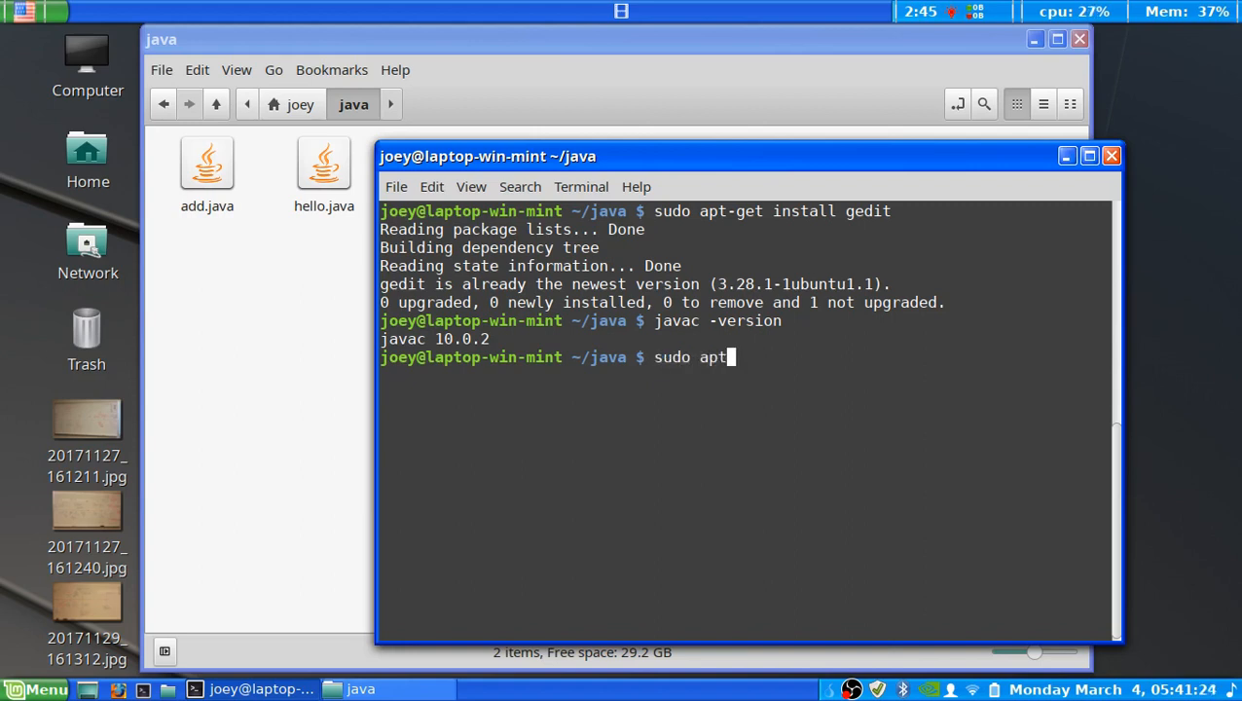
text(-get install d)
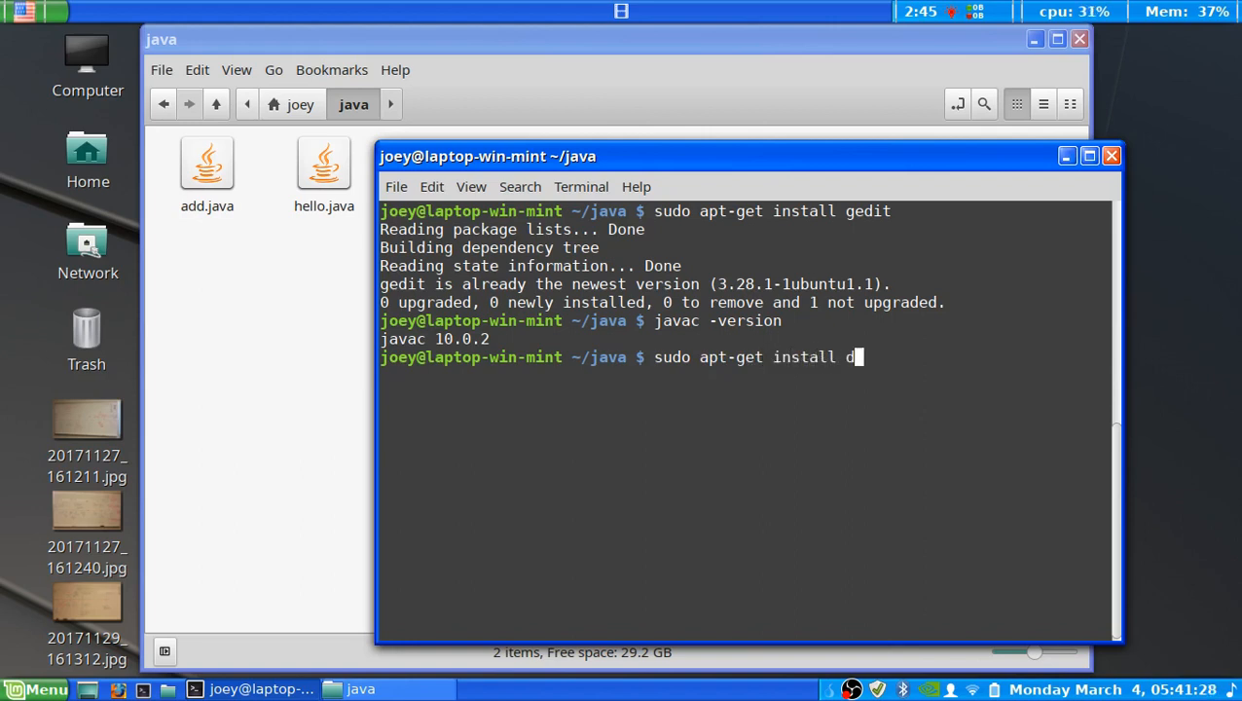
text(efau)
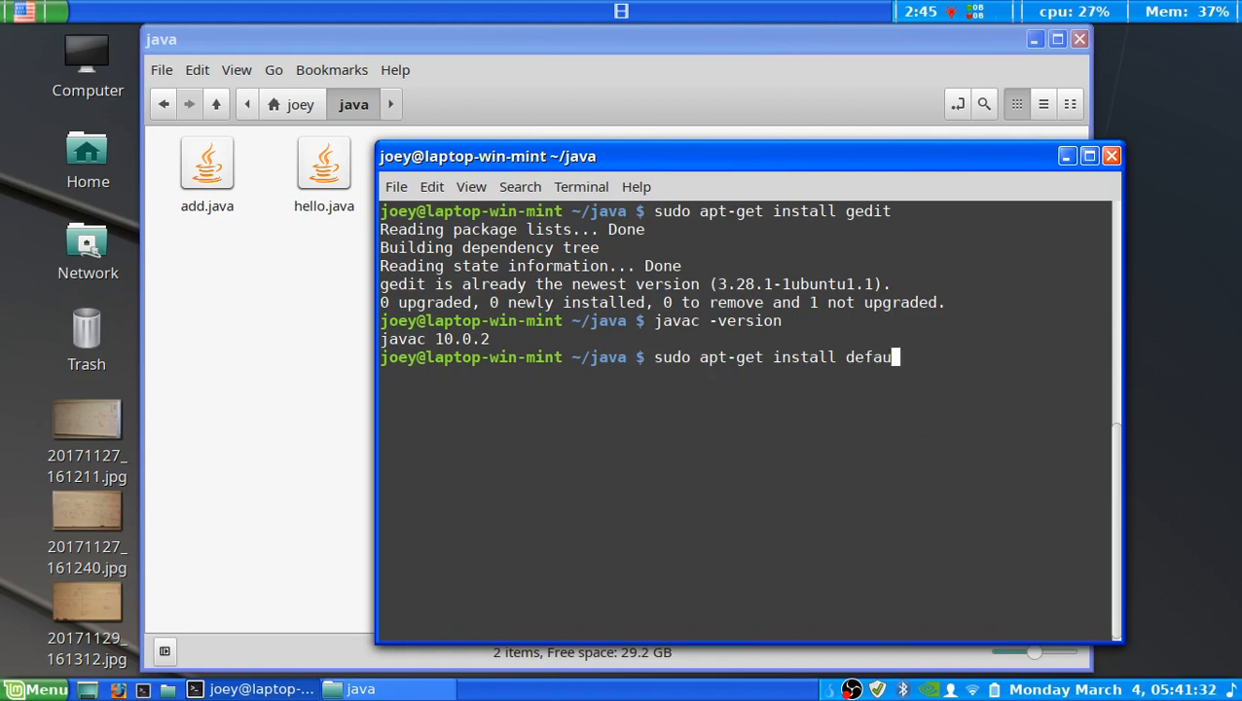
text(lt-j)
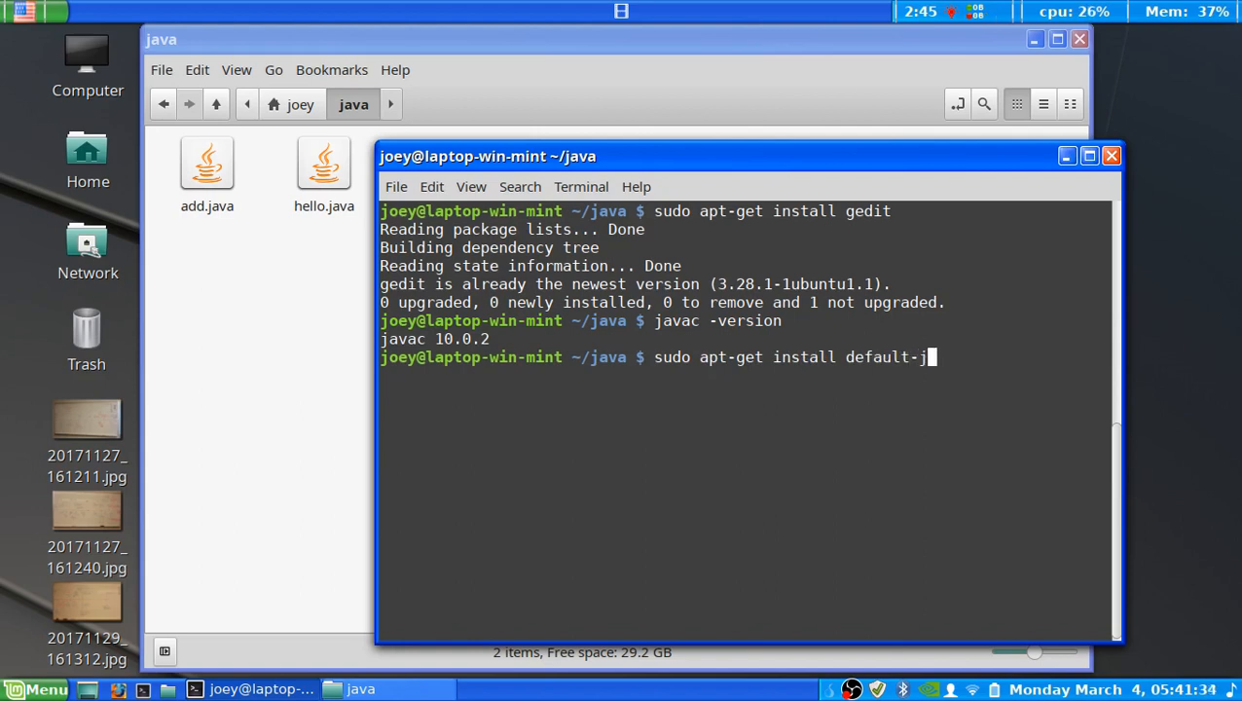
text(re)
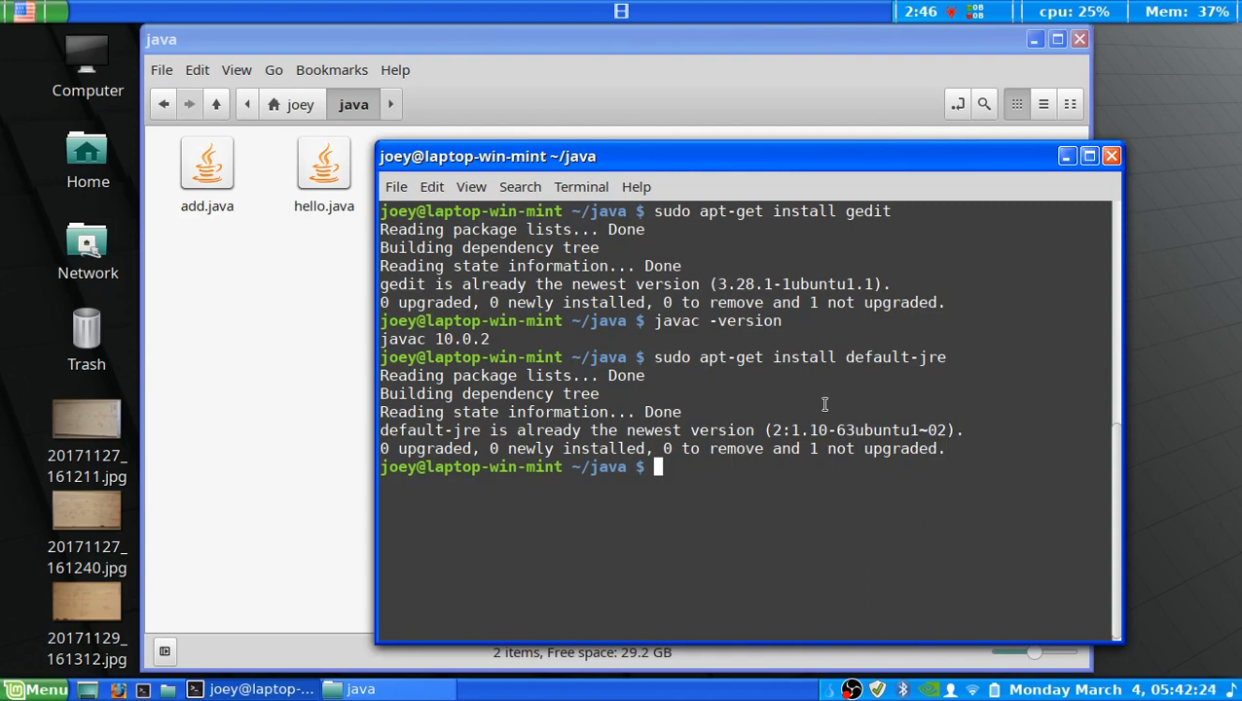
mouse_move(666, 479)
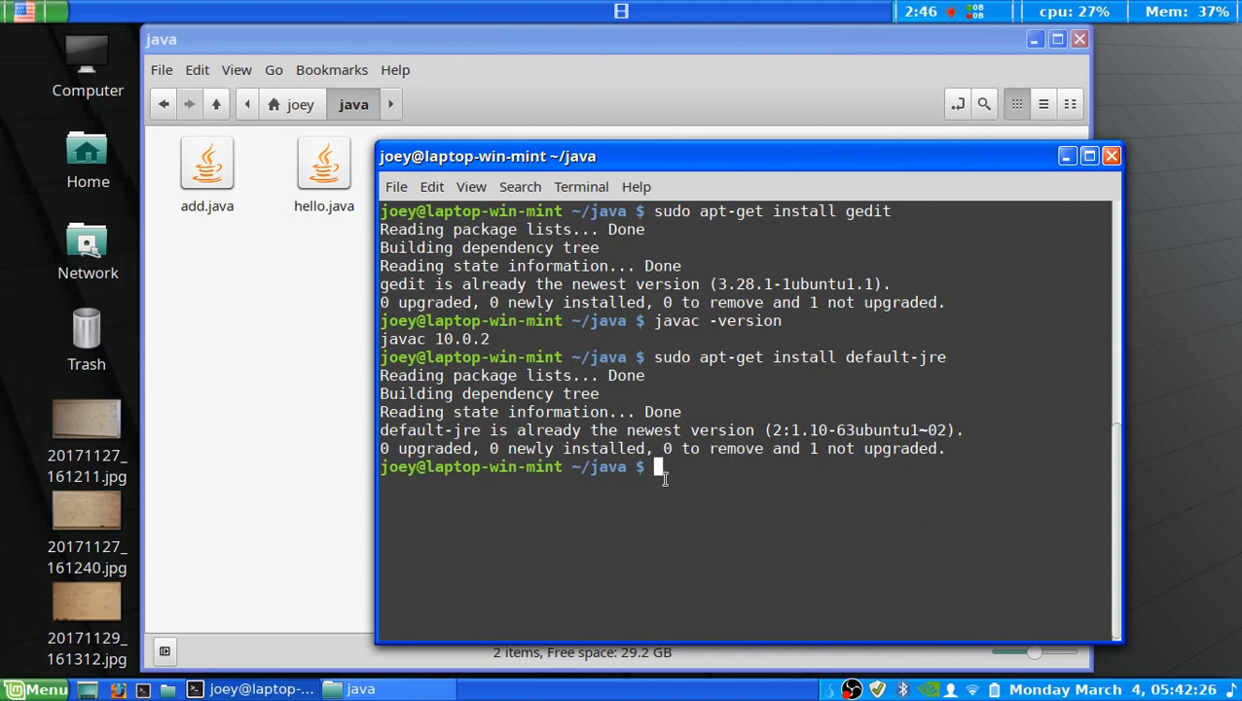
mouse_move(662, 466)
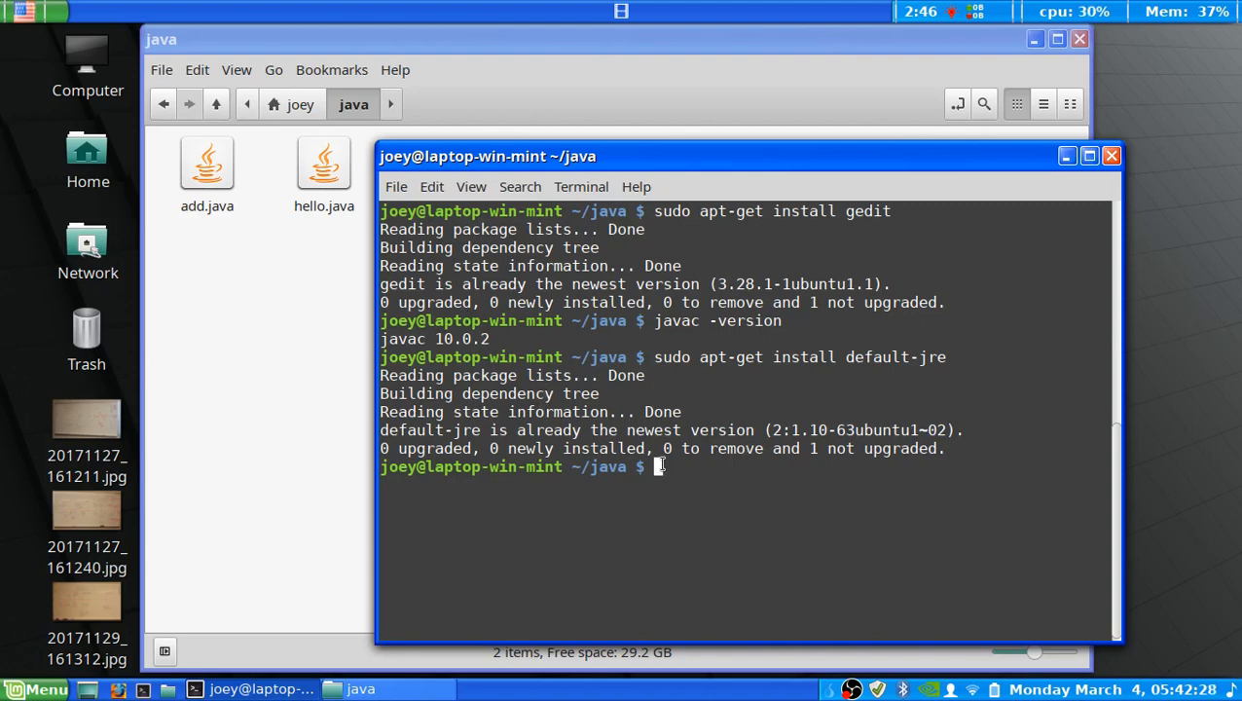
- Begin the next install command, 'sudo apt-get install default-j'
text(sudo apt-get install default-j)
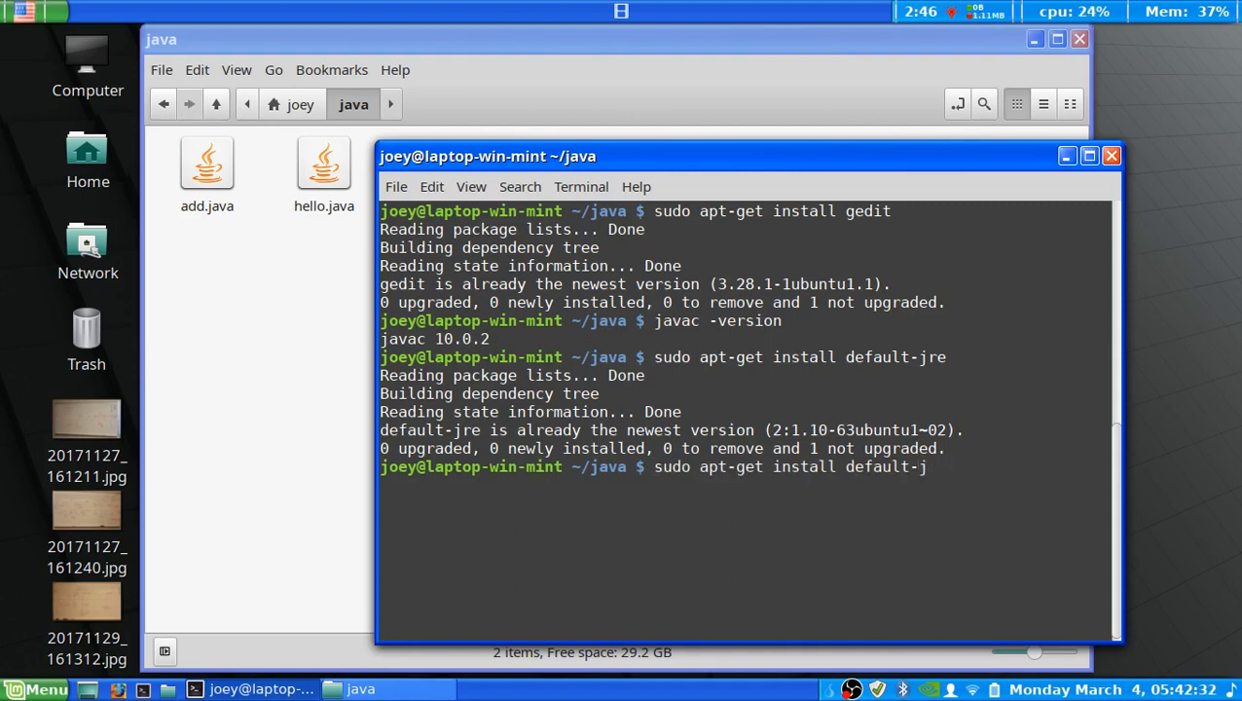
- Complete the command as 'sudo apt-get install default-jdk'
text(dk)
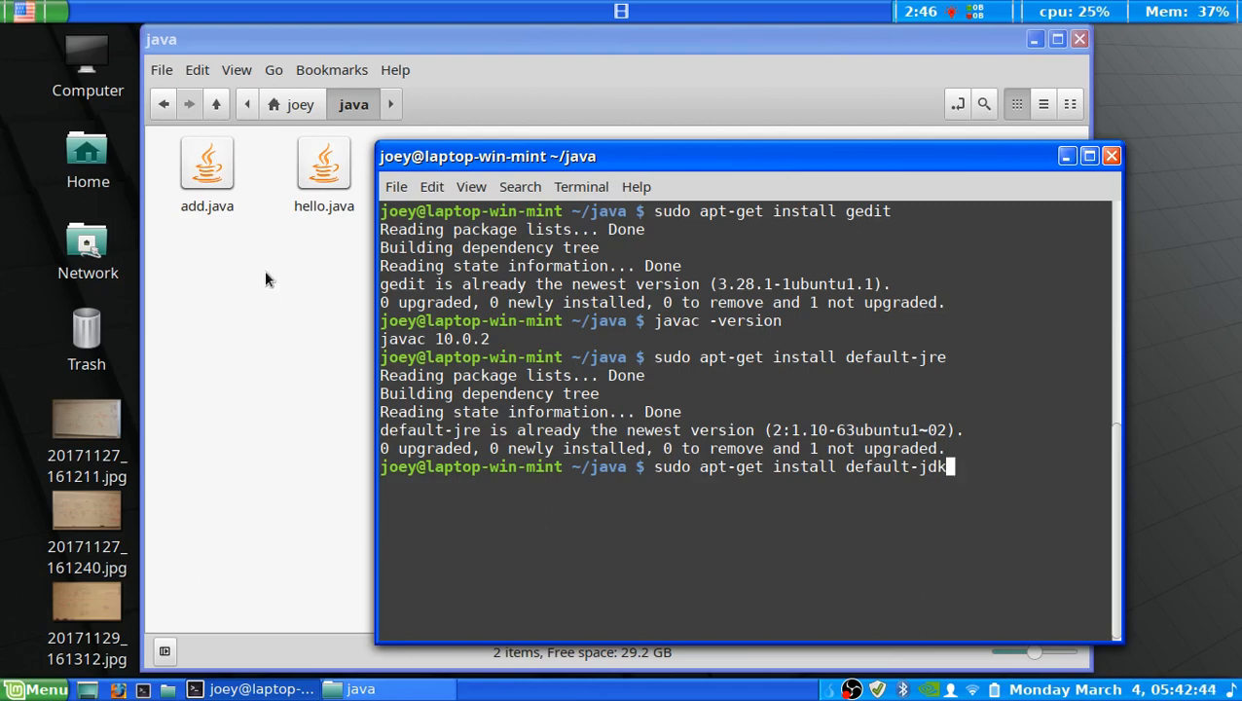
mouse_move(855, 411)
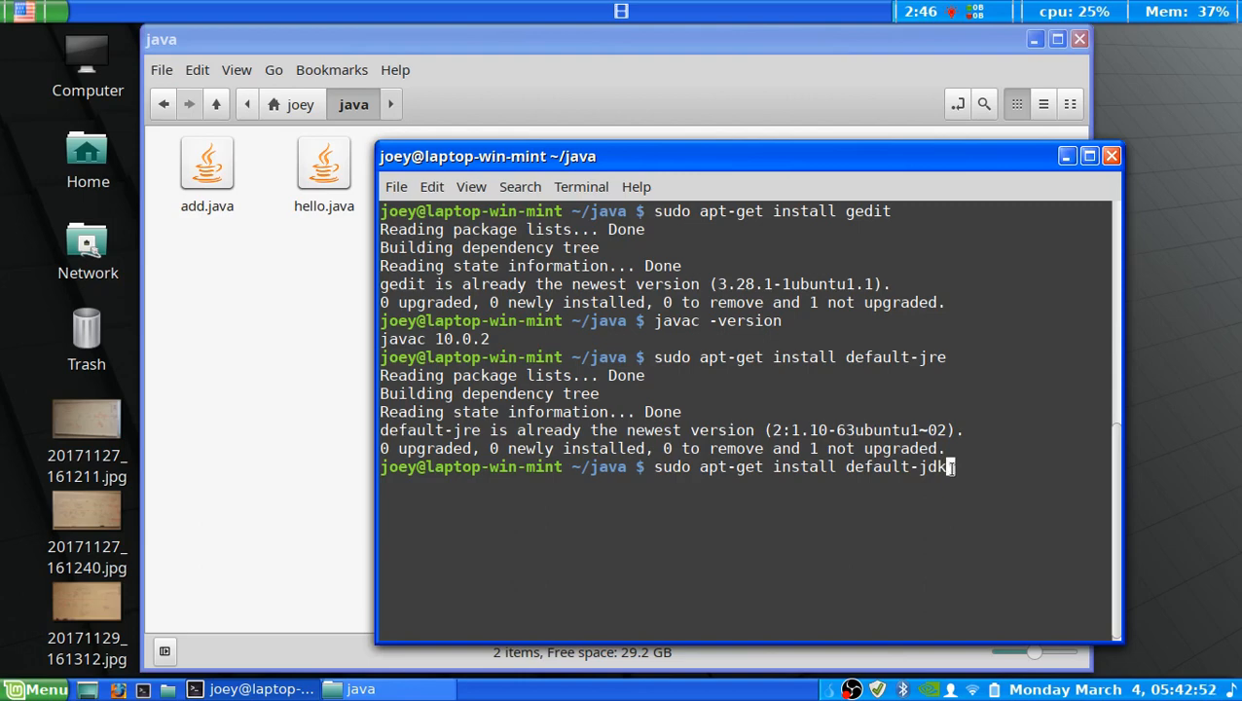
mouse_move(888, 483)
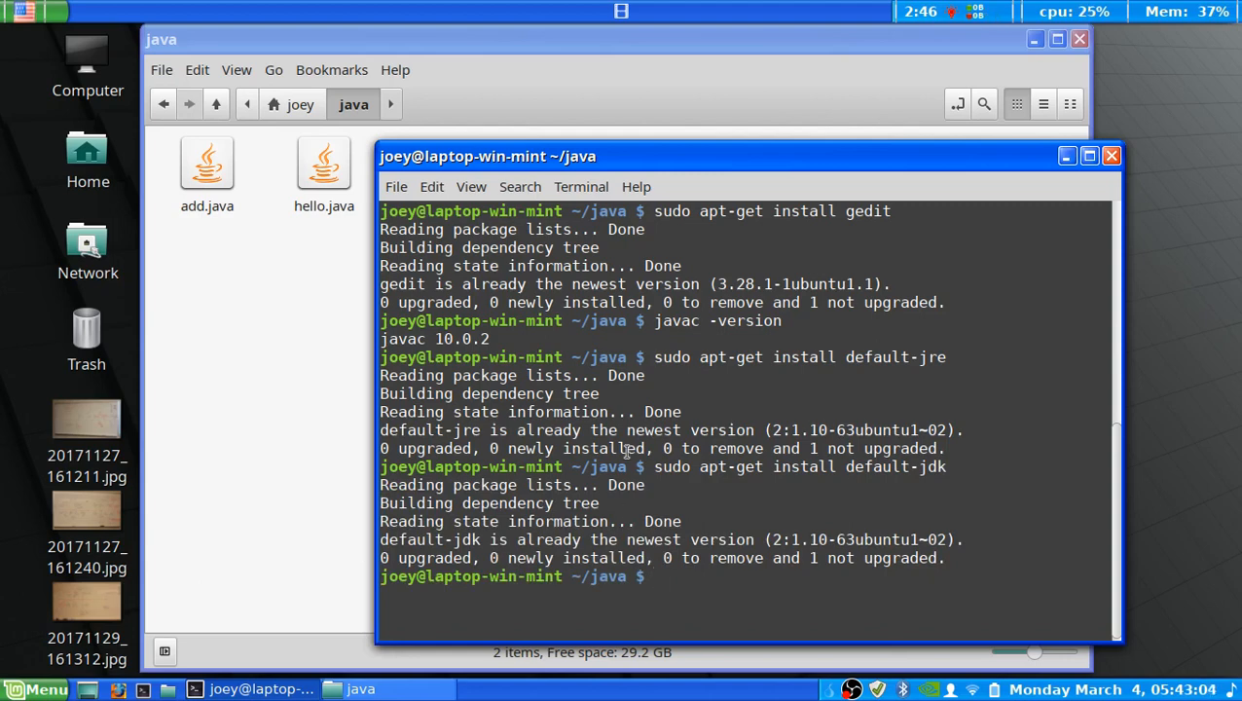
mouse_move(670, 335)
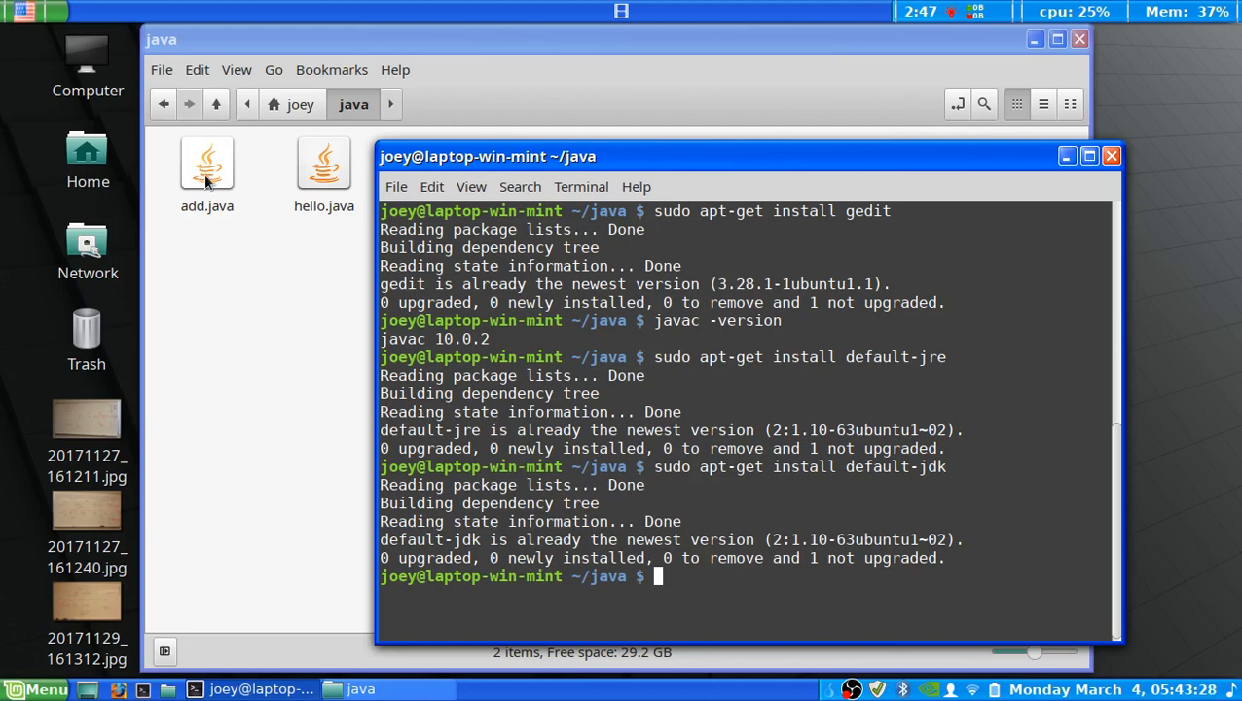
mouse_move(218, 190)
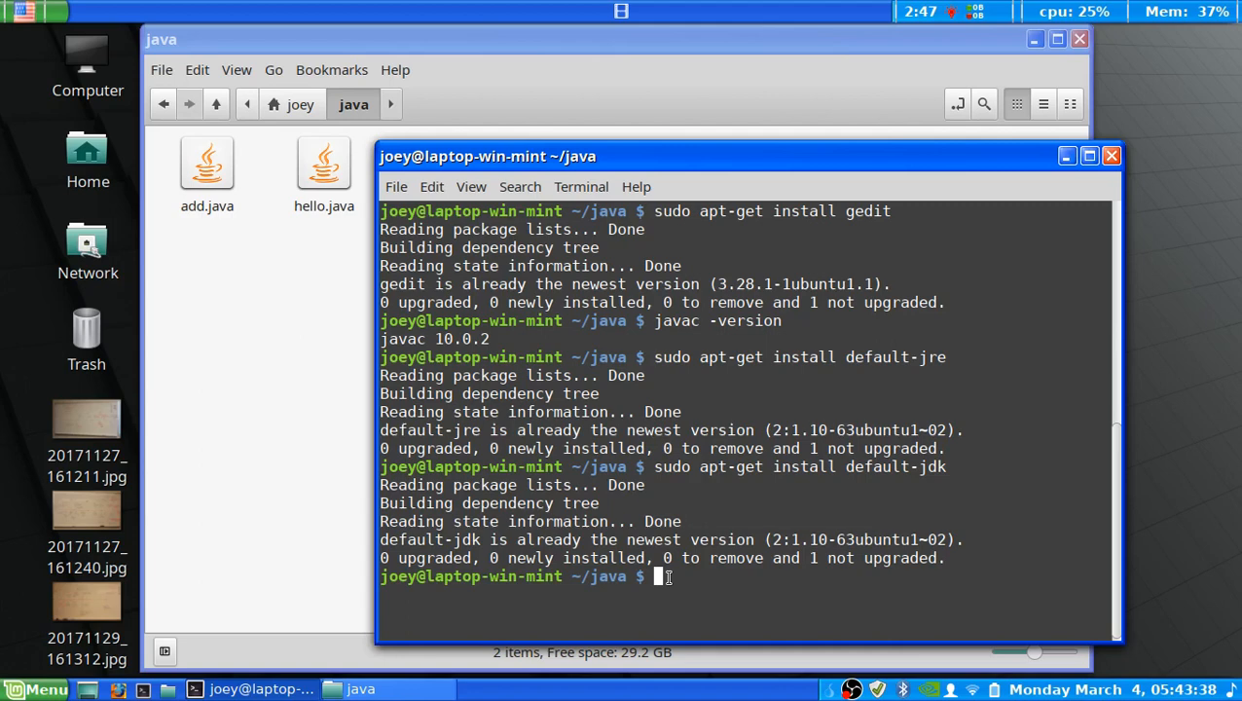
- Run 'gedit hello.java' to show the Princess Bride print program in gedit
text(ged)
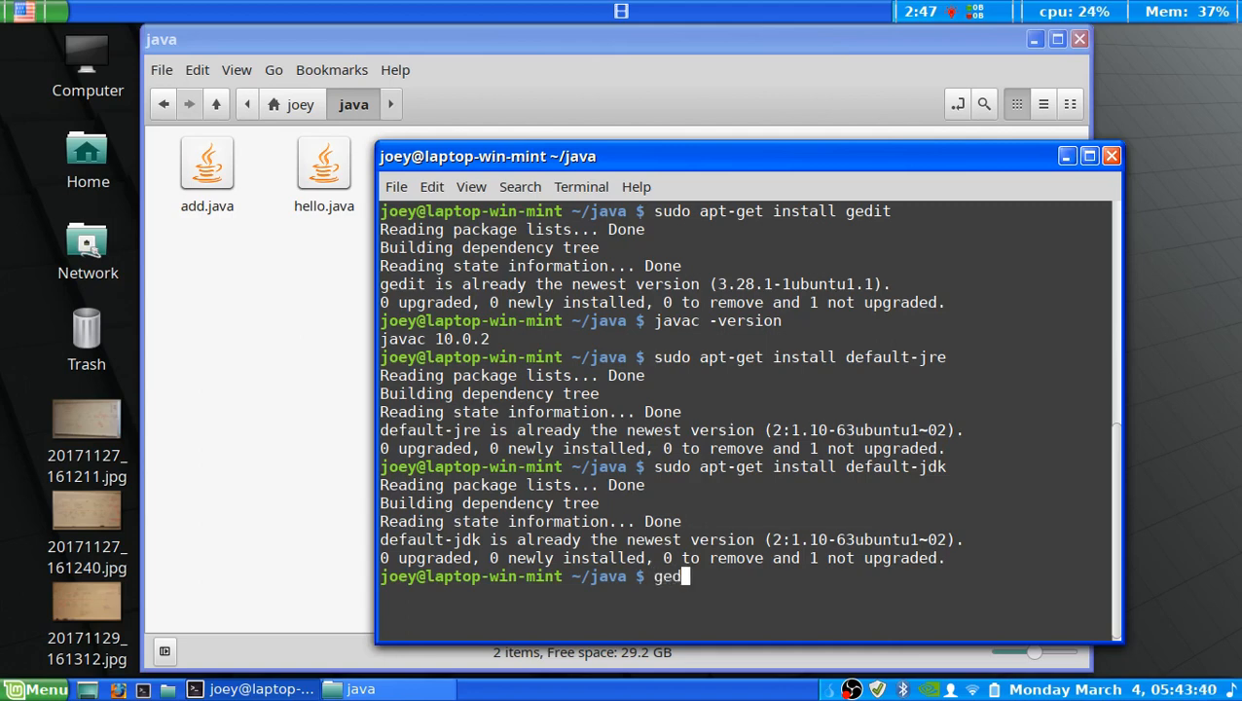
text(it)
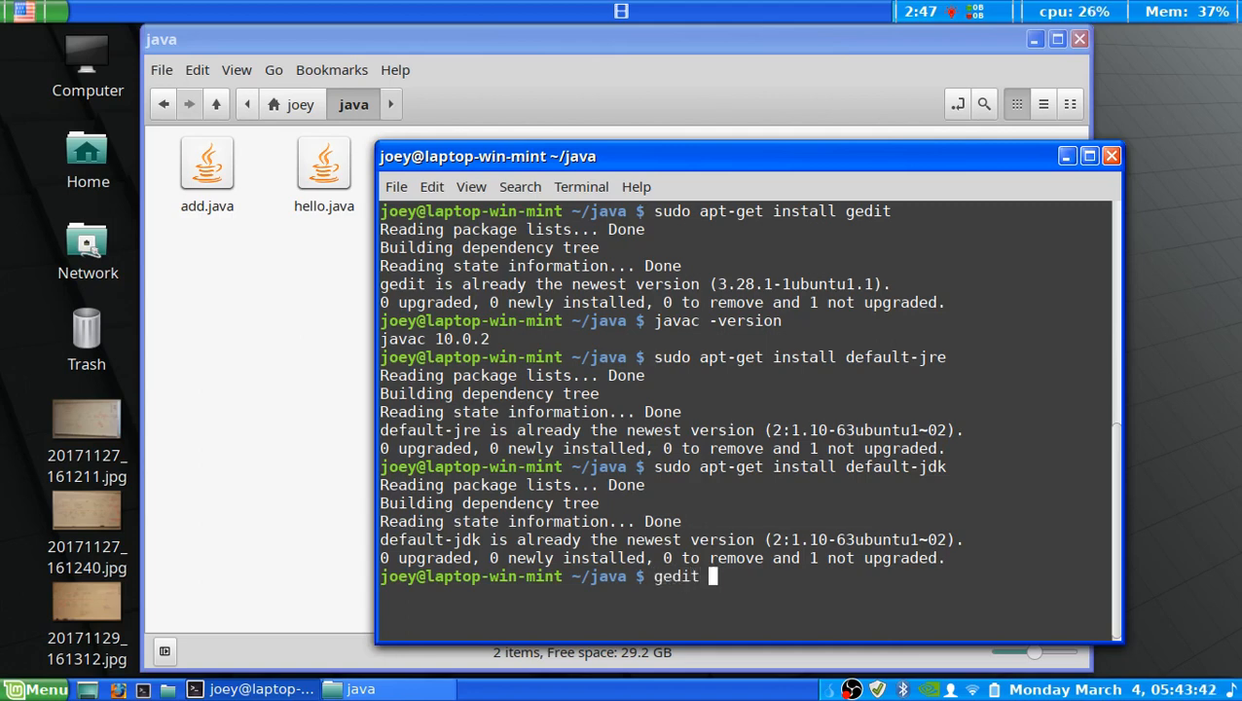
text(hell)
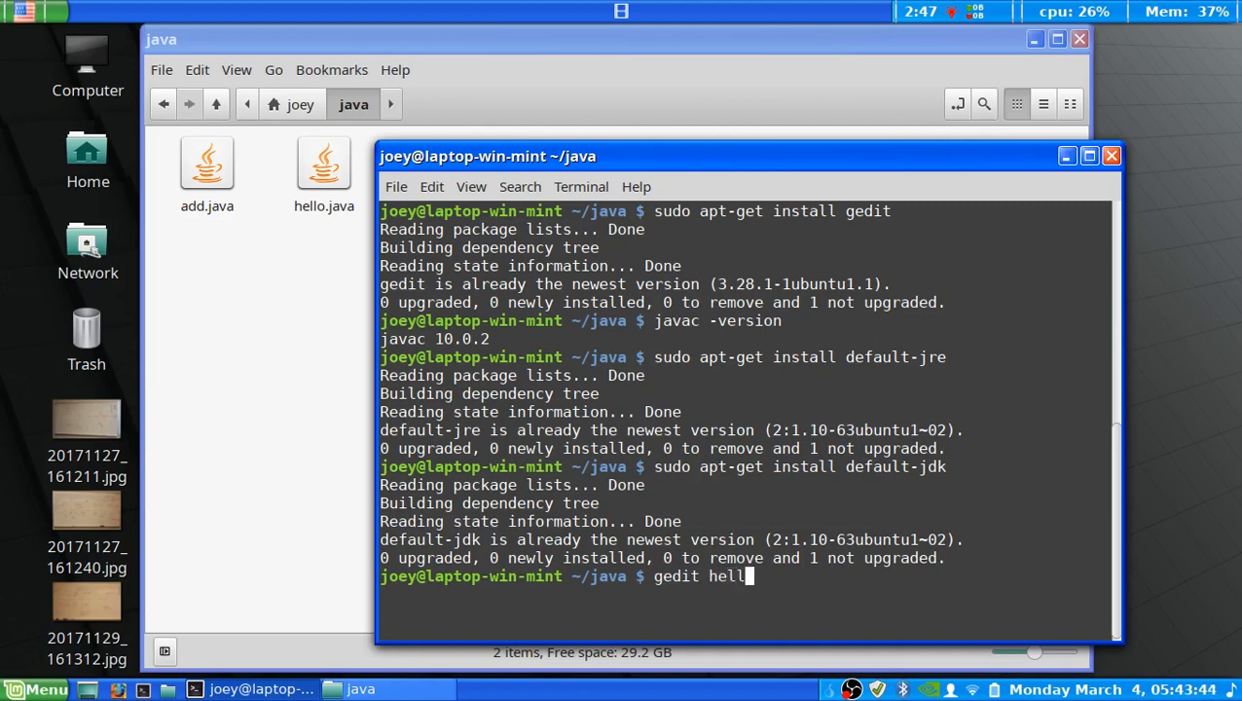
text(o)
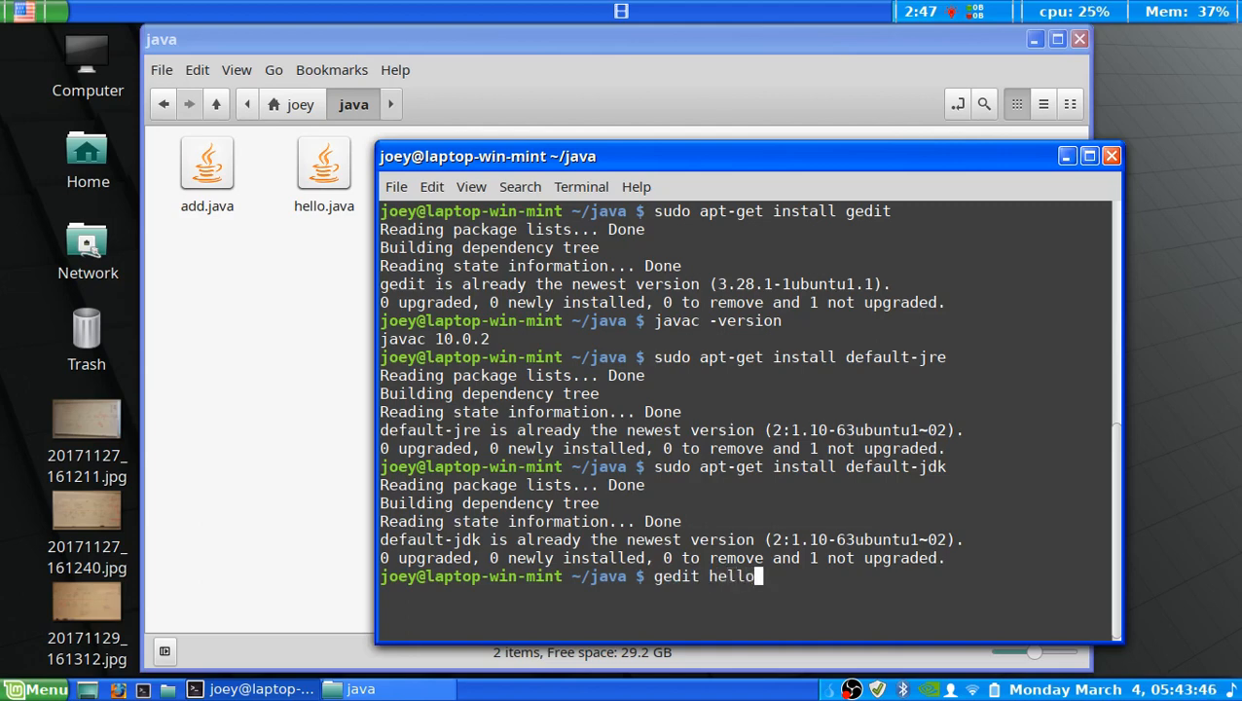
text(.java)
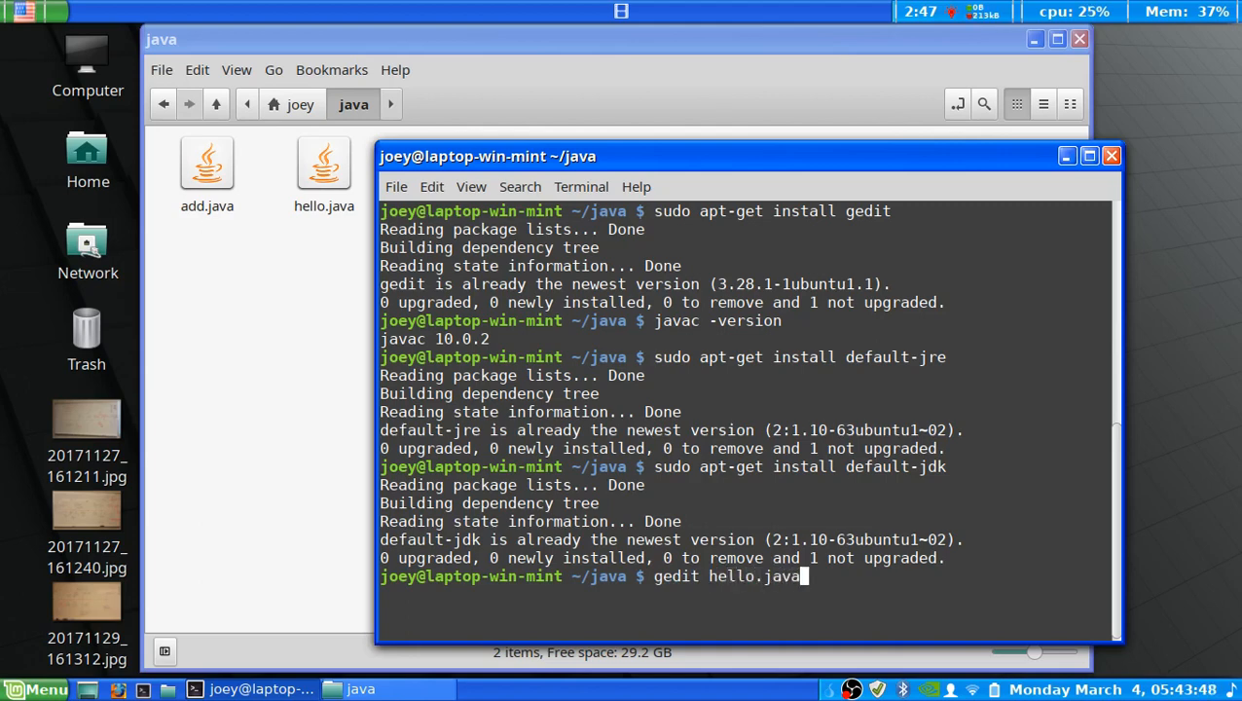
key(Return)
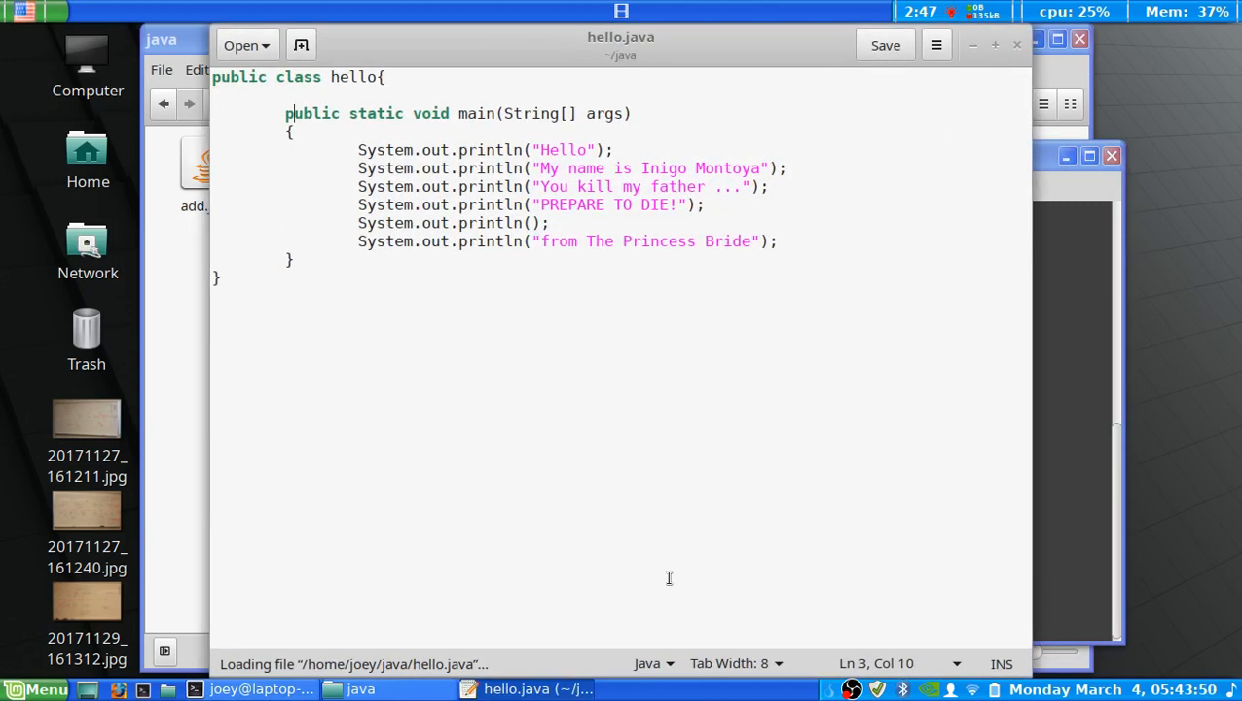
mouse_move(611, 152)
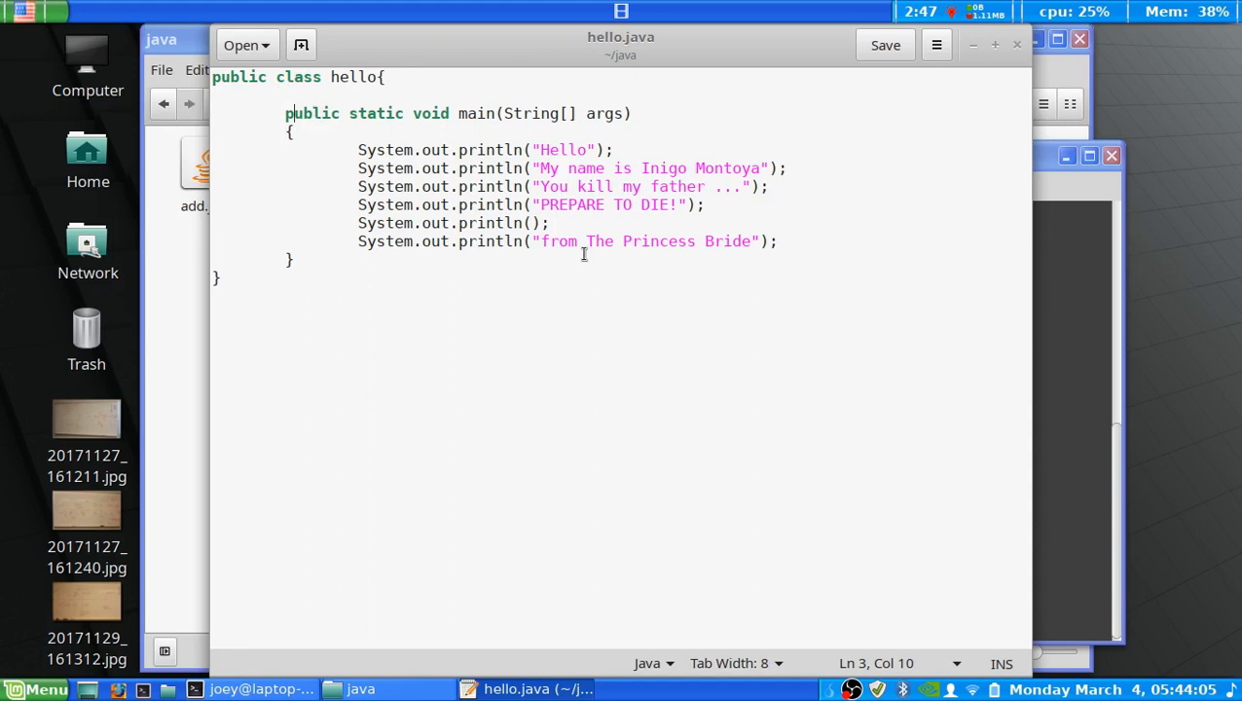
mouse_move(707, 464)
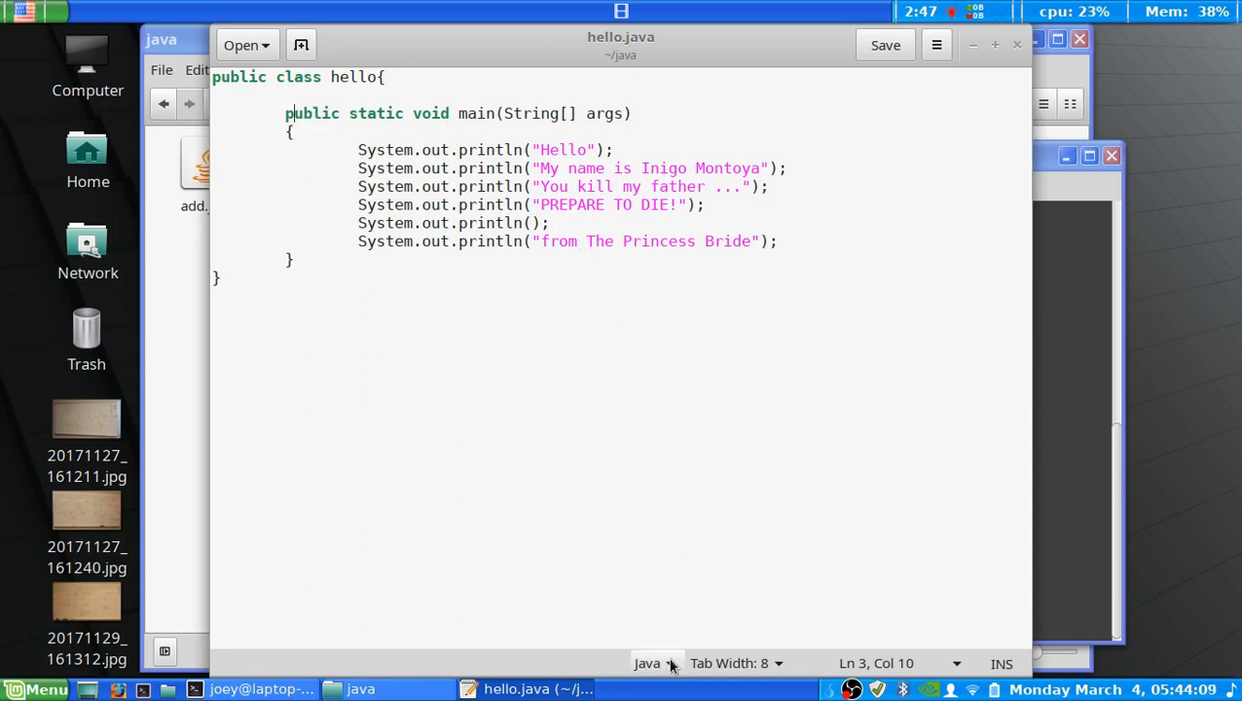
click(646, 661)
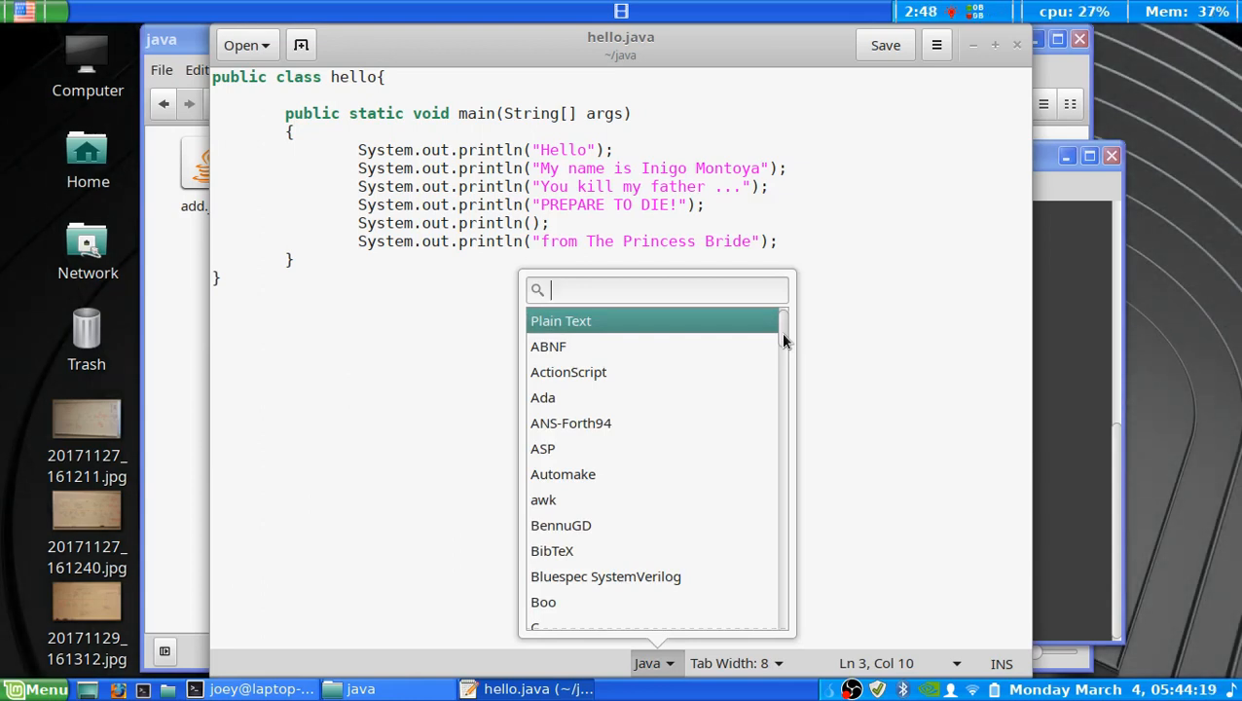
scroll(down, 3)
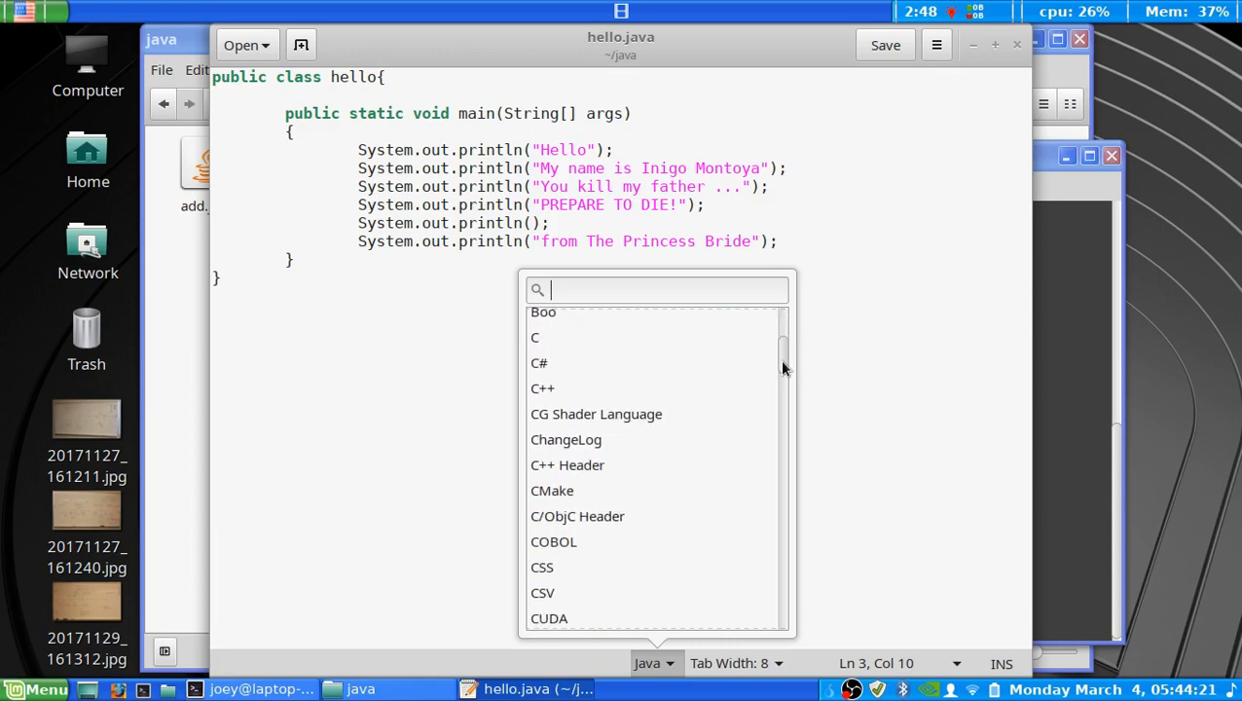
scroll(down, 3)
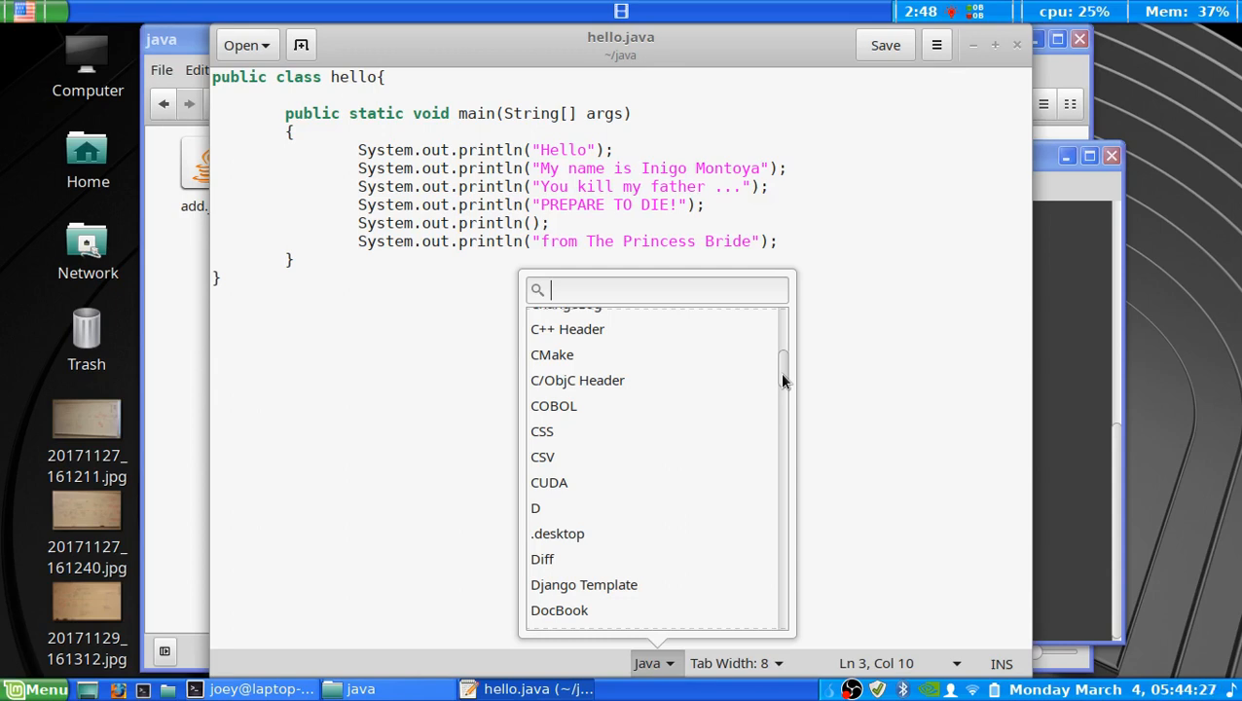
scroll(down, 3)
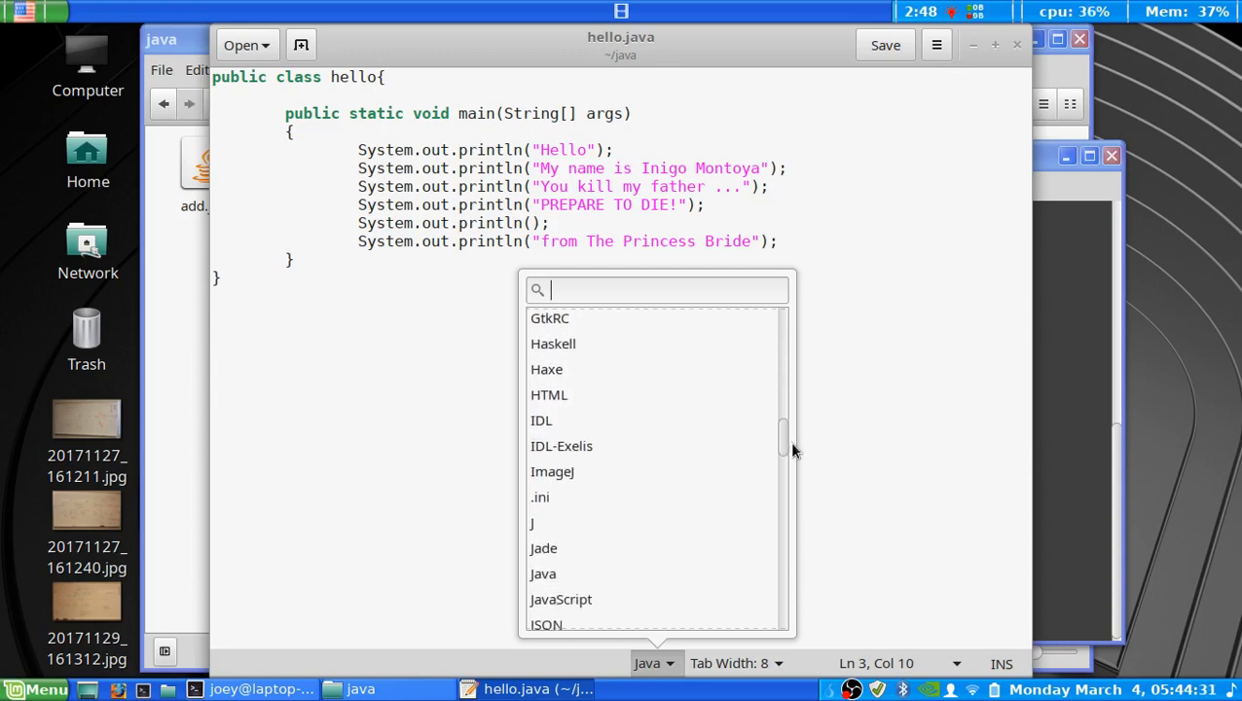
scroll(down, 3)
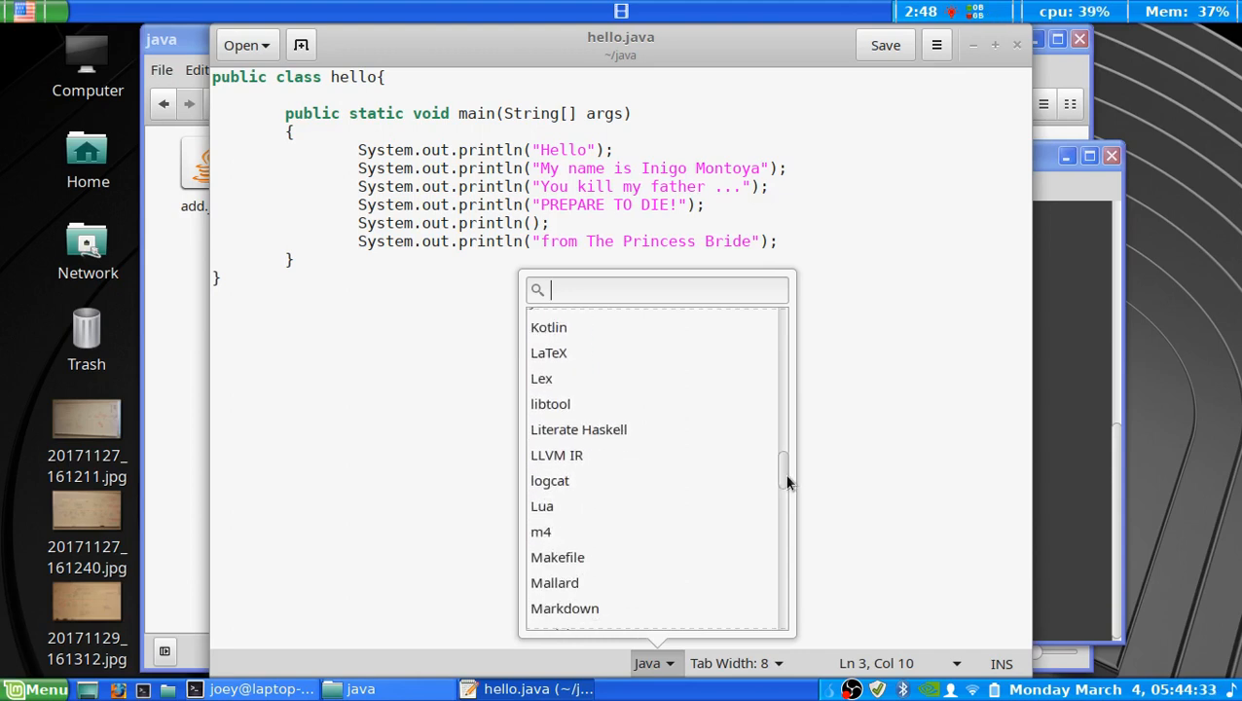
scroll(down, 3)
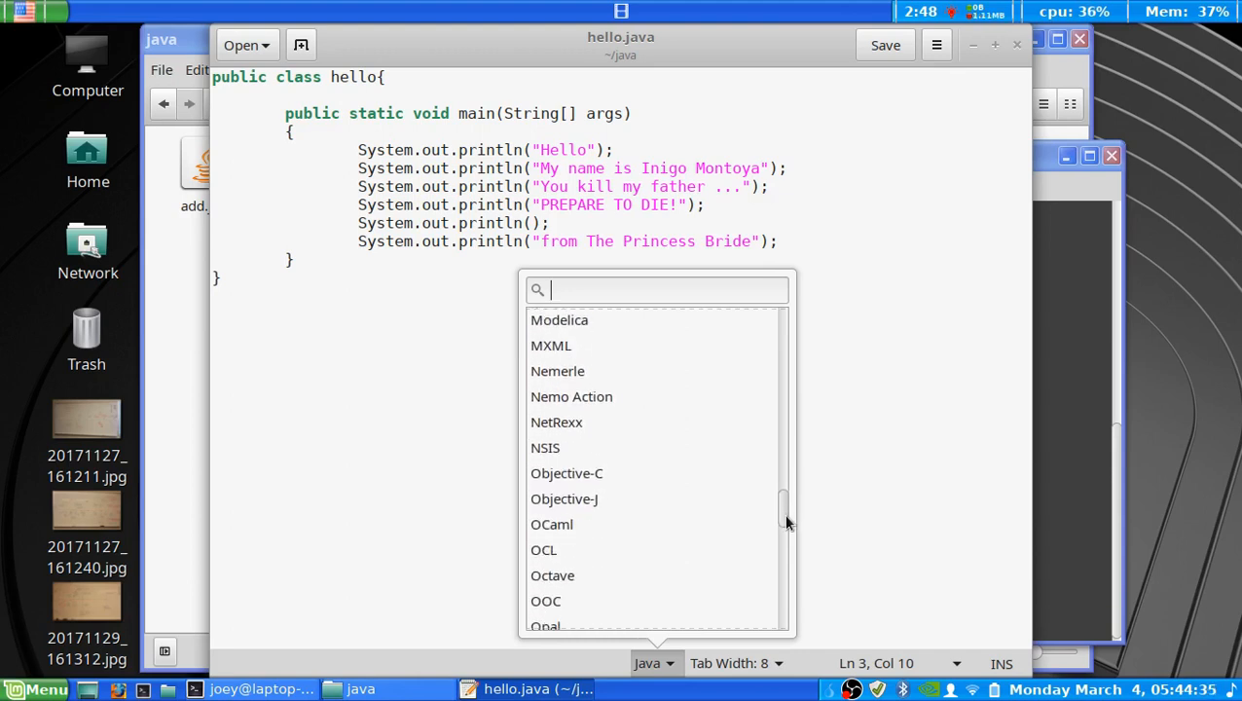
scroll(down, 3)
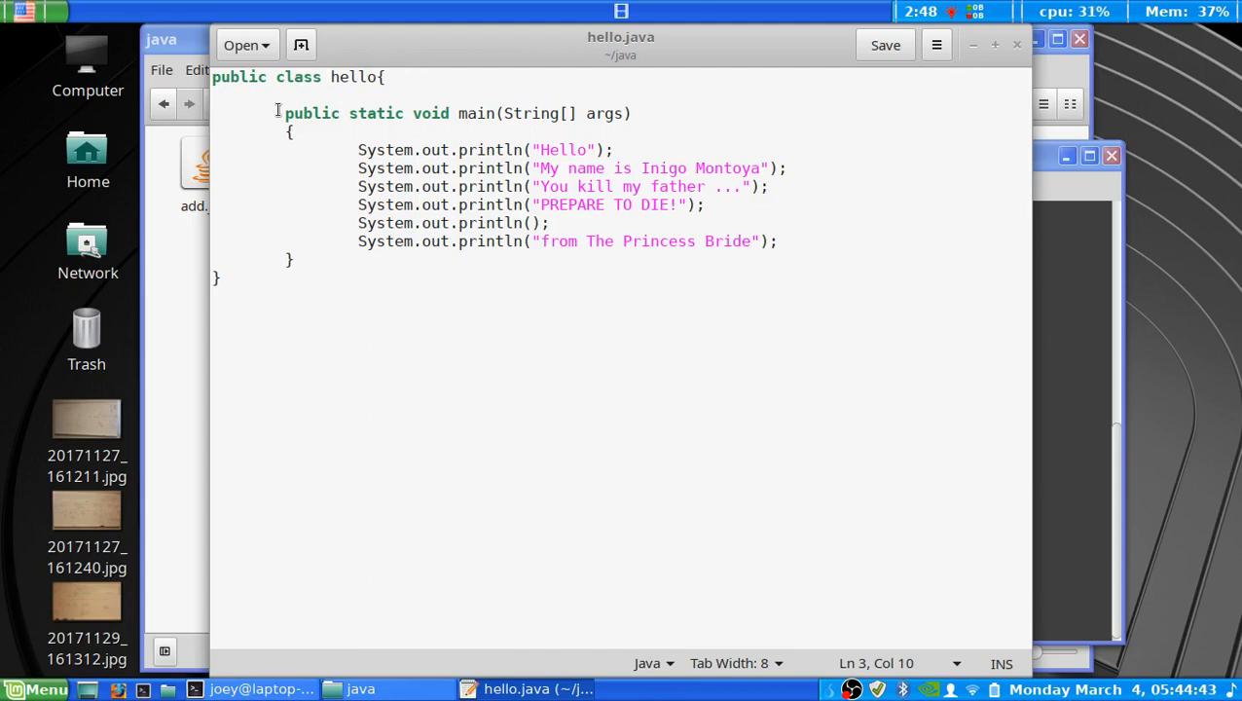
mouse_move(500, 281)
text(gedit add.java)
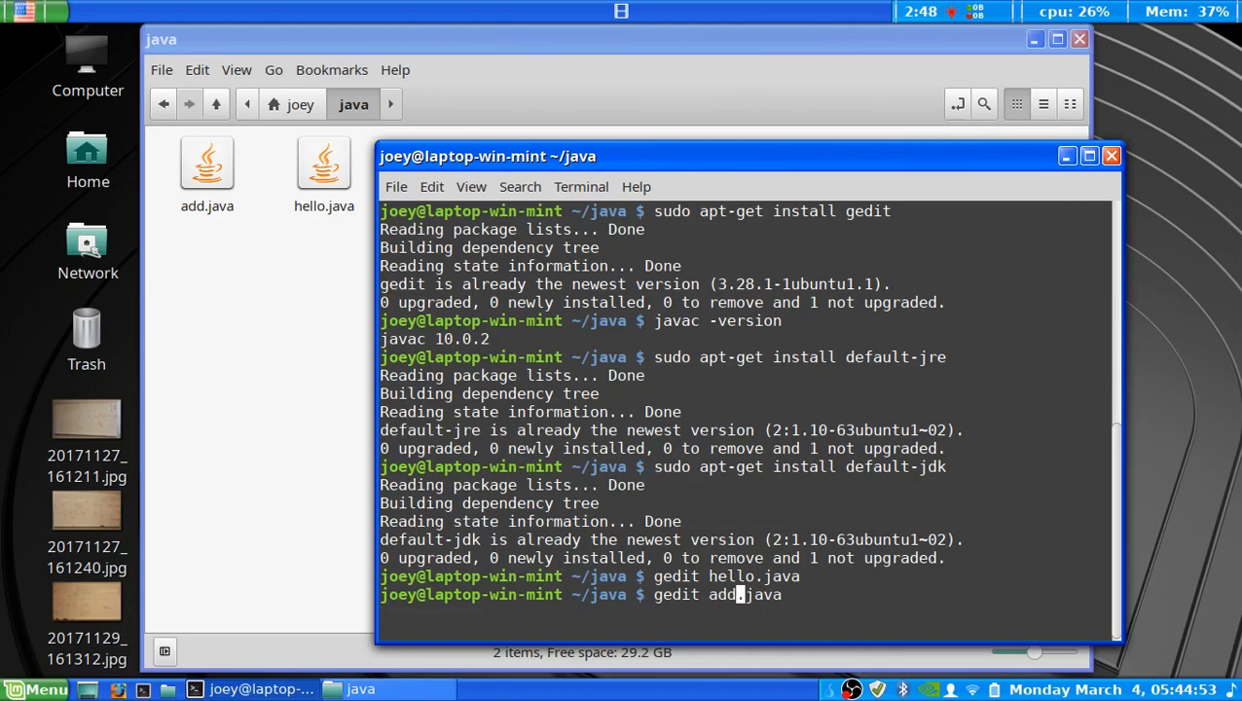
- Run 'gedit add.java' to show the Scanner-based number-summing program
key(Return)
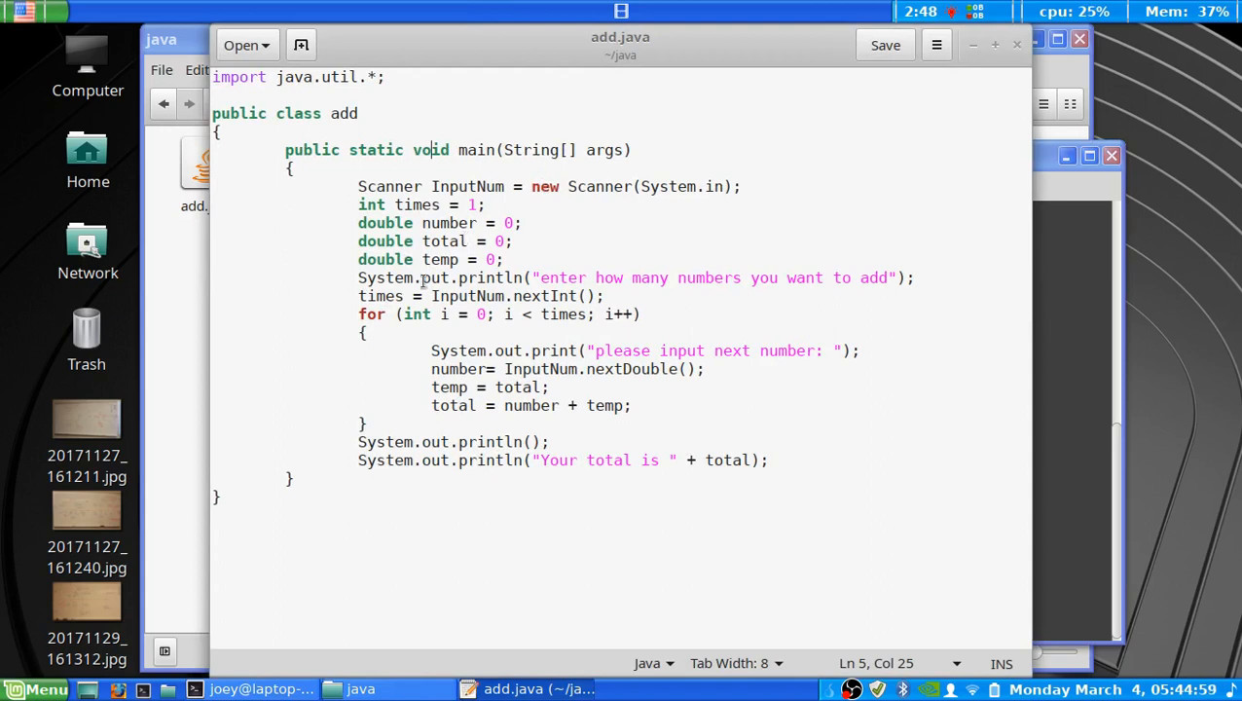
mouse_move(381, 323)
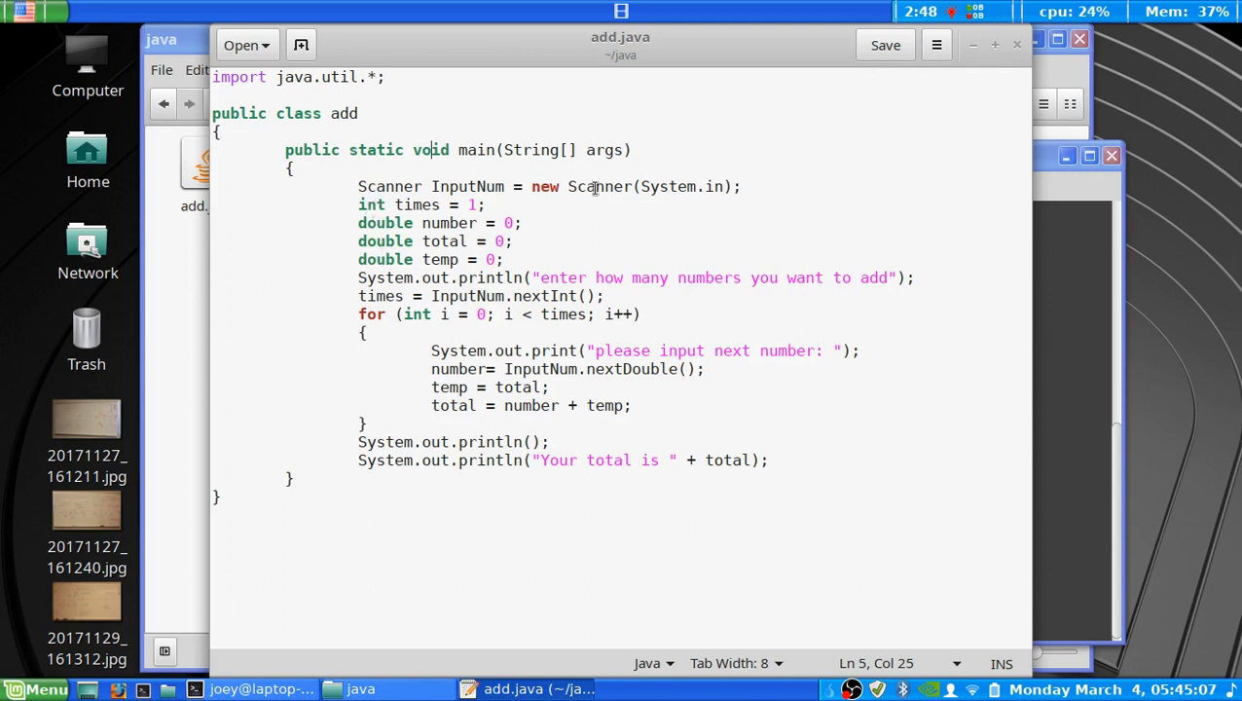
mouse_move(245, 90)
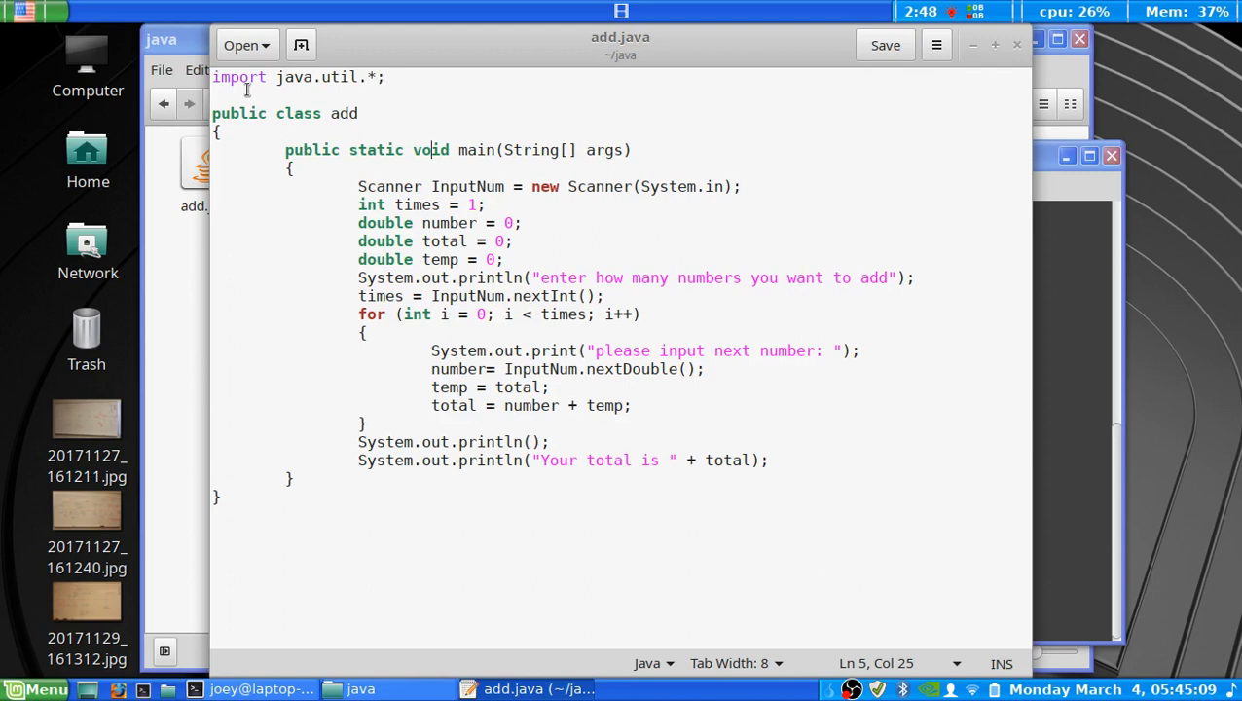
mouse_move(273, 94)
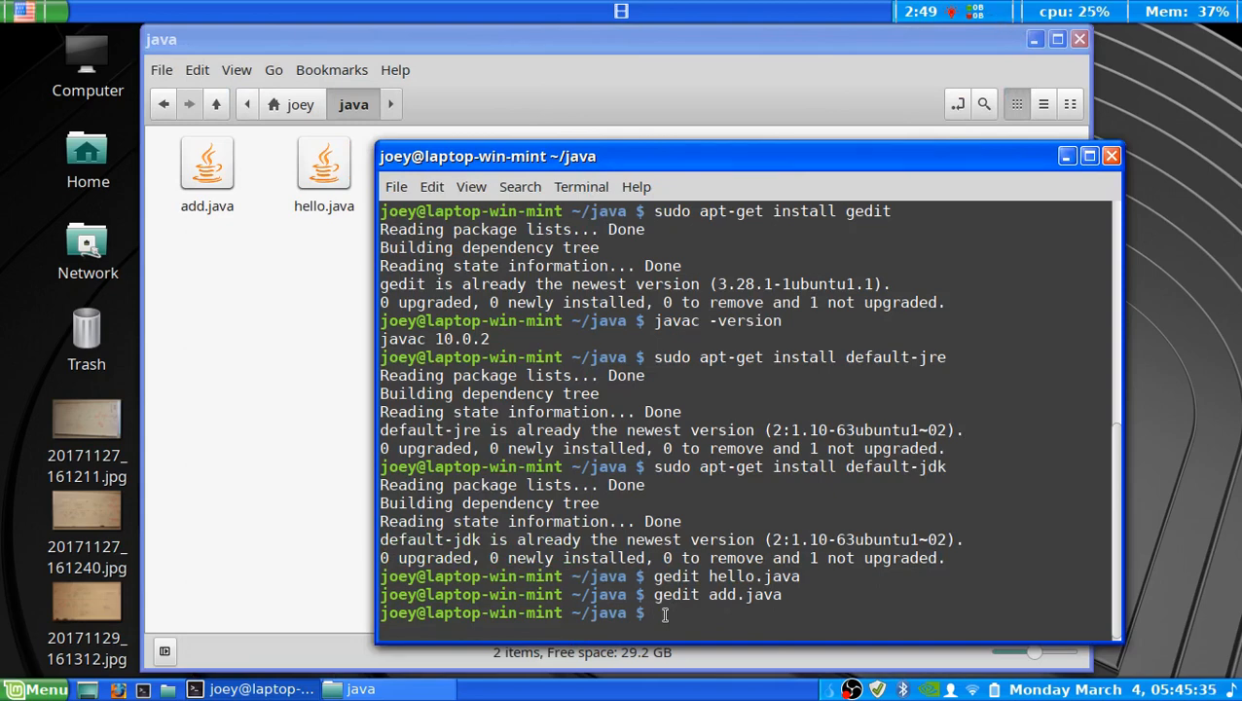
- Compile with 'javac hello.java', producing hello.class in the java folder
text(jav)
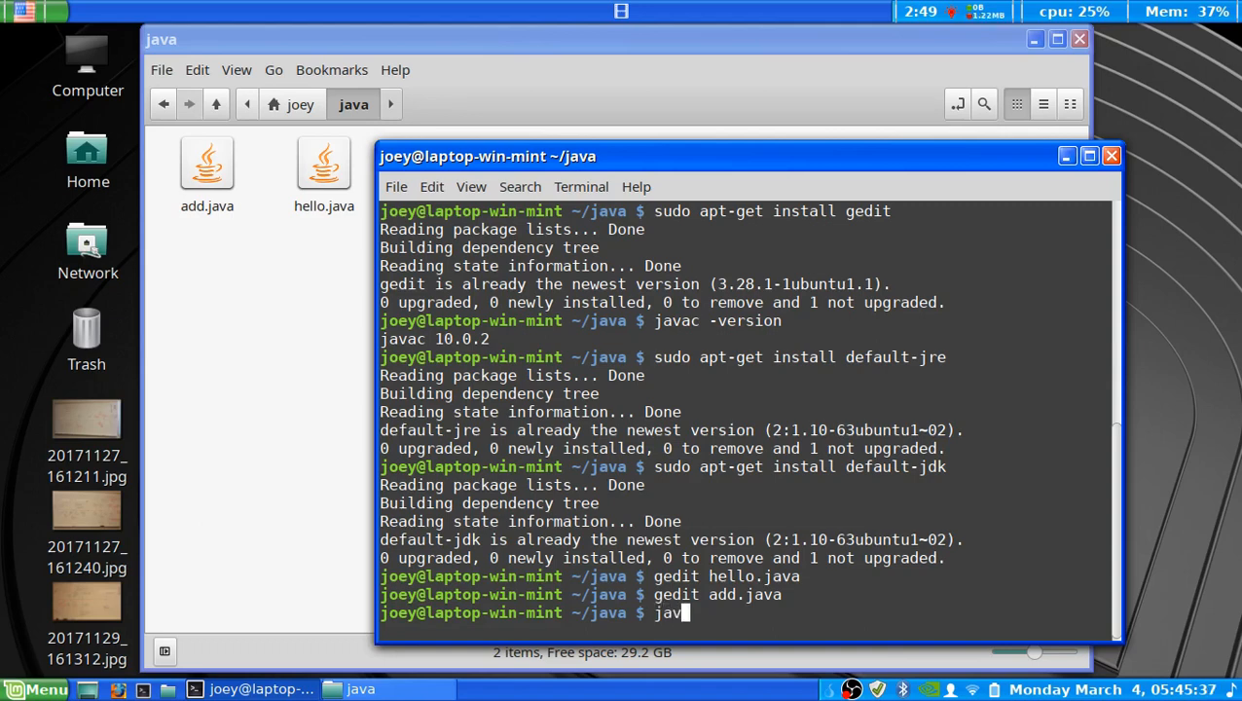
text(ac)
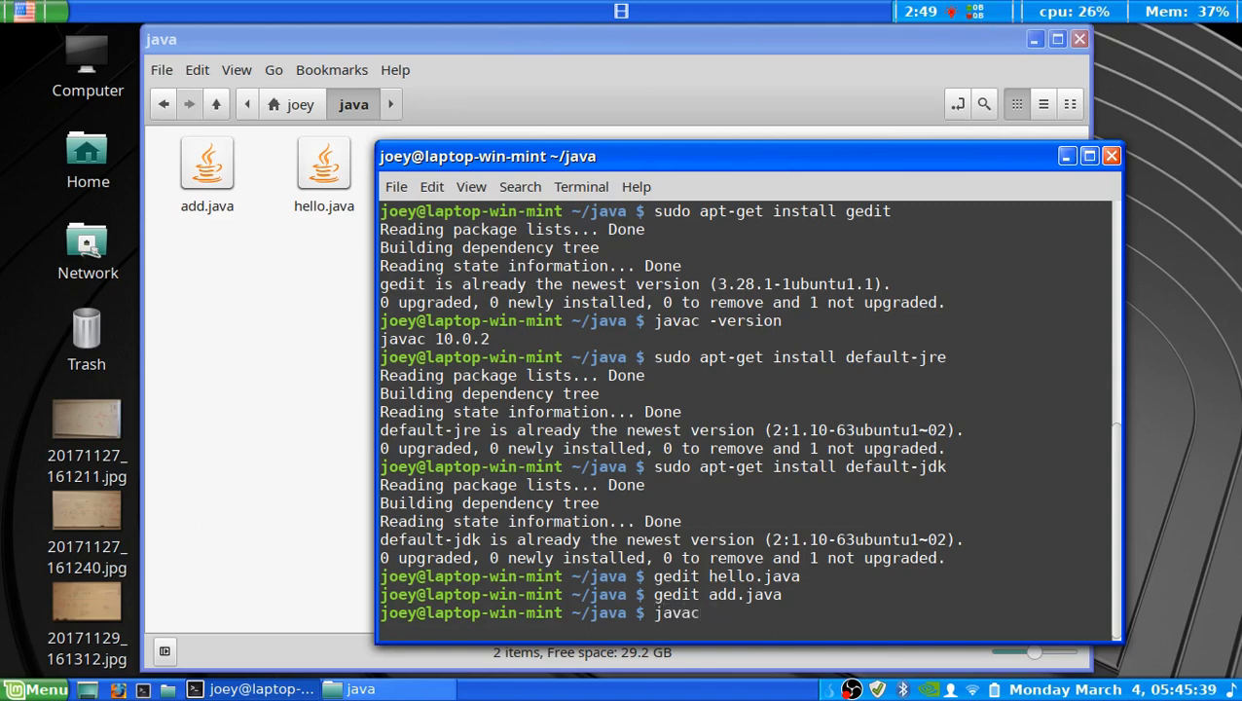
text(hel)
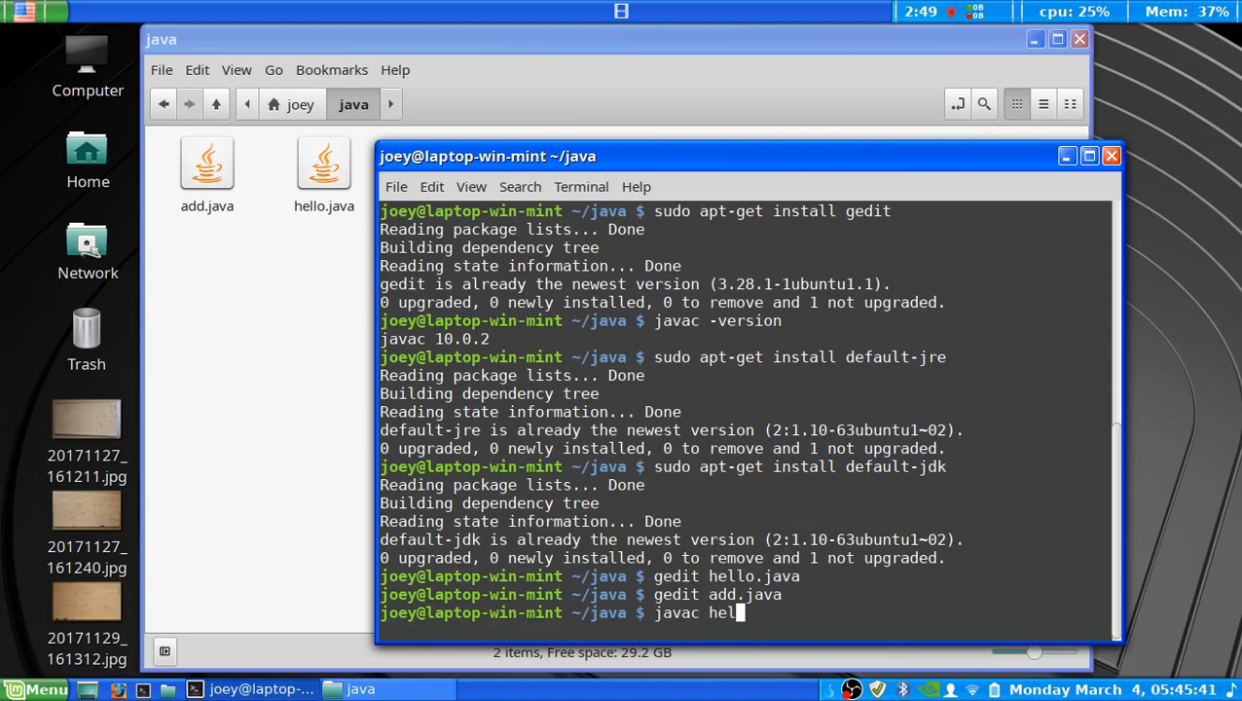
text(lo.java)
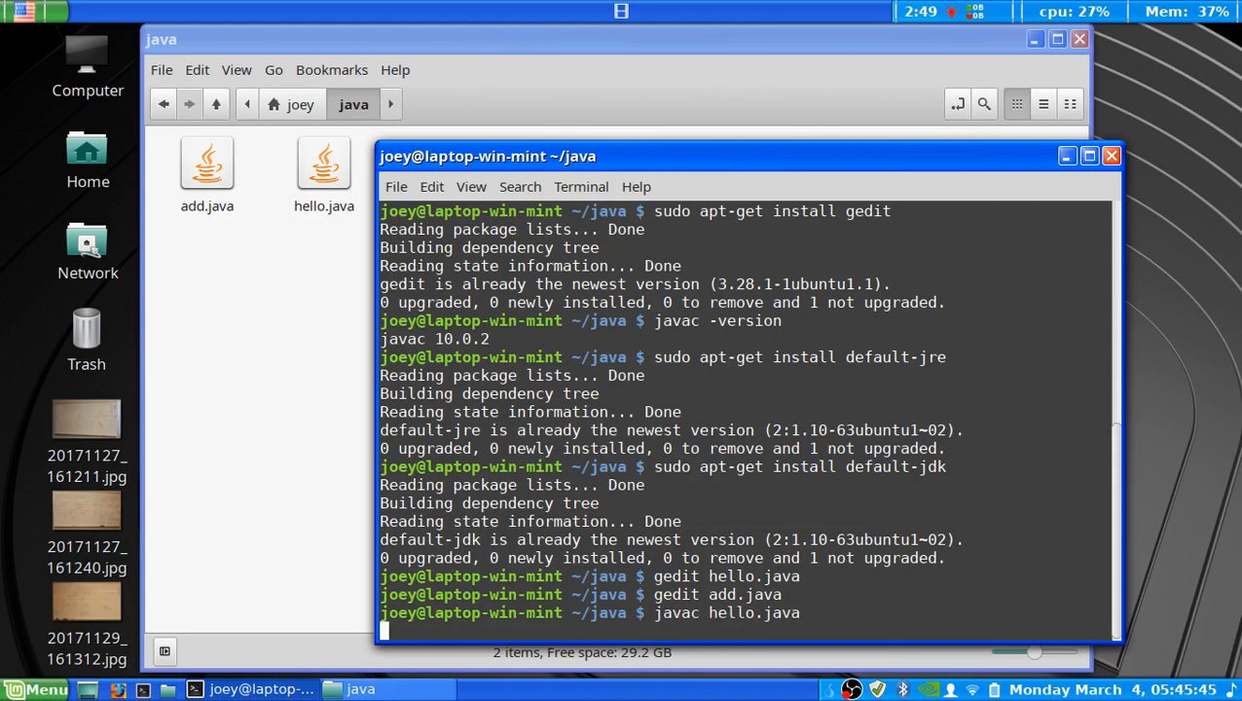
key(Return)
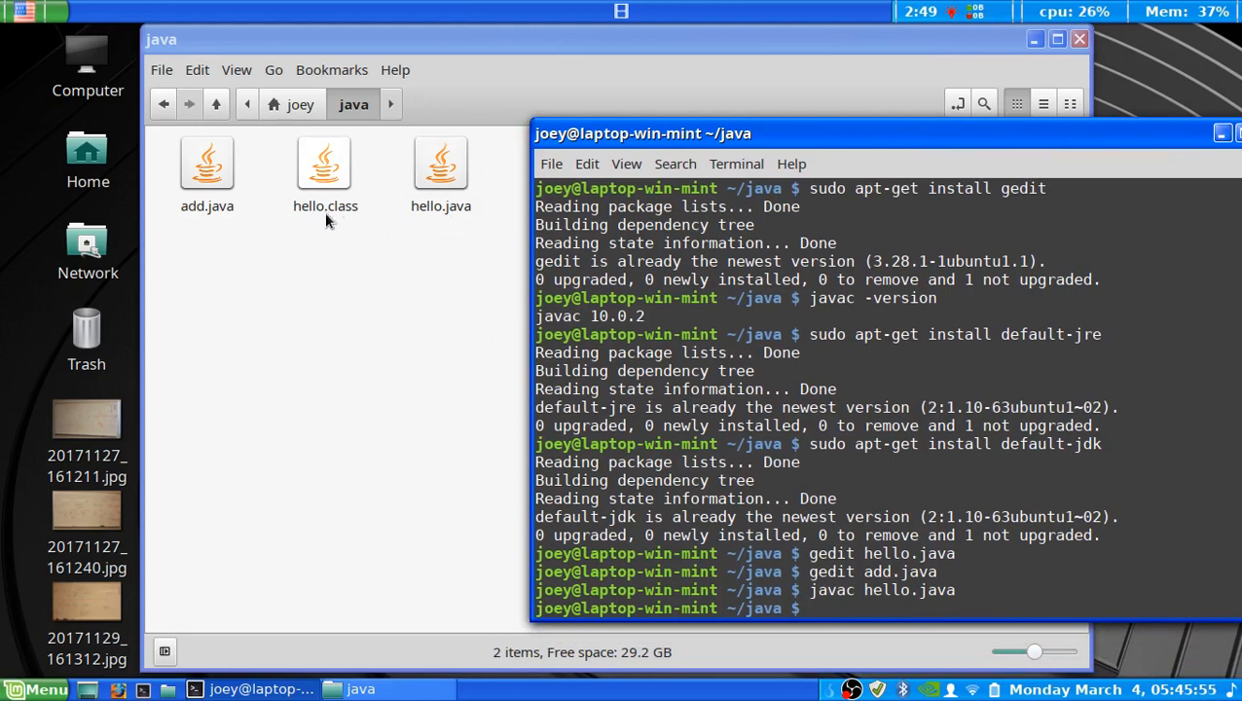
mouse_move(338, 175)
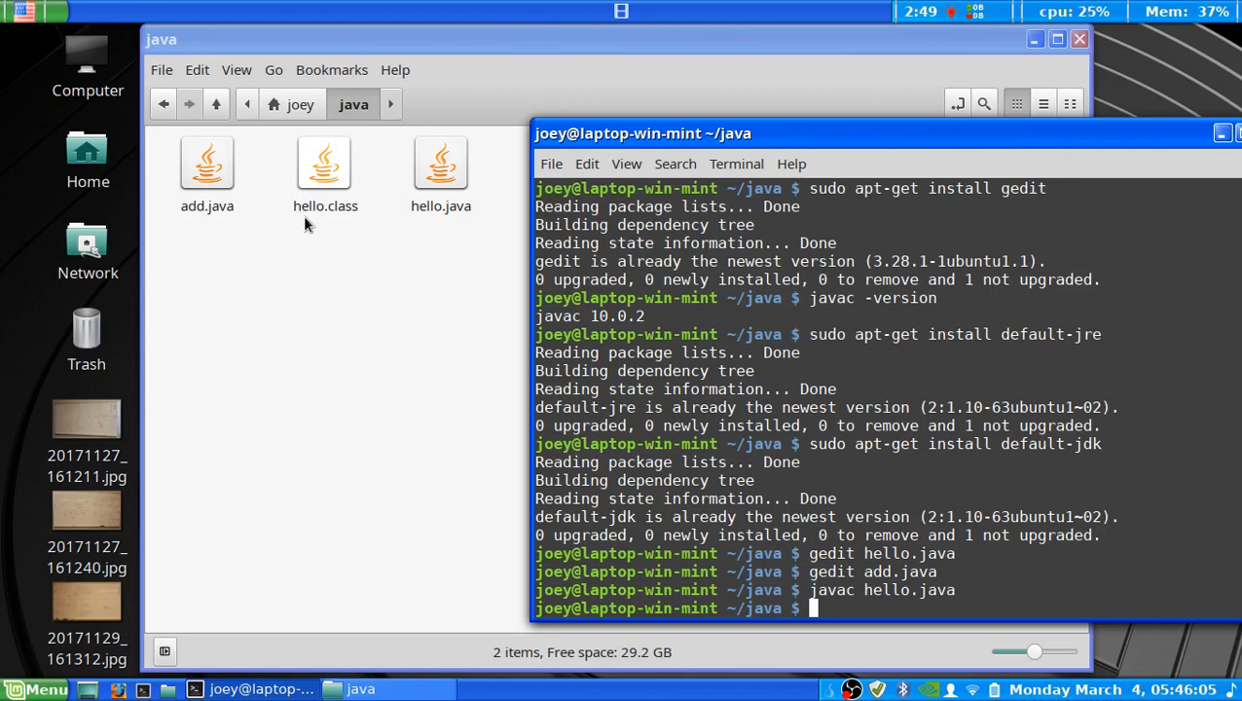
mouse_move(331, 222)
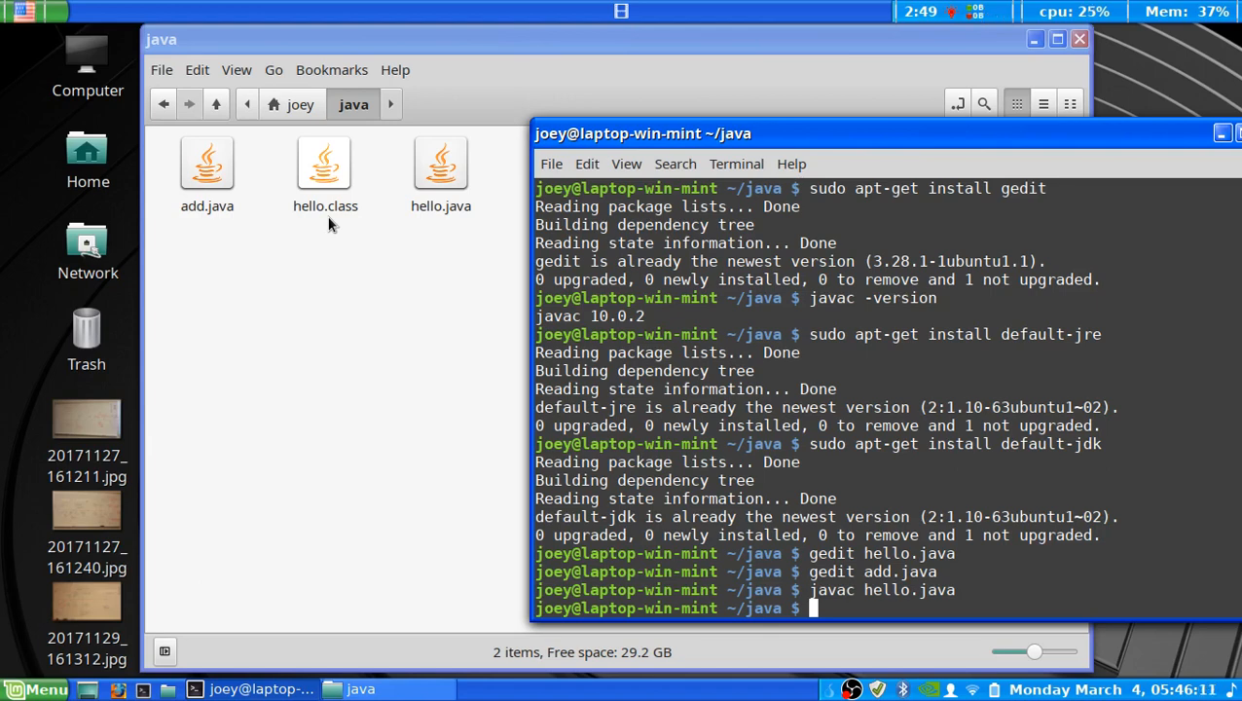
mouse_move(321, 147)
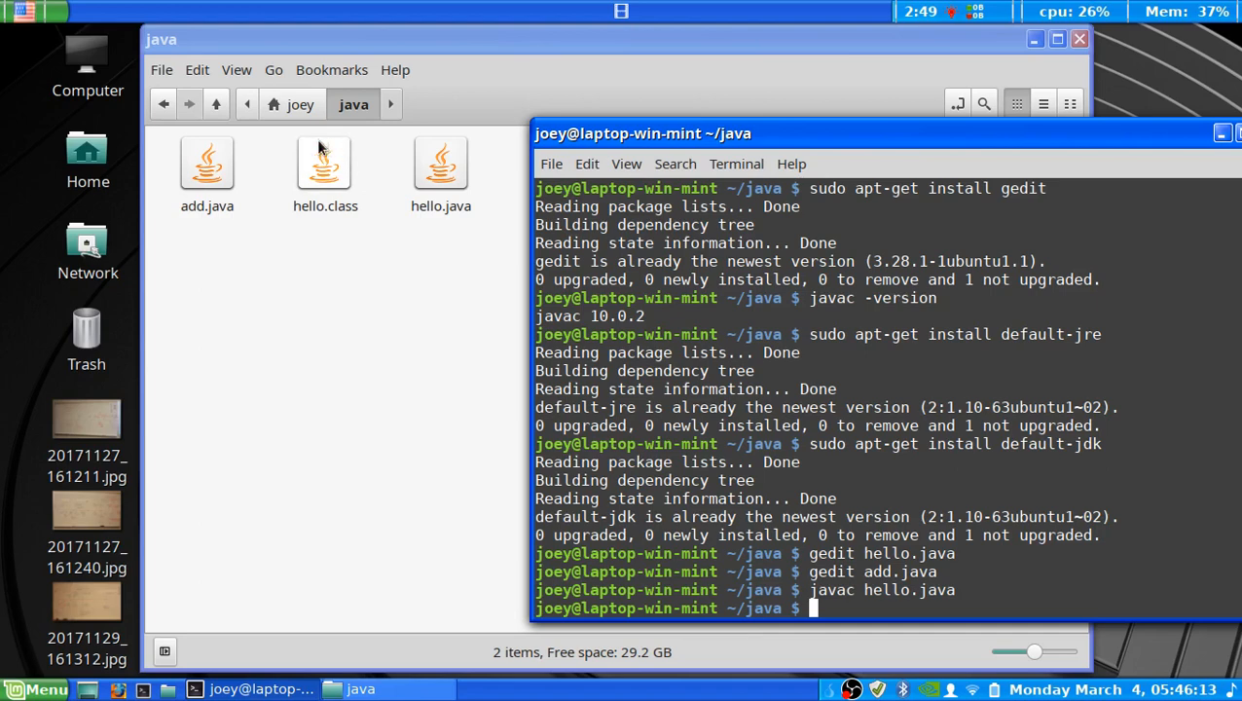
mouse_move(313, 206)
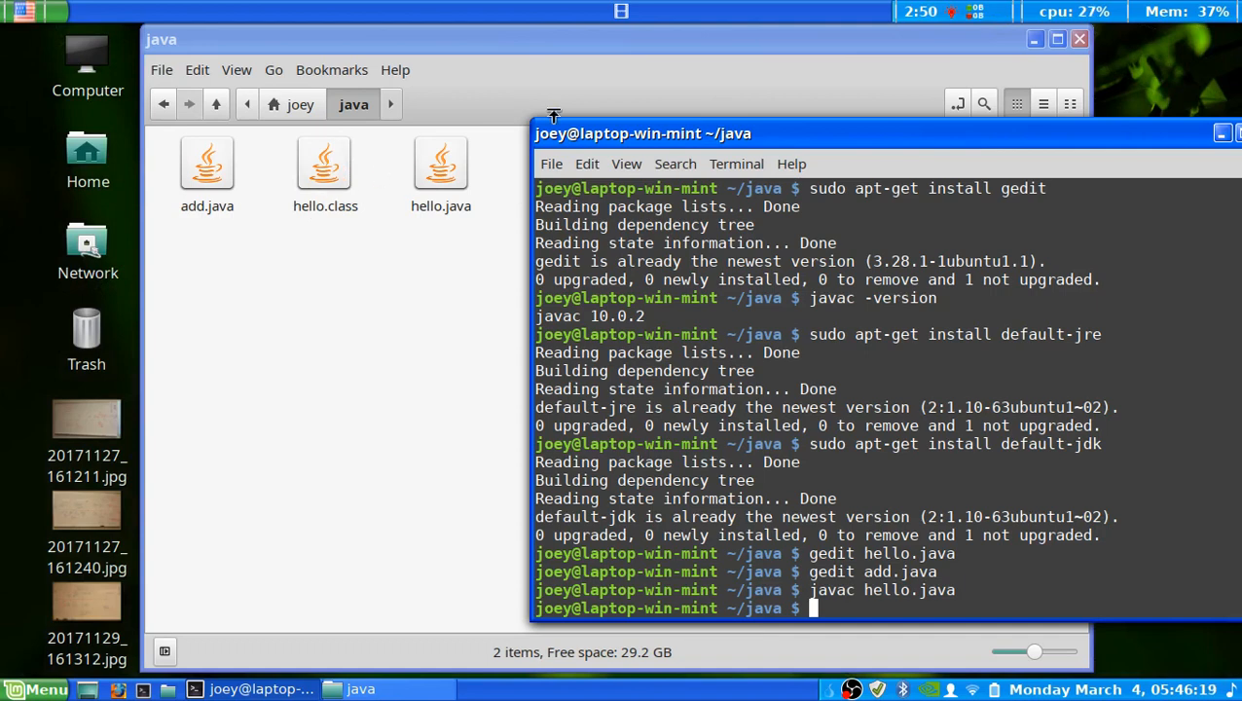
mouse_move(666, 134)
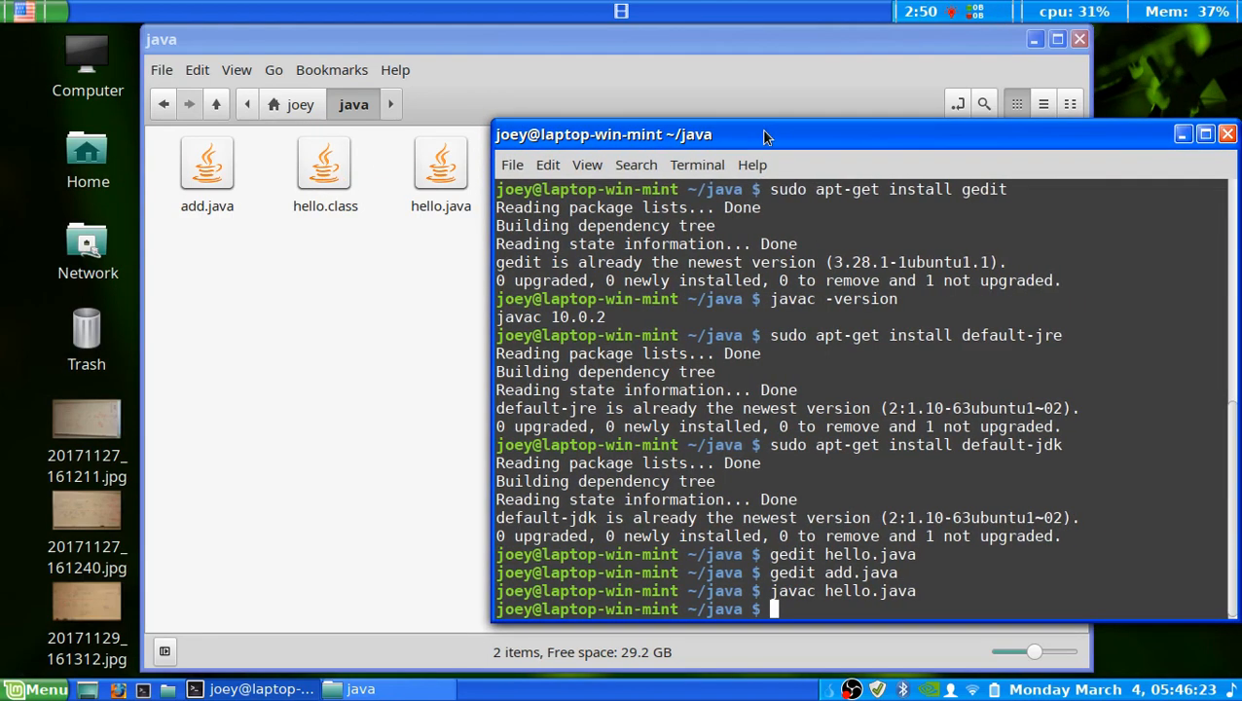
- Compile with 'javac -verbose add.java', producing add.class alongside hello.class
text(javac hello.java)
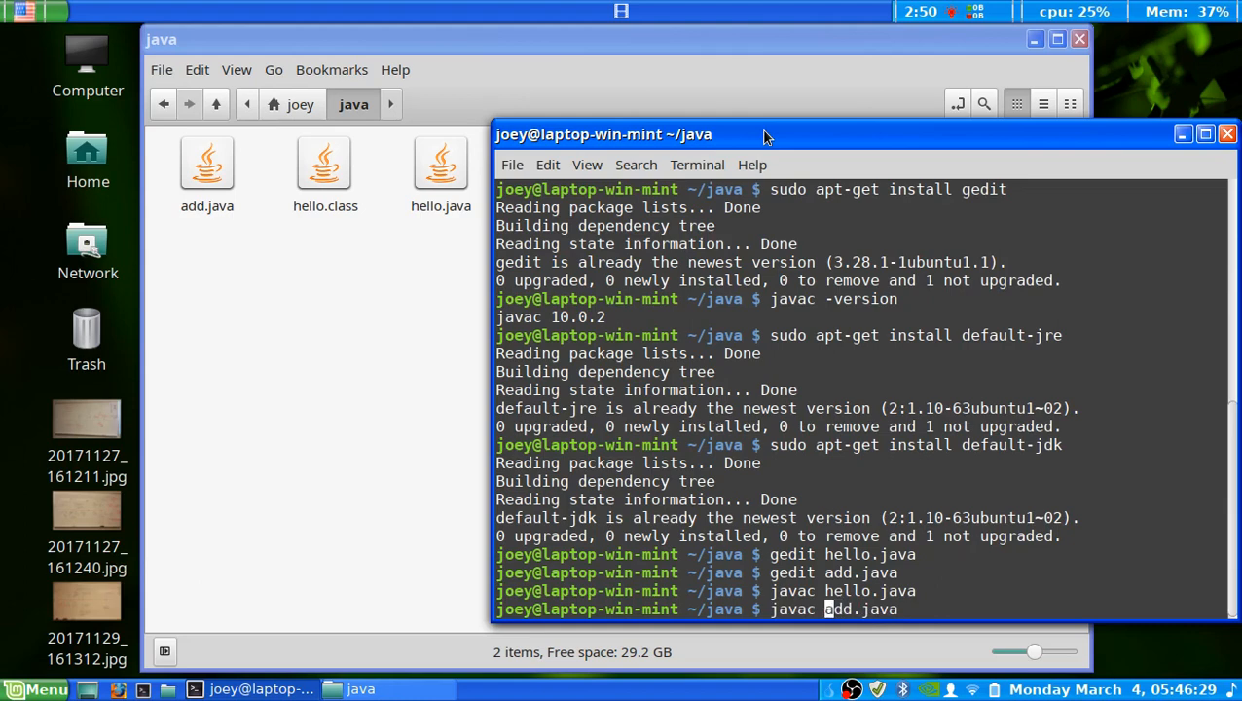
text(-)
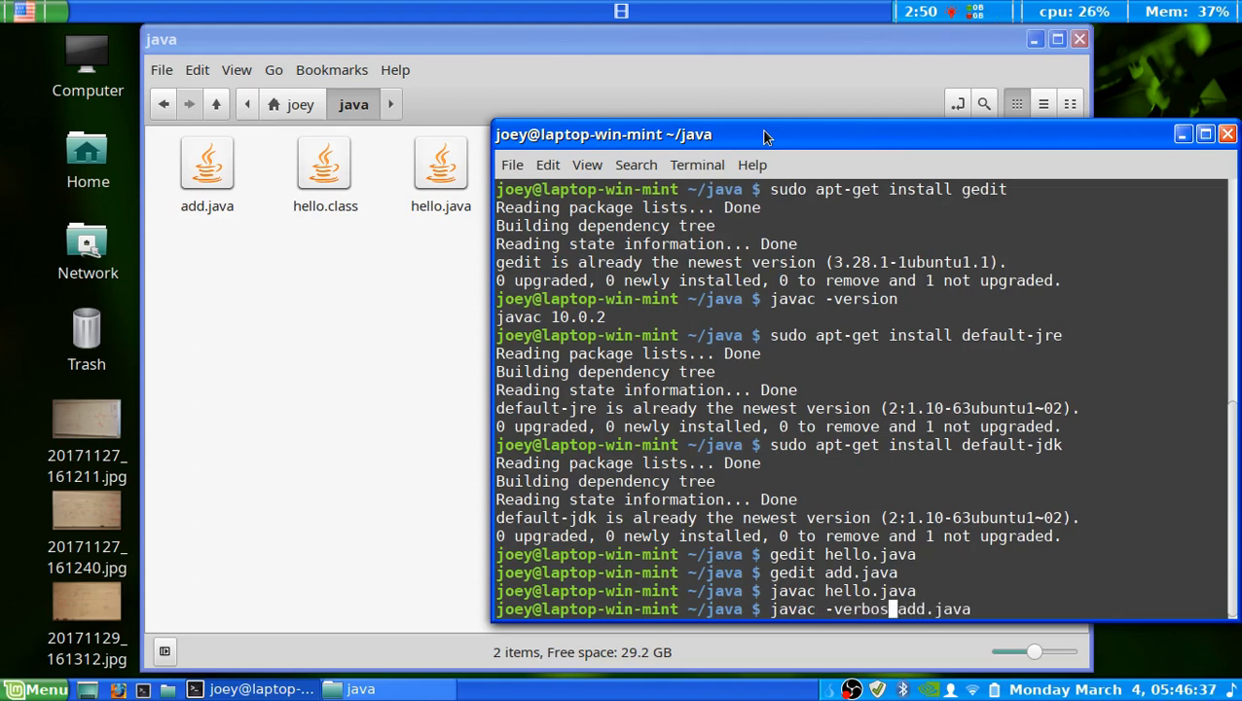
text(e)
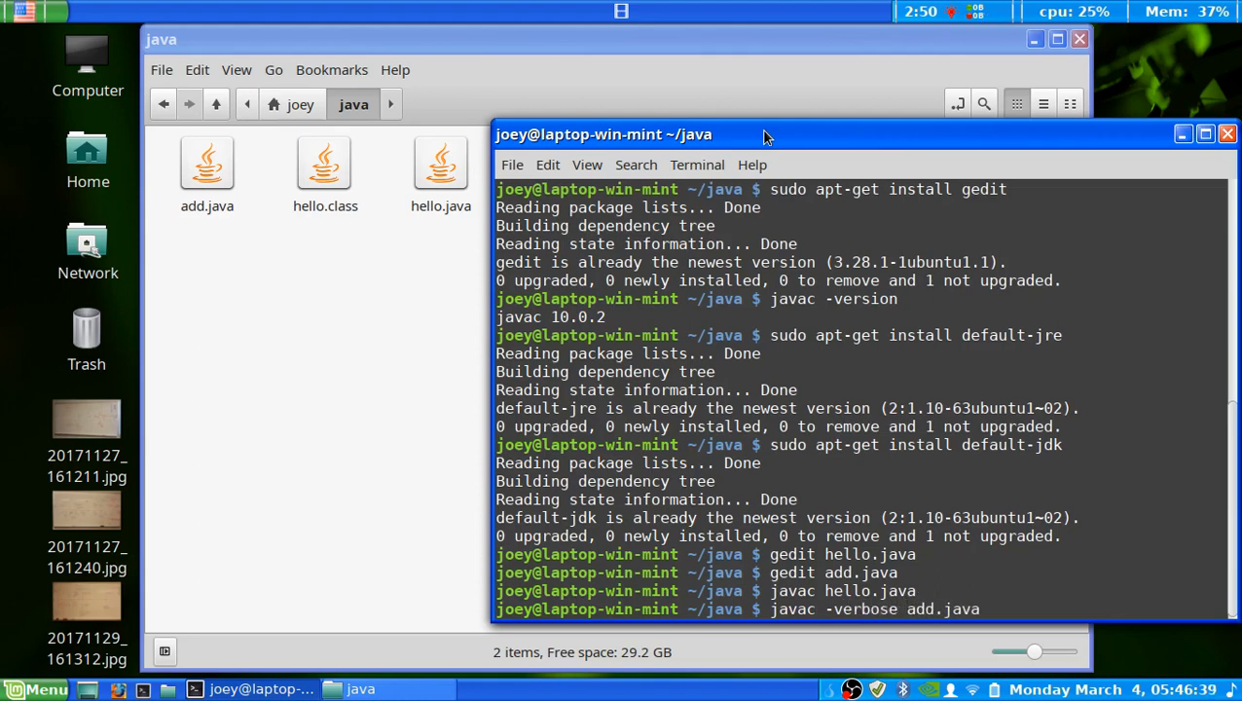
key(Return)
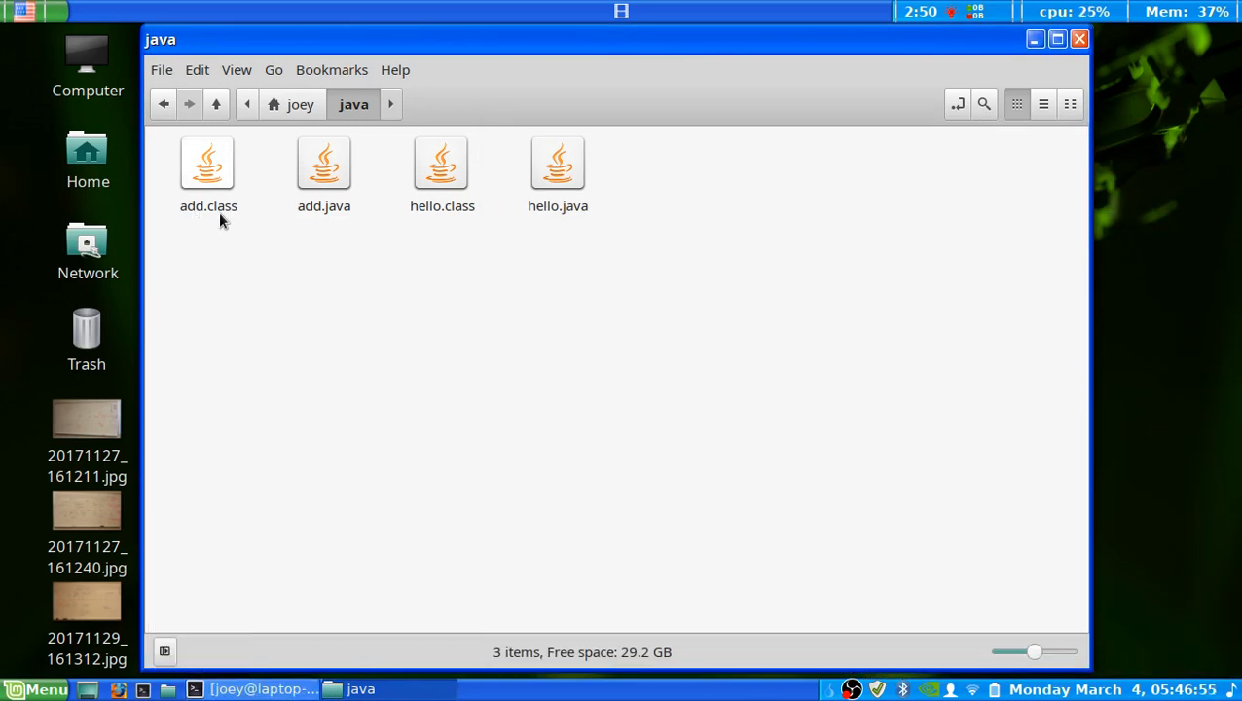
mouse_move(342, 223)
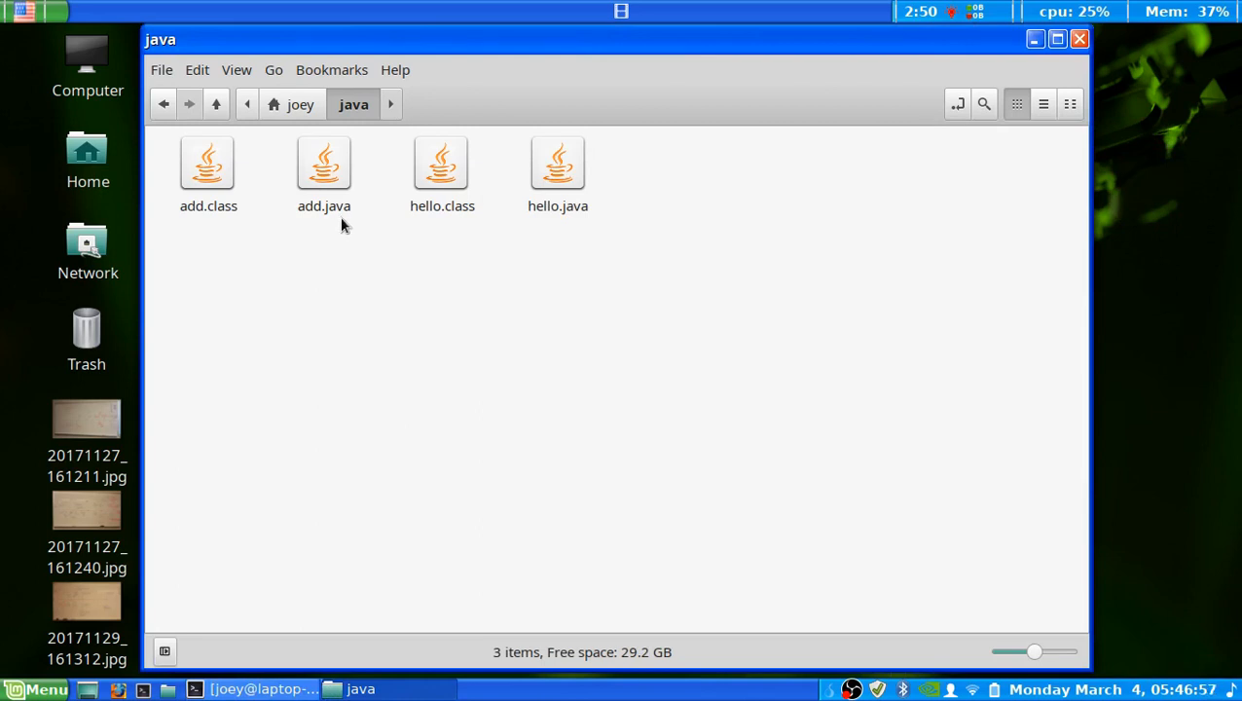
mouse_move(549, 222)
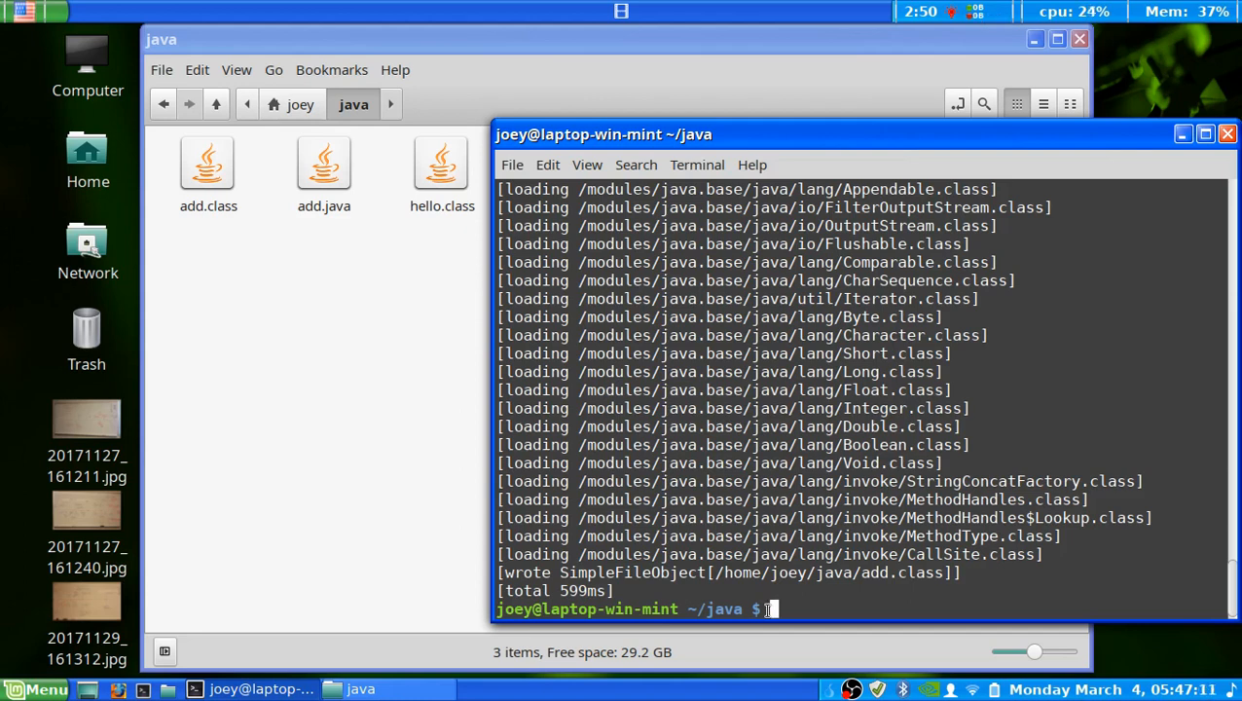
- Run 'java hello', printing the Inigo Montoya quote through PREPARE TO DIE!
text(java)
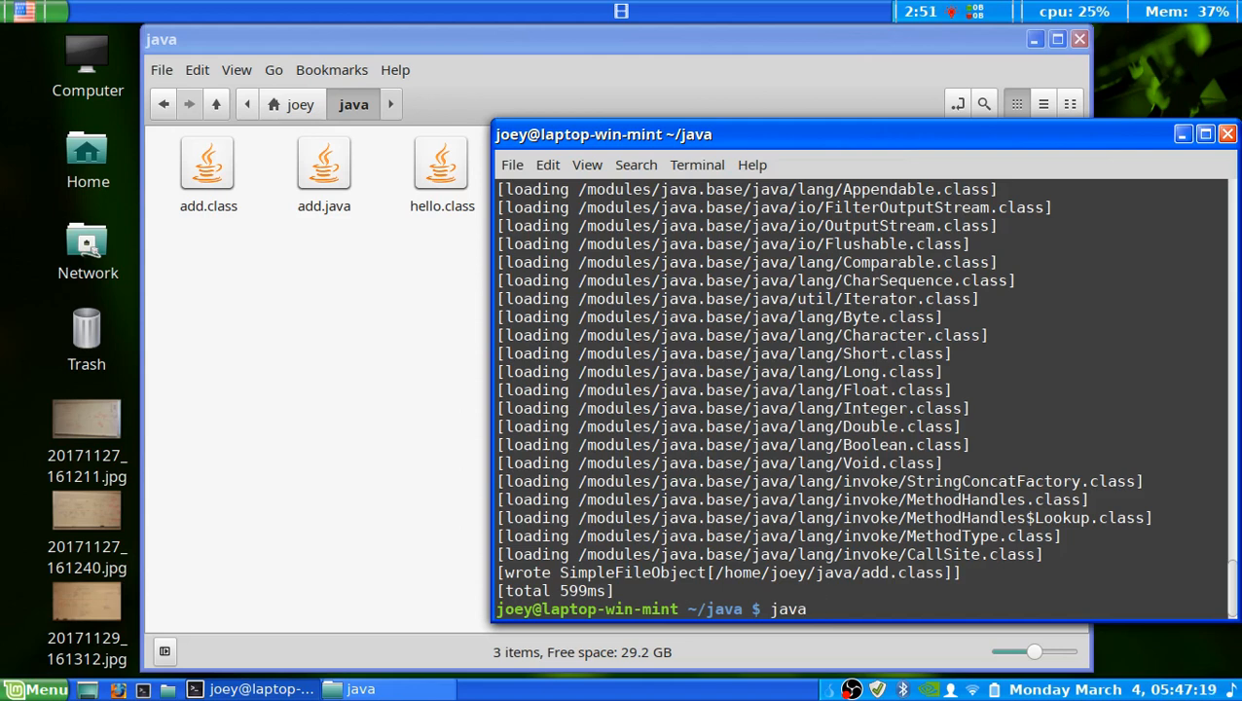
text(hello)
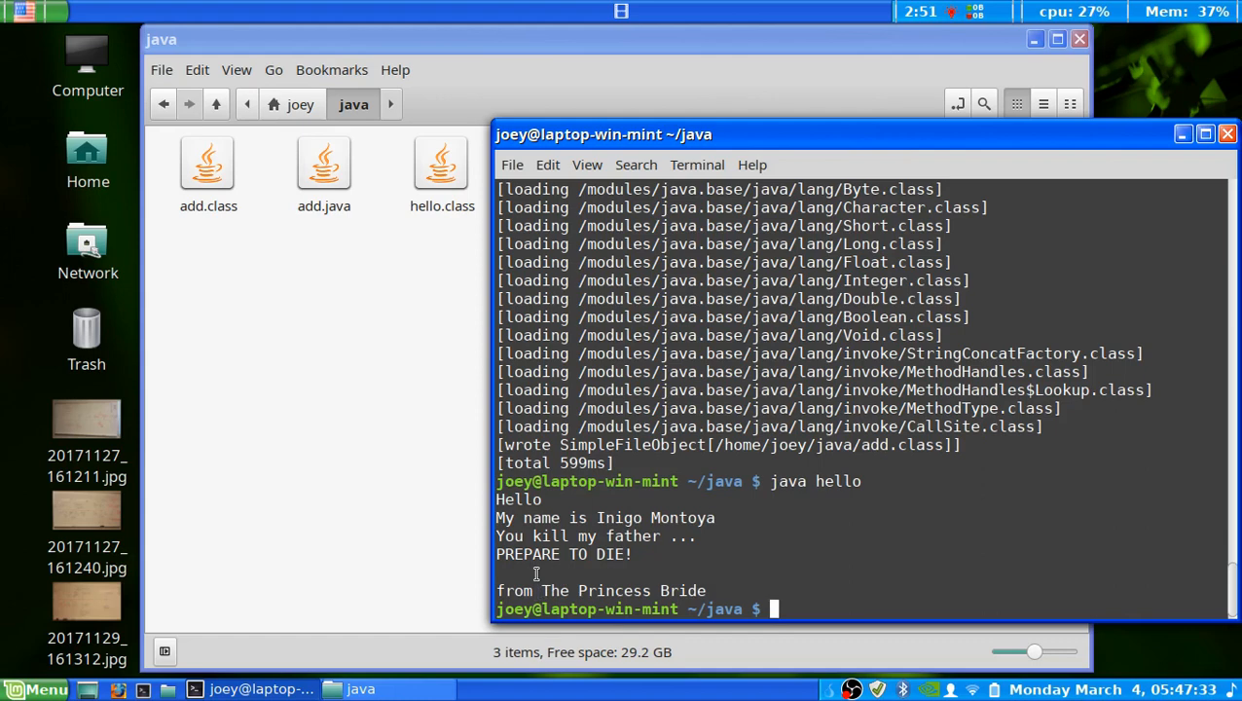
mouse_move(572, 585)
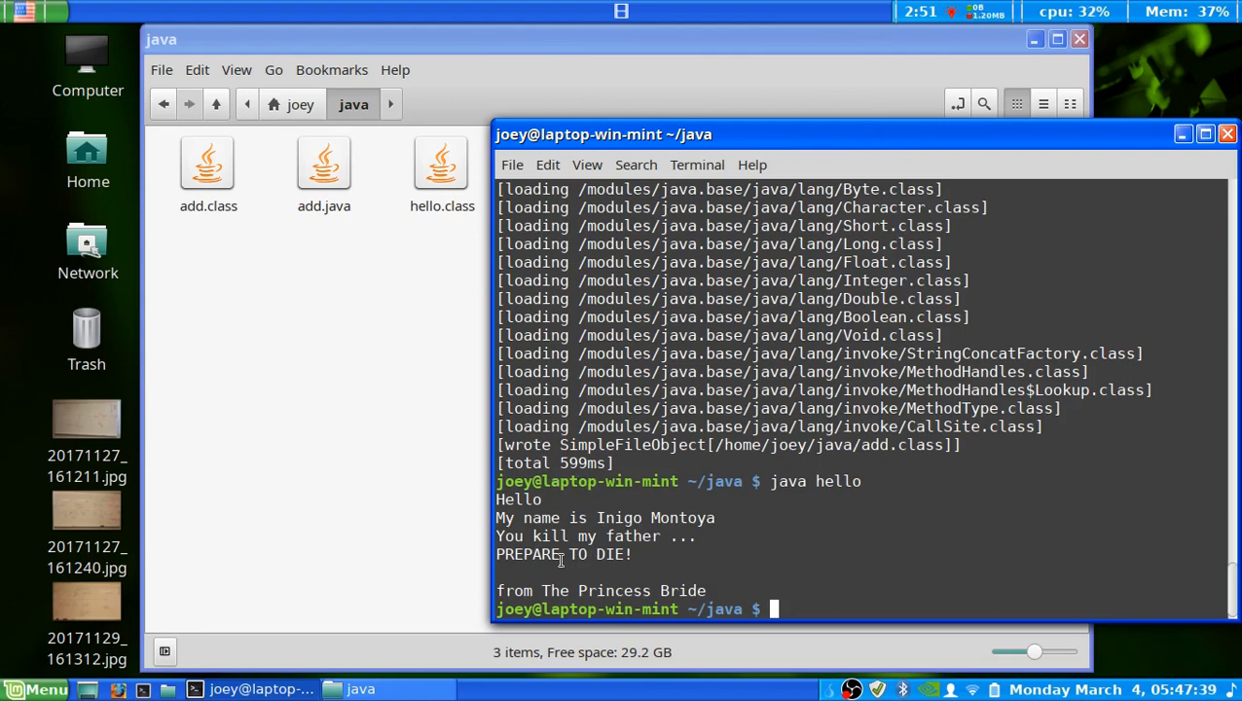
mouse_move(615, 568)
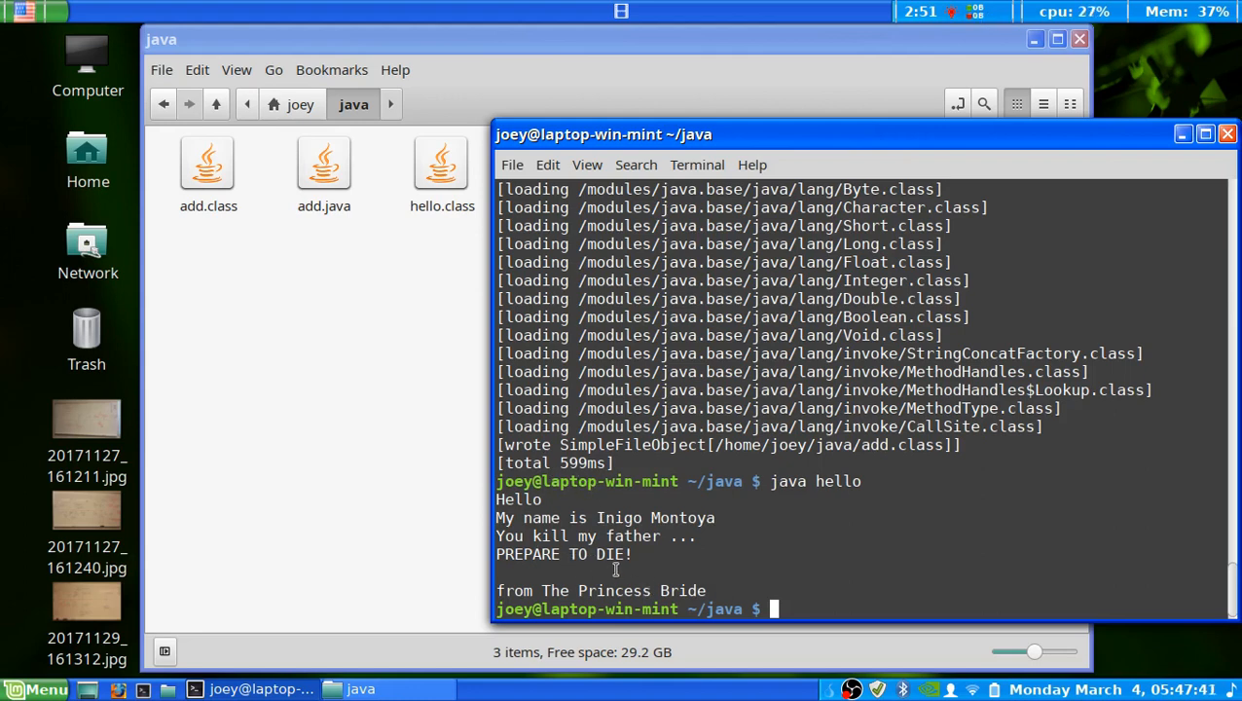
mouse_move(788, 607)
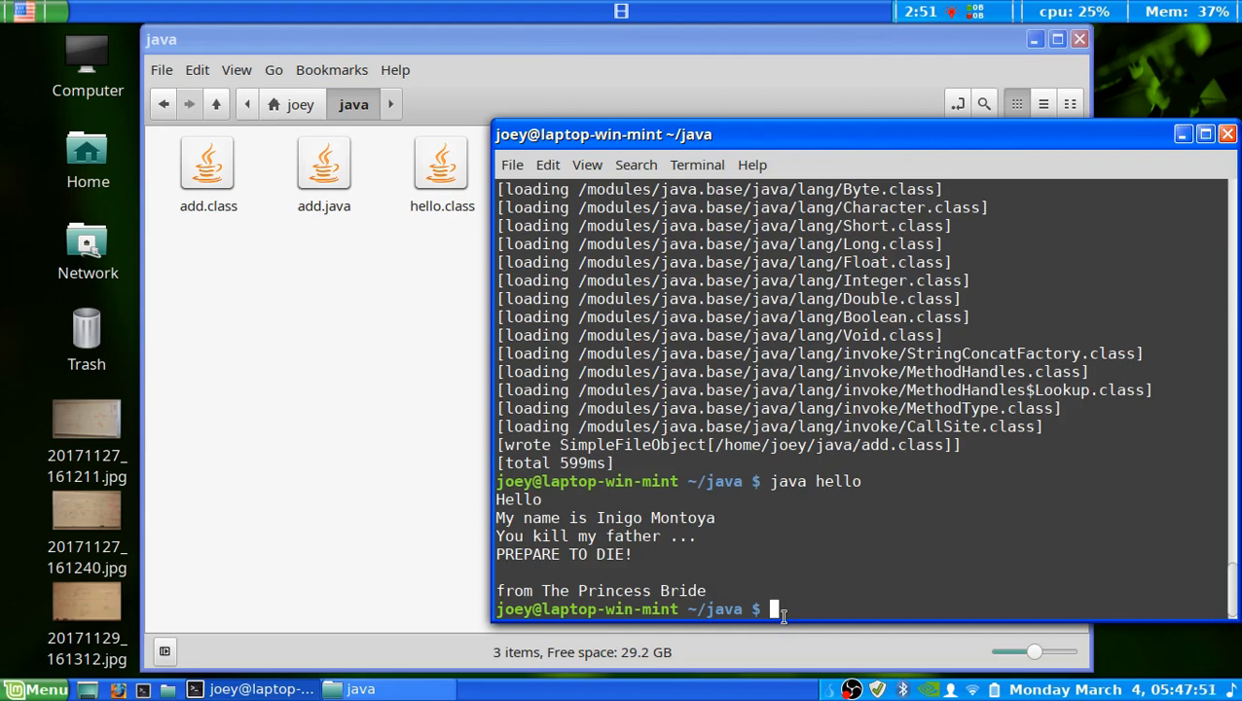
mouse_move(623, 514)
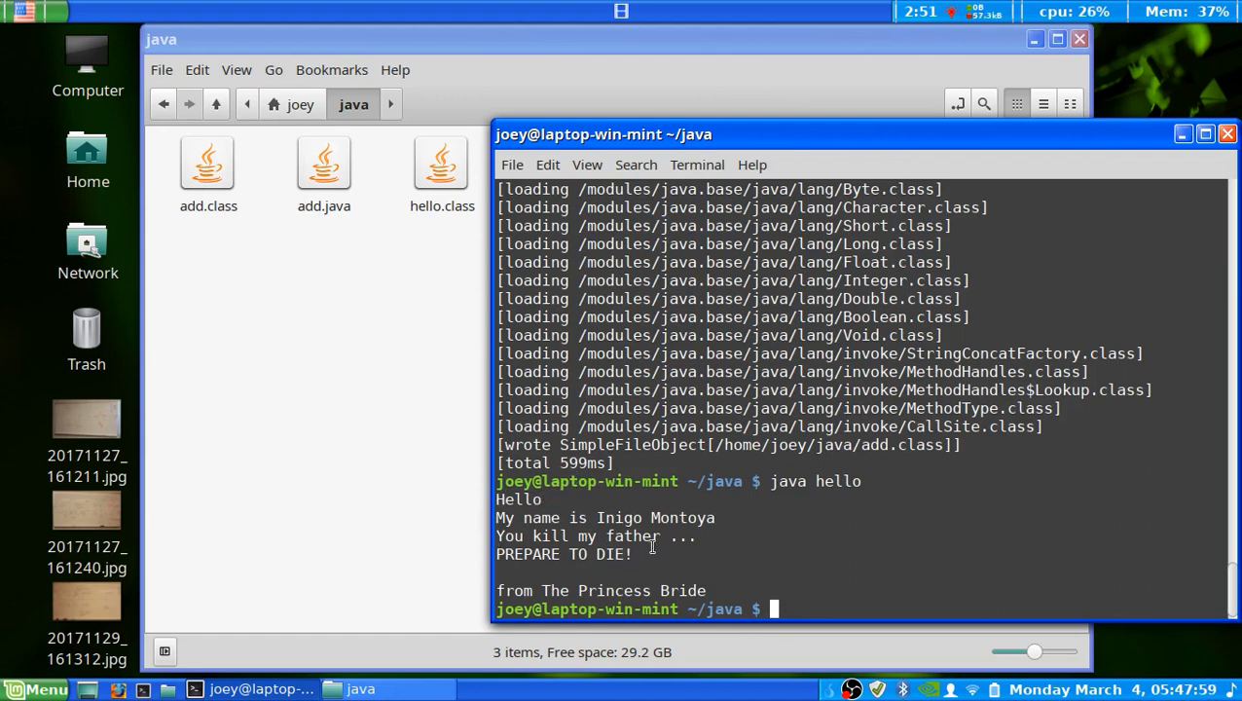
mouse_move(720, 588)
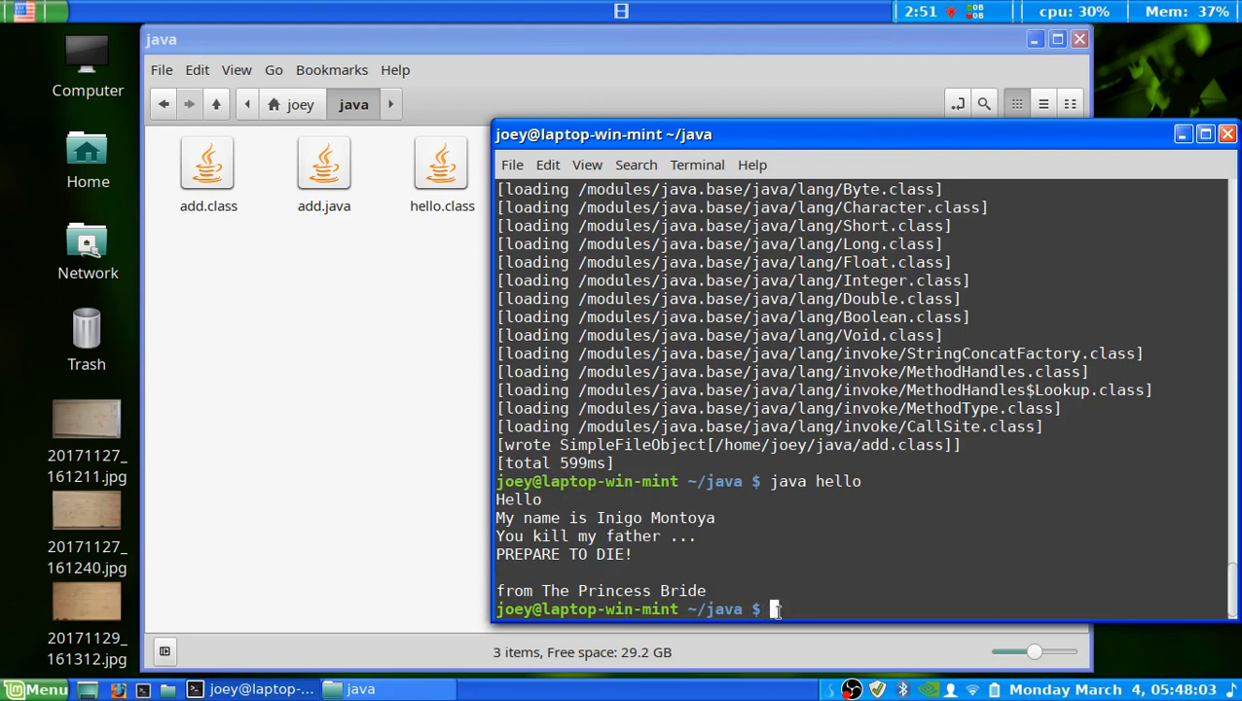
- Change the recalled java hello command to java add and run it
text(java hello)
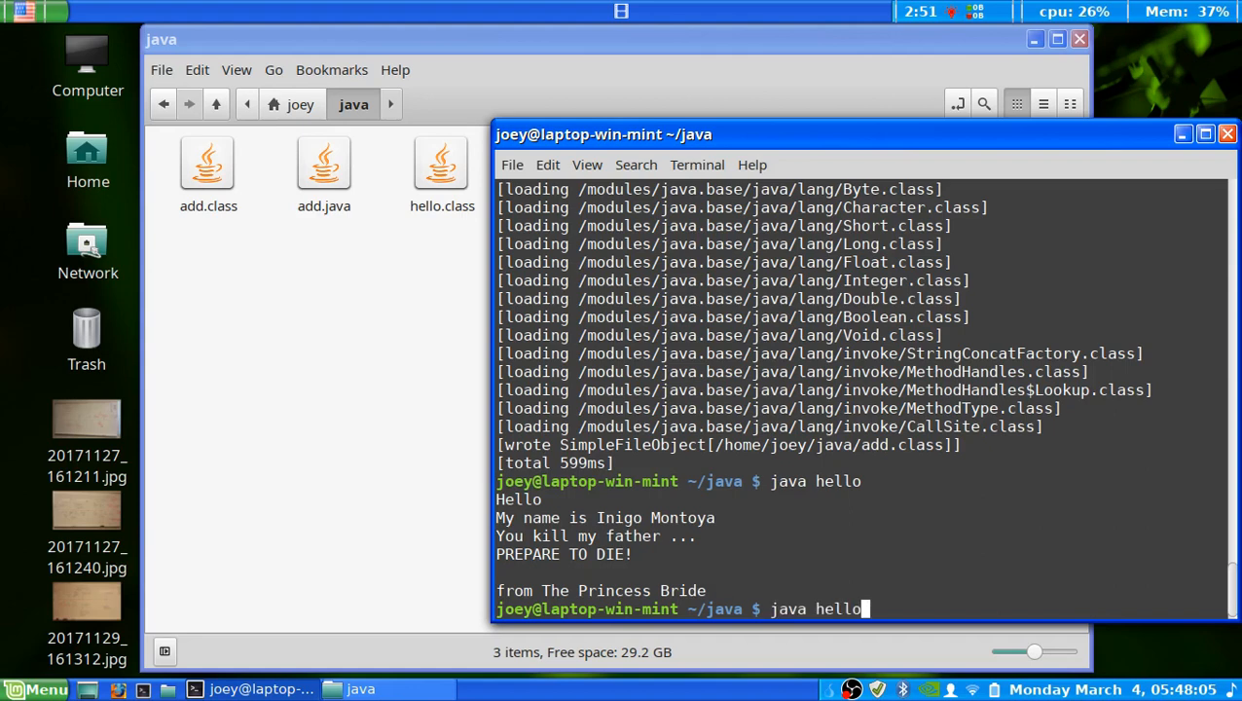
key(BackSpace)
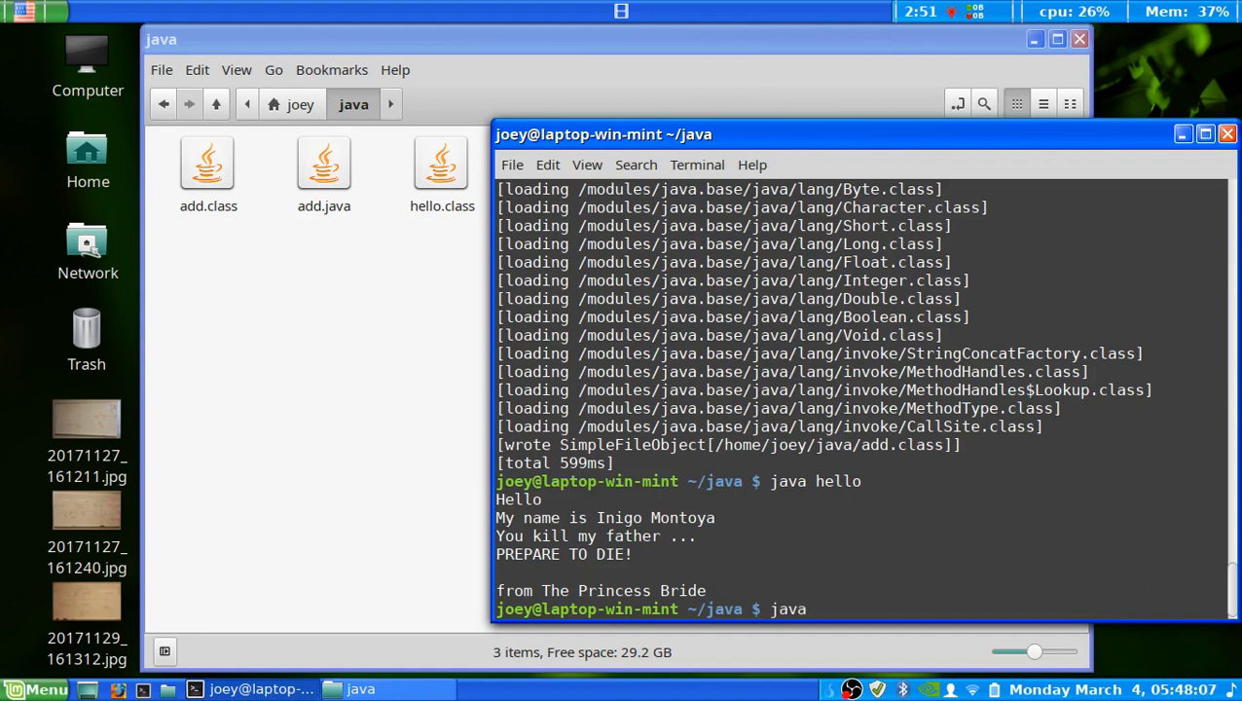
text(add)
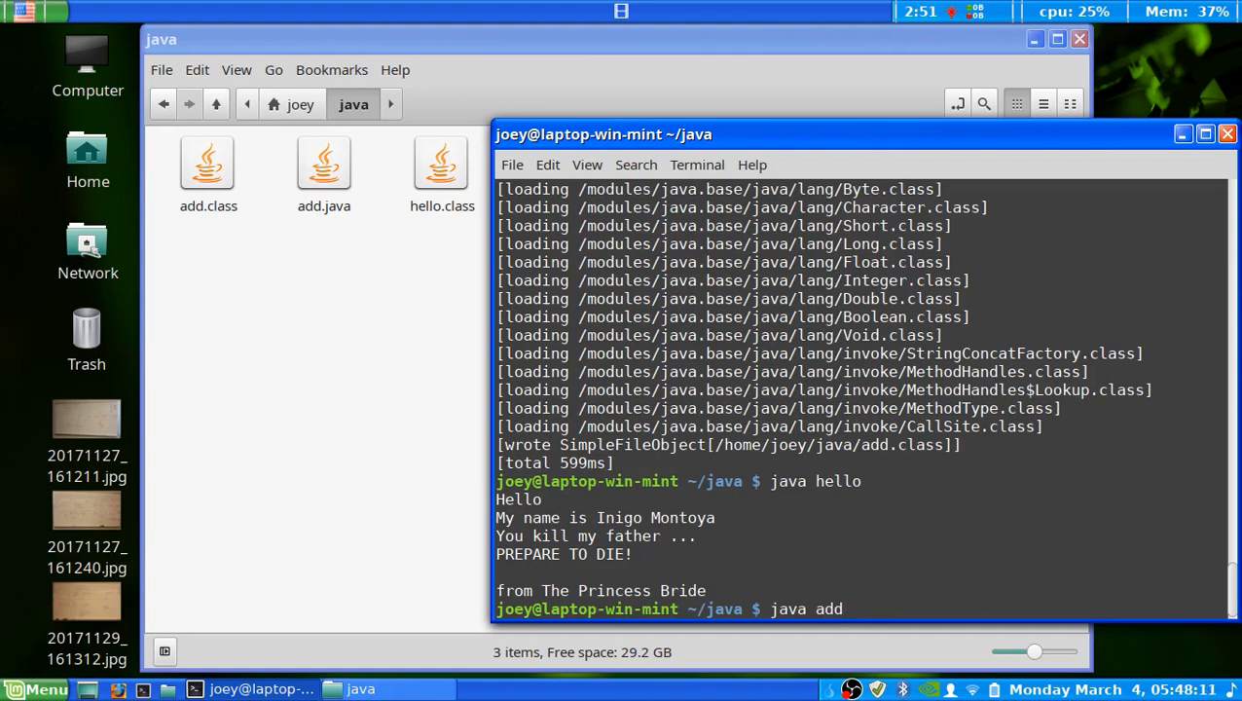
key(Return)
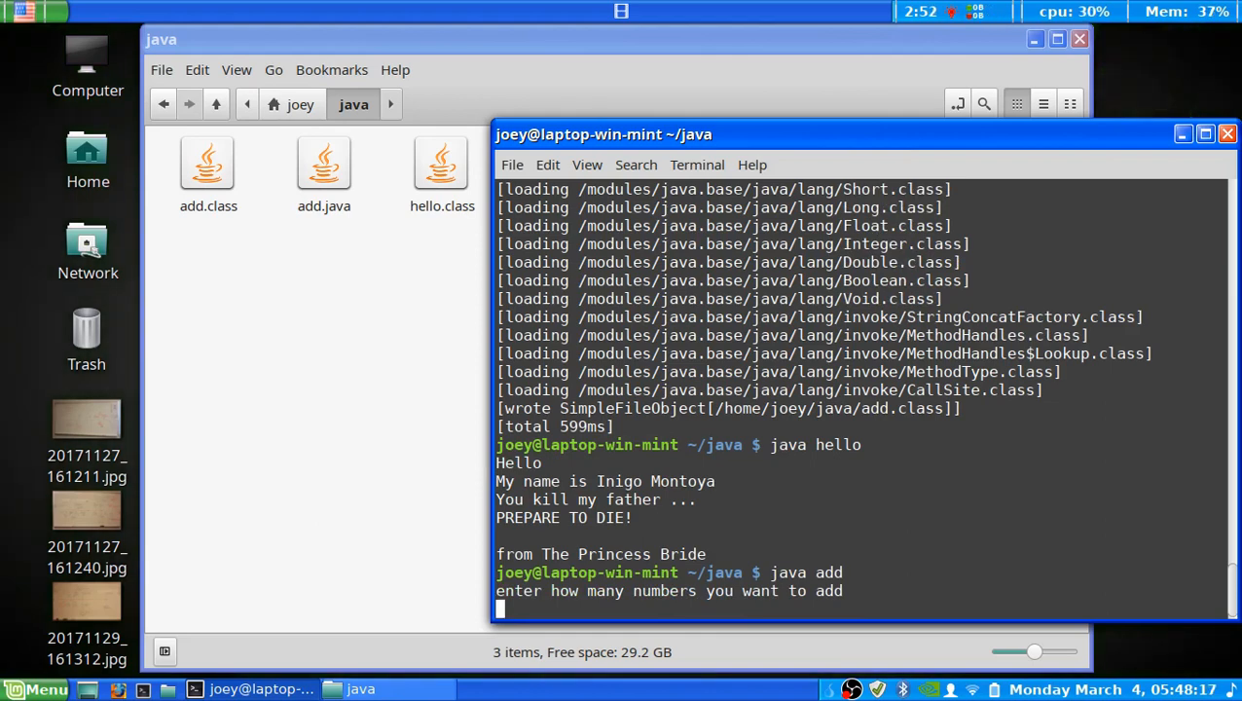
- Enter count 4 and the numbers to sum to 10.0, then start java add again
text(4)
text(1)
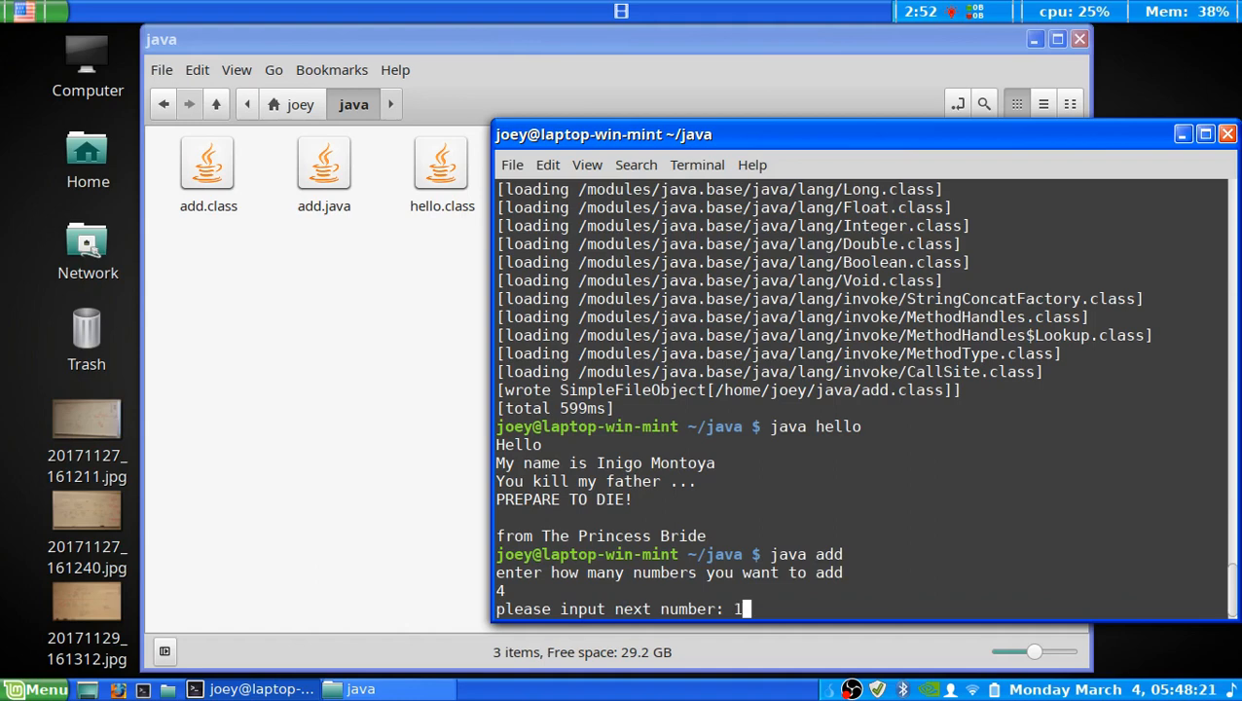
text(2)
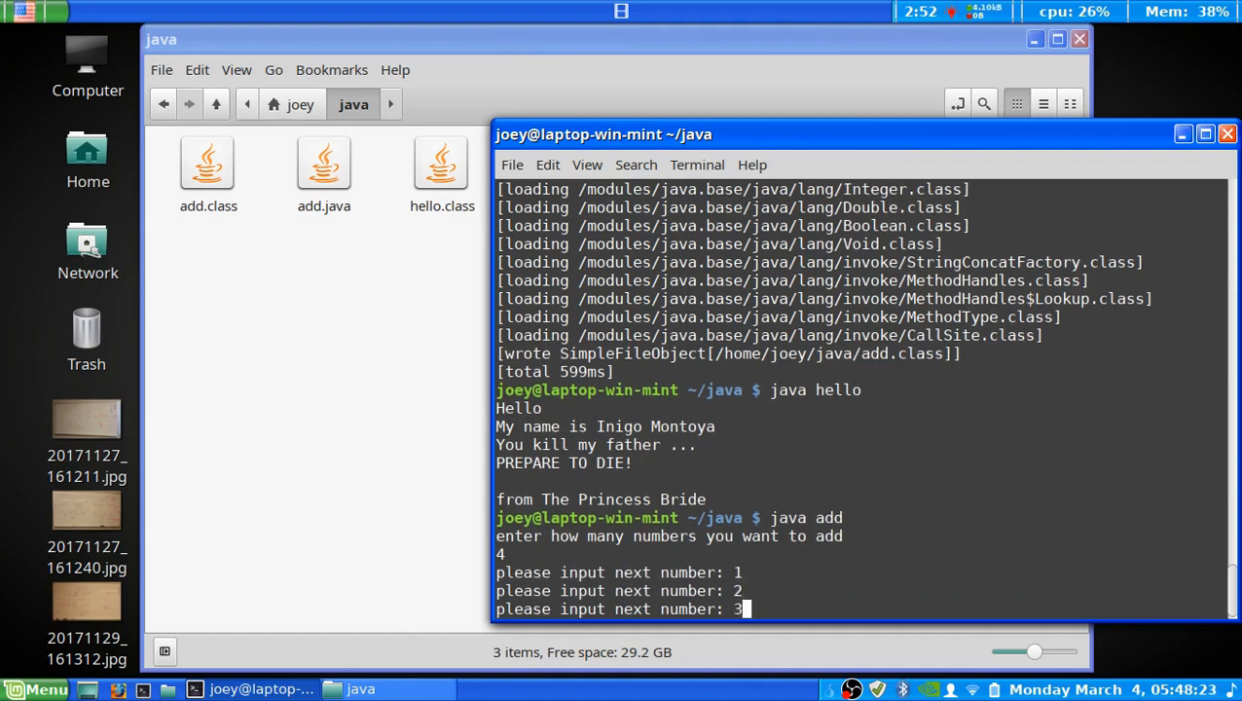
text(4)
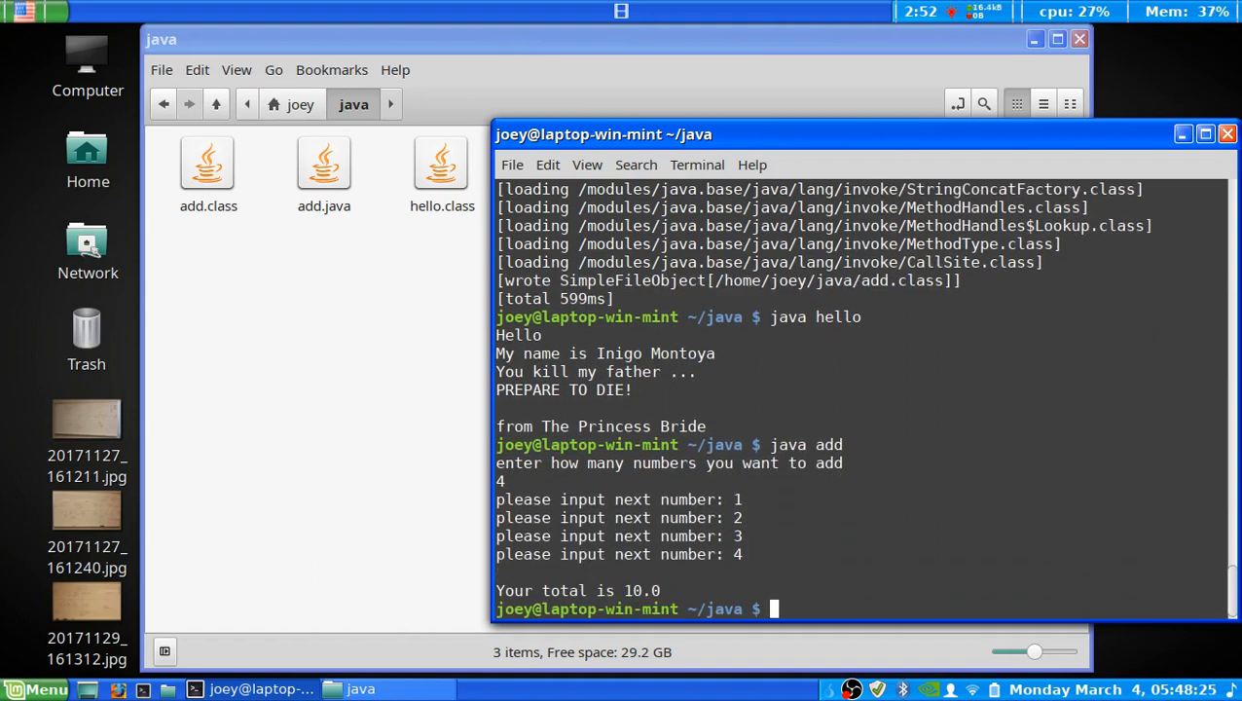
text(java add)
text(5)
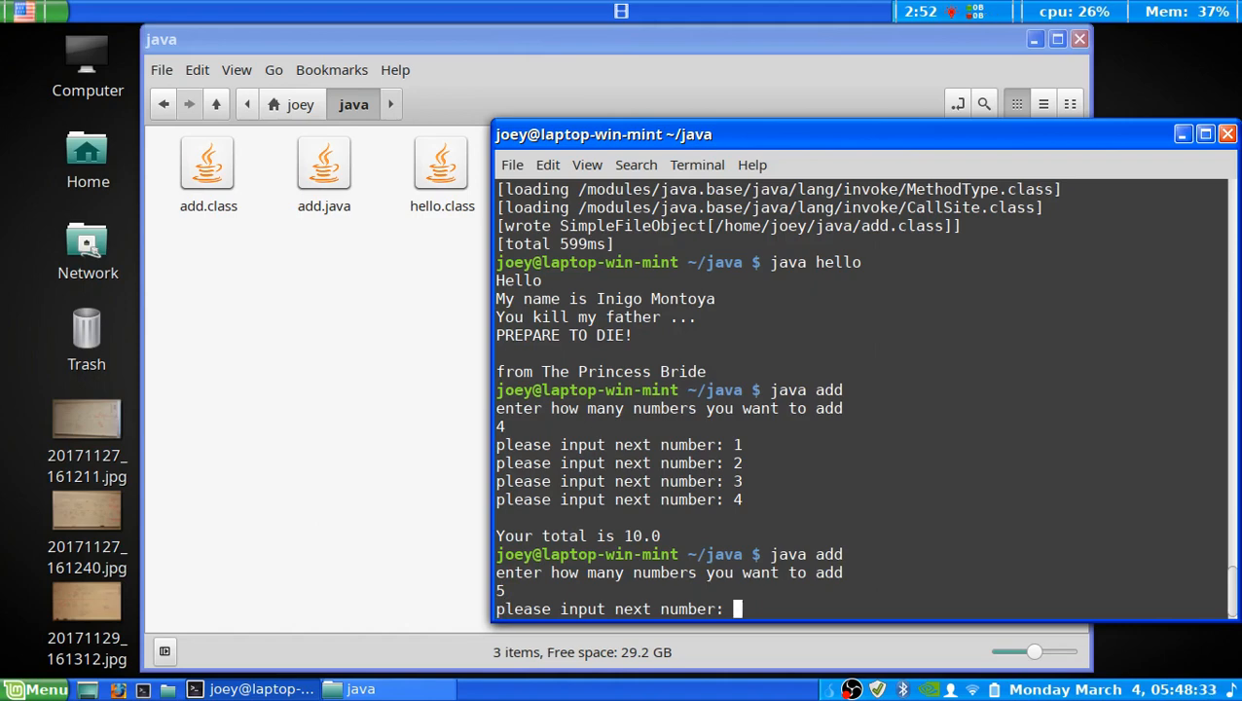
- Enter the decimals 1.1, 2.2, 3.3, correct the mistyped 4.4, then enter .4 and .6
text(1.1)
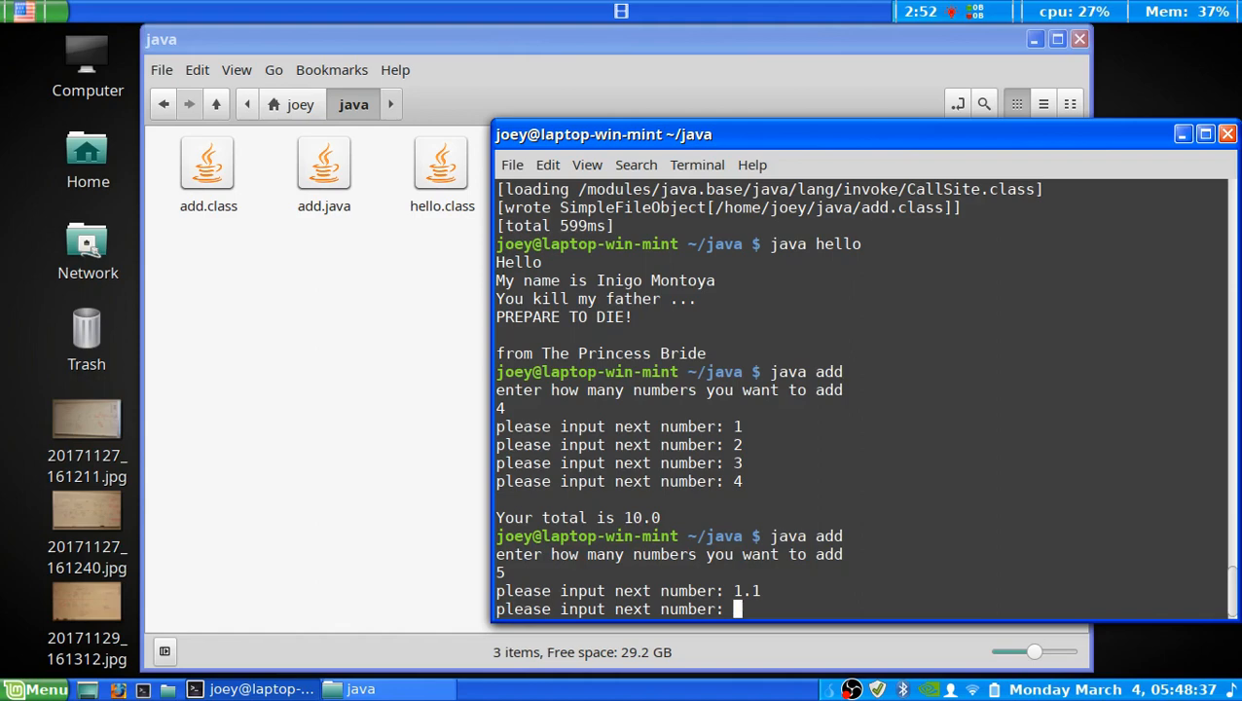
text(2.2)
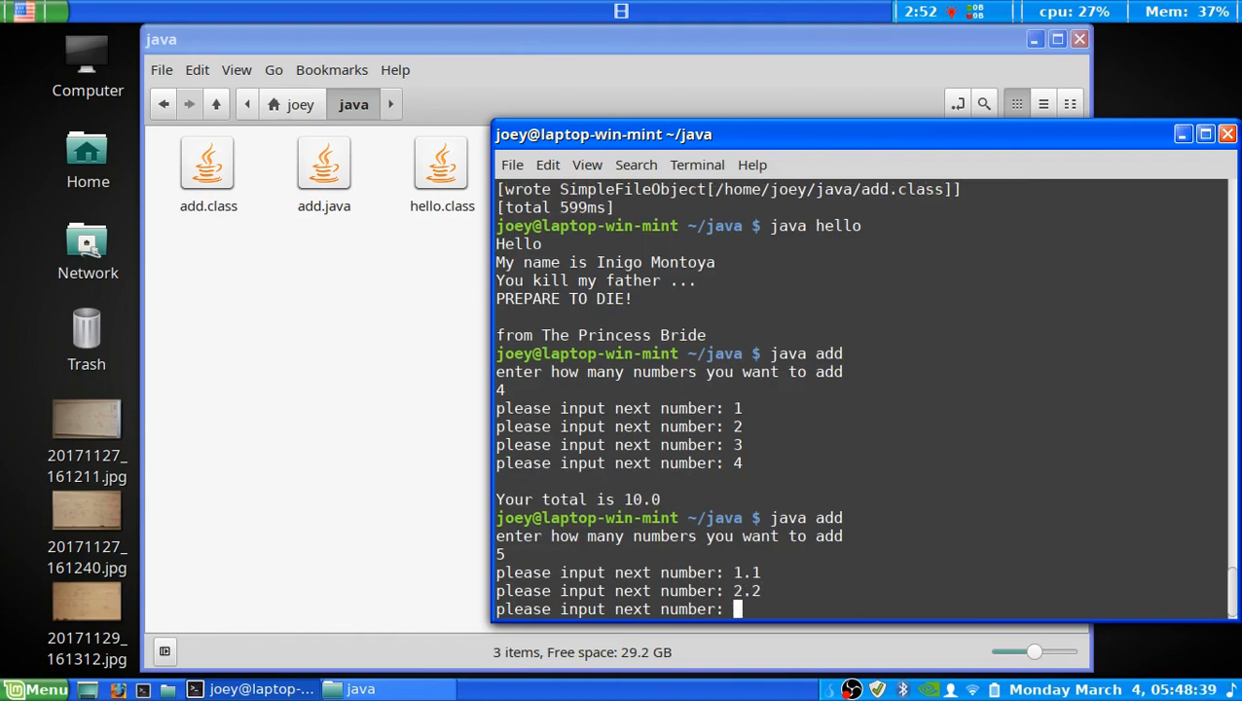
text(3.3)
text(4.4)
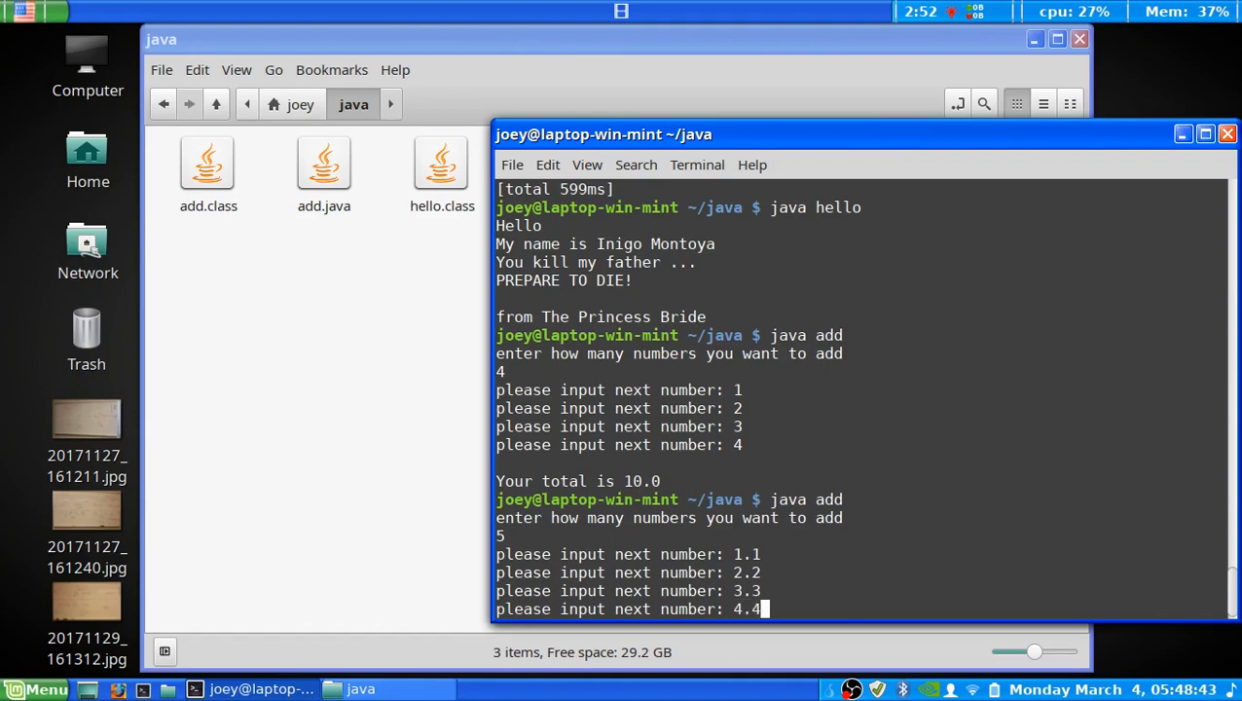
key(BackSpace)
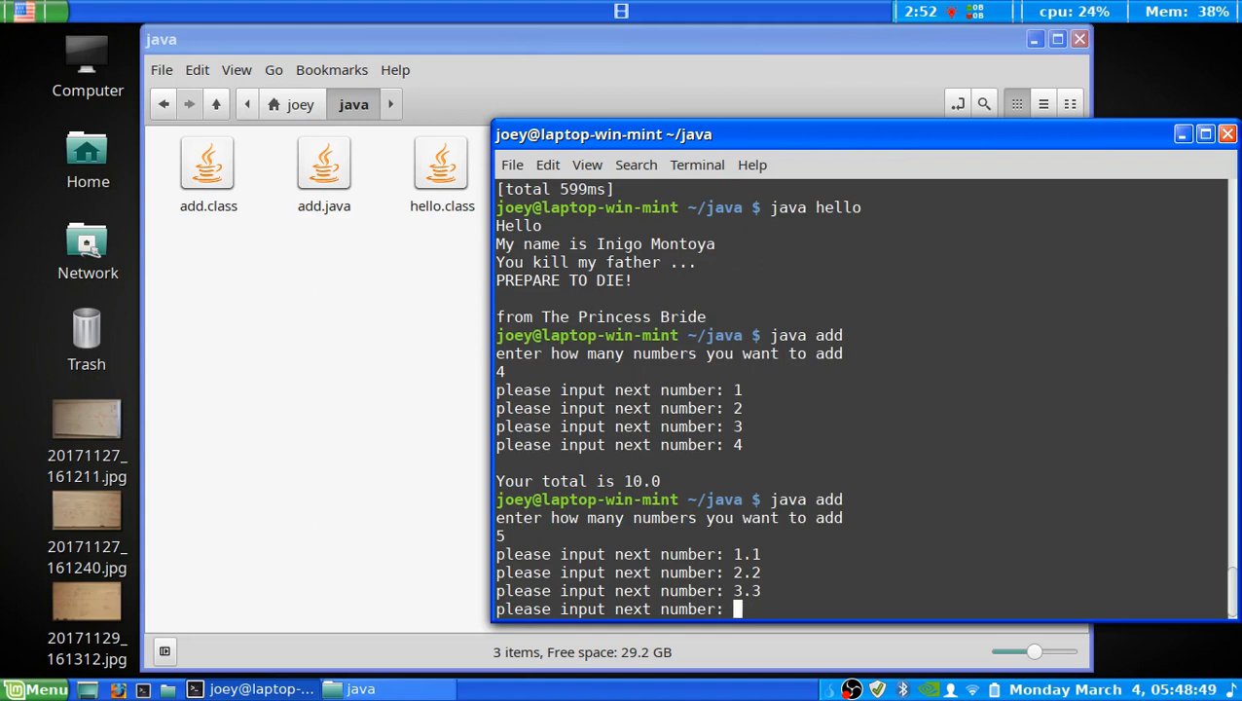
text(.4)
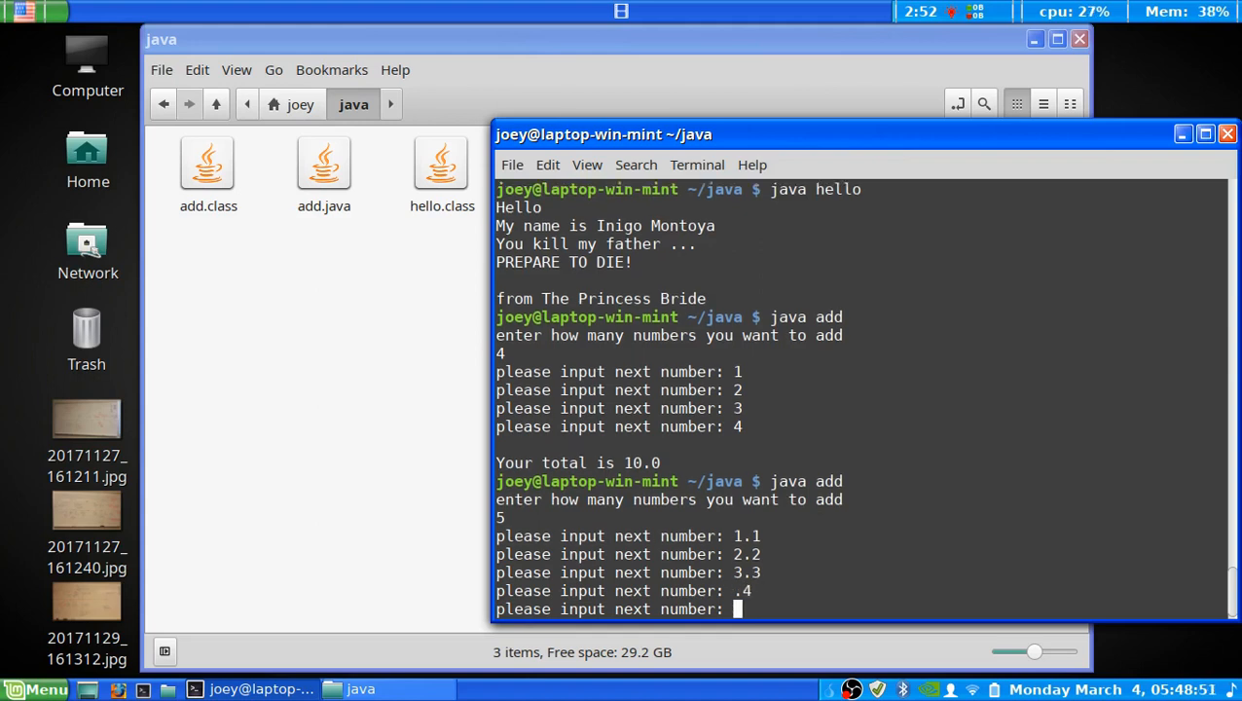
text(.6)
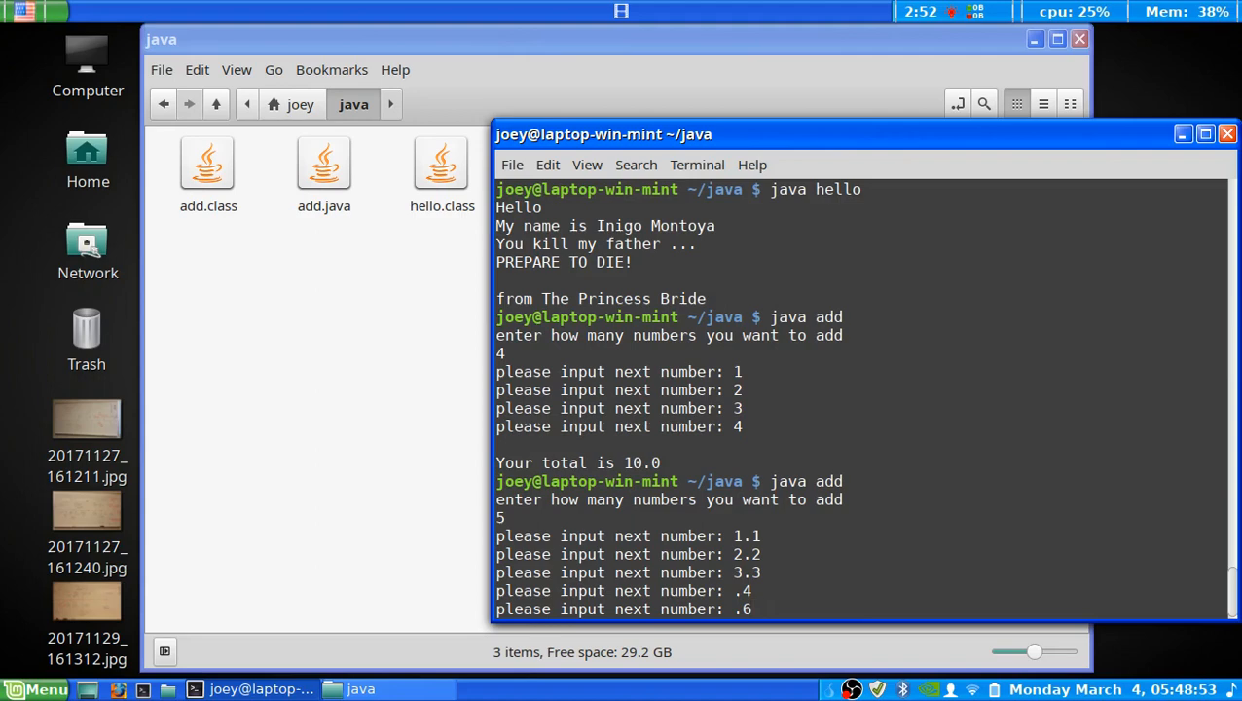